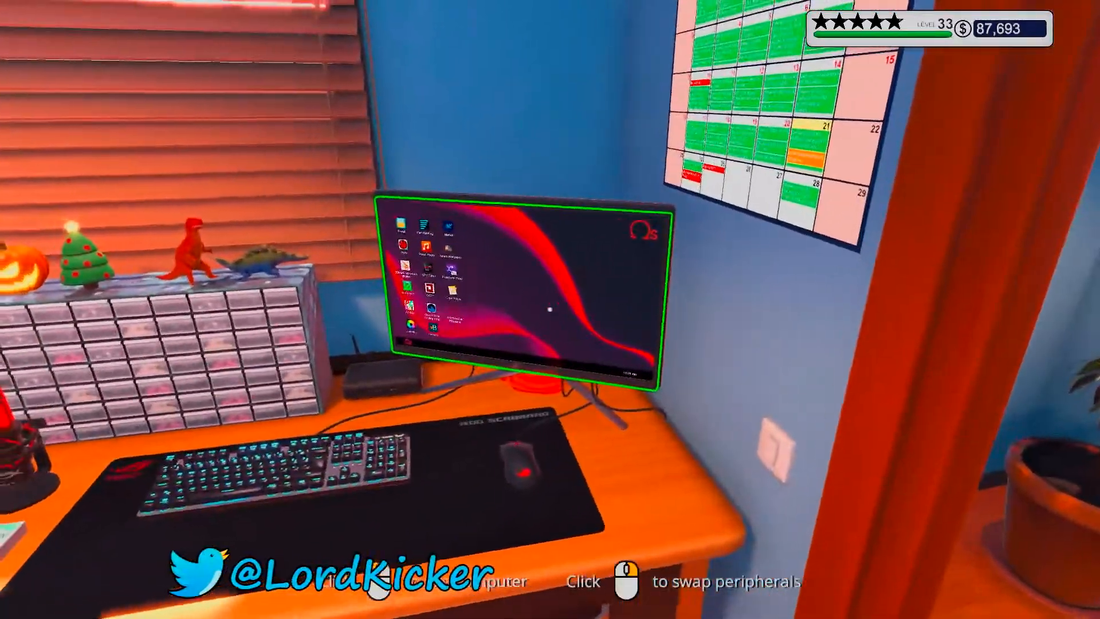
Start the 'new pc' job so the Antec case arrives on the workbench with its objectives.
left_click(512, 287)
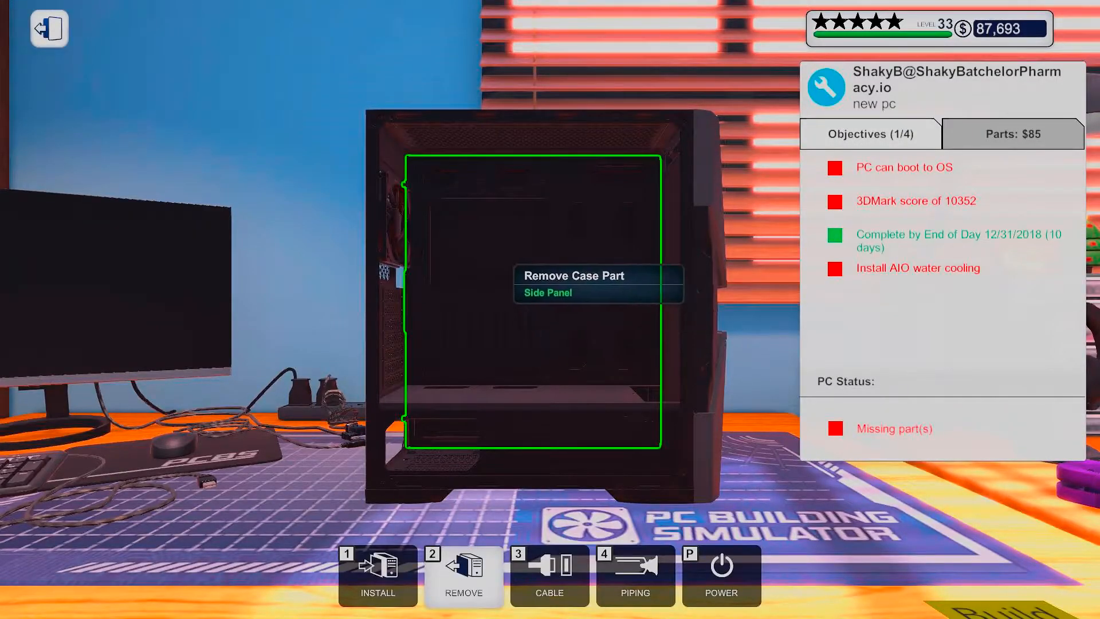
Remove the side panel, front panel and the pre-installed Antec Prizm 120 ARGB fan.
left_click(547, 292)
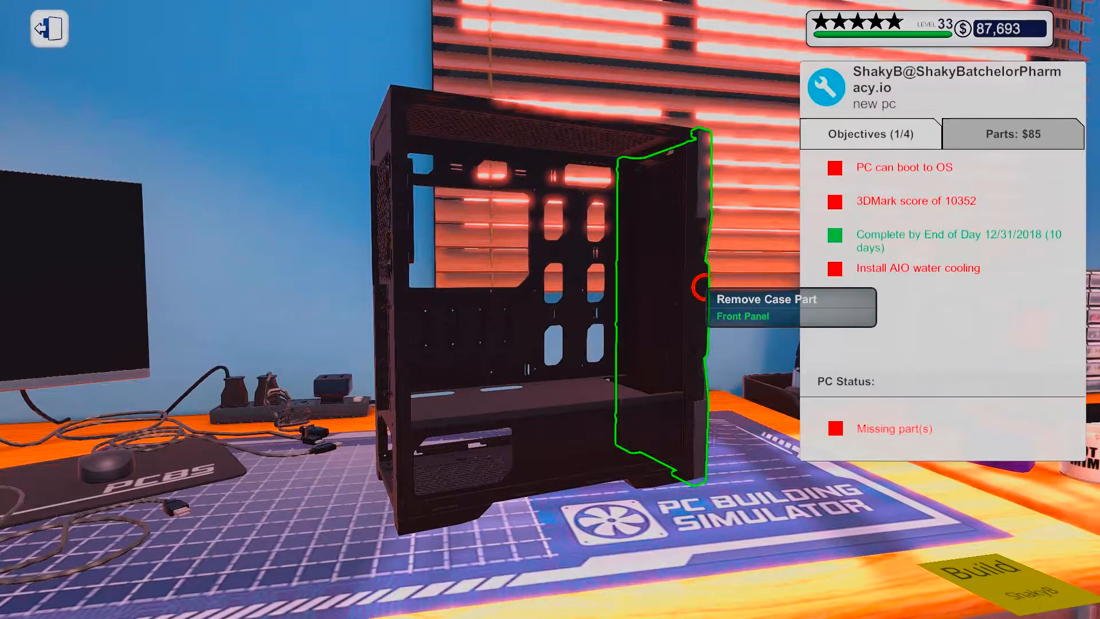
left_click(674, 287)
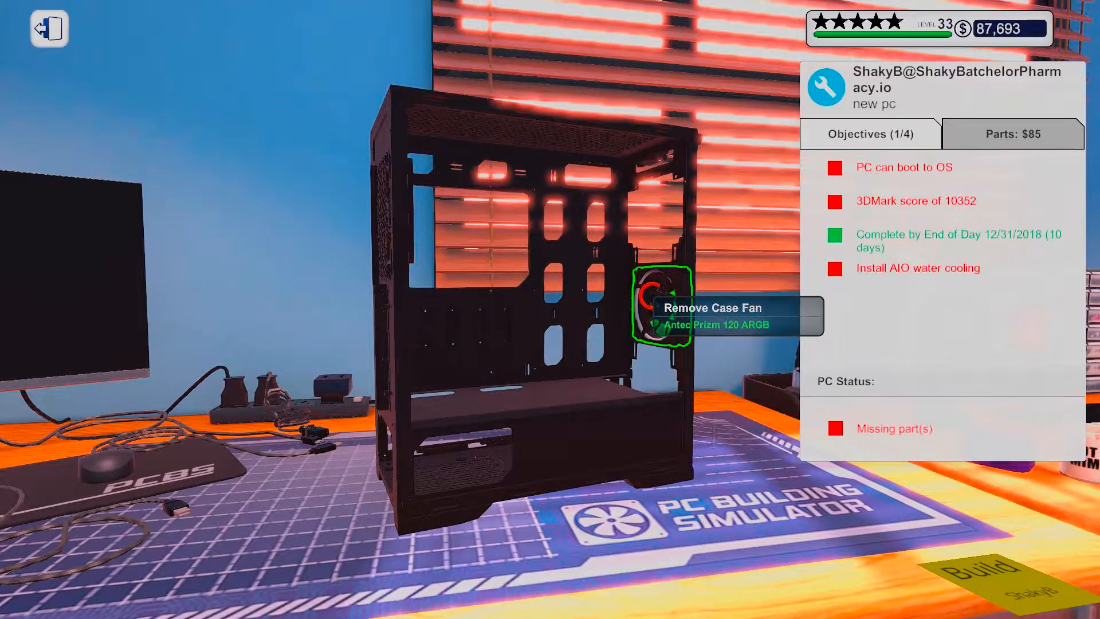
left_click(660, 311)
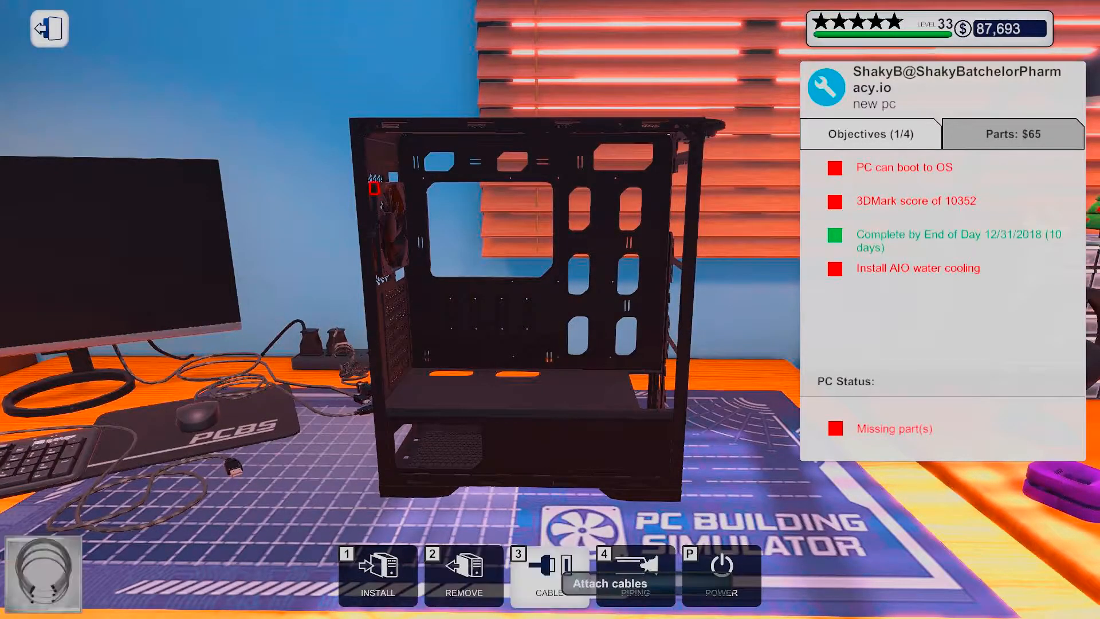
Install the ASUS TUF motherboard with its Intel CPU from the inventory into the chassis.
left_click(549, 575)
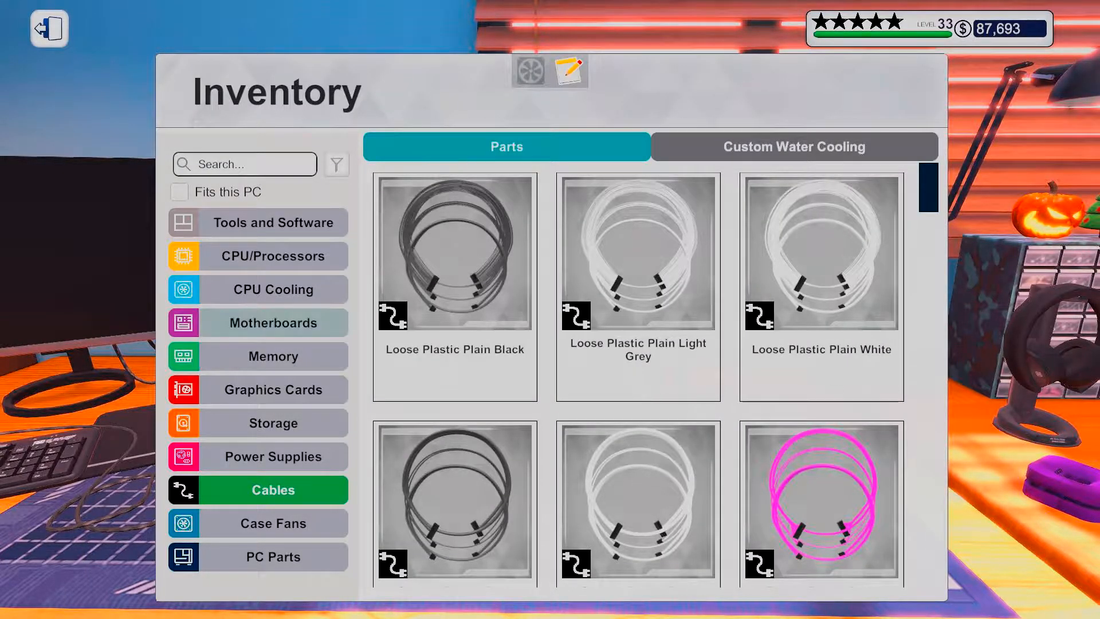
left_click(273, 322)
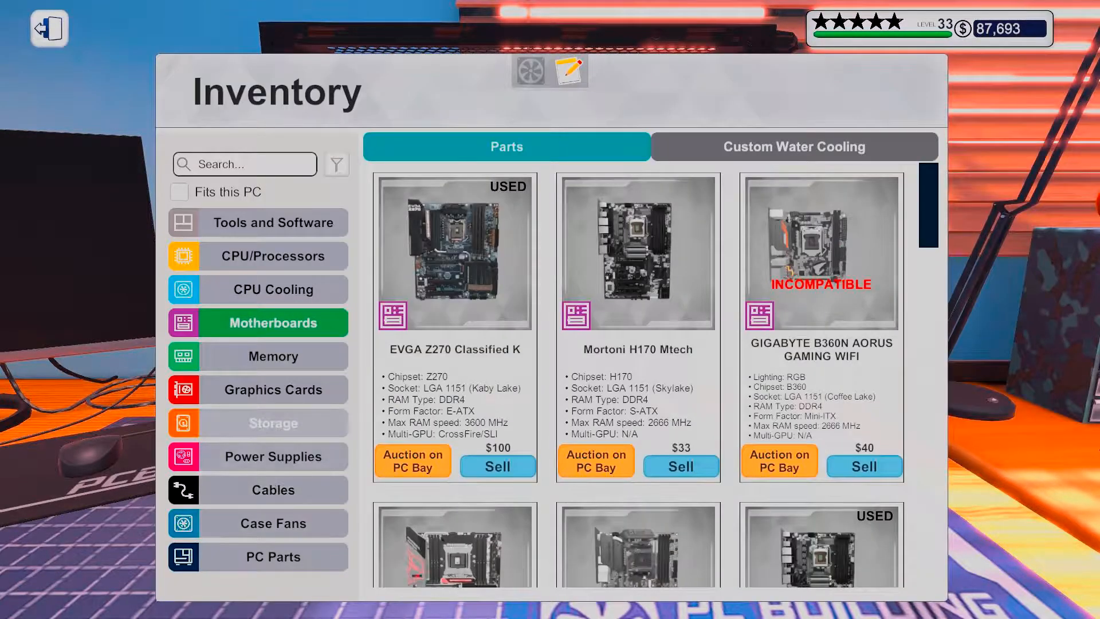
left_click(258, 423)
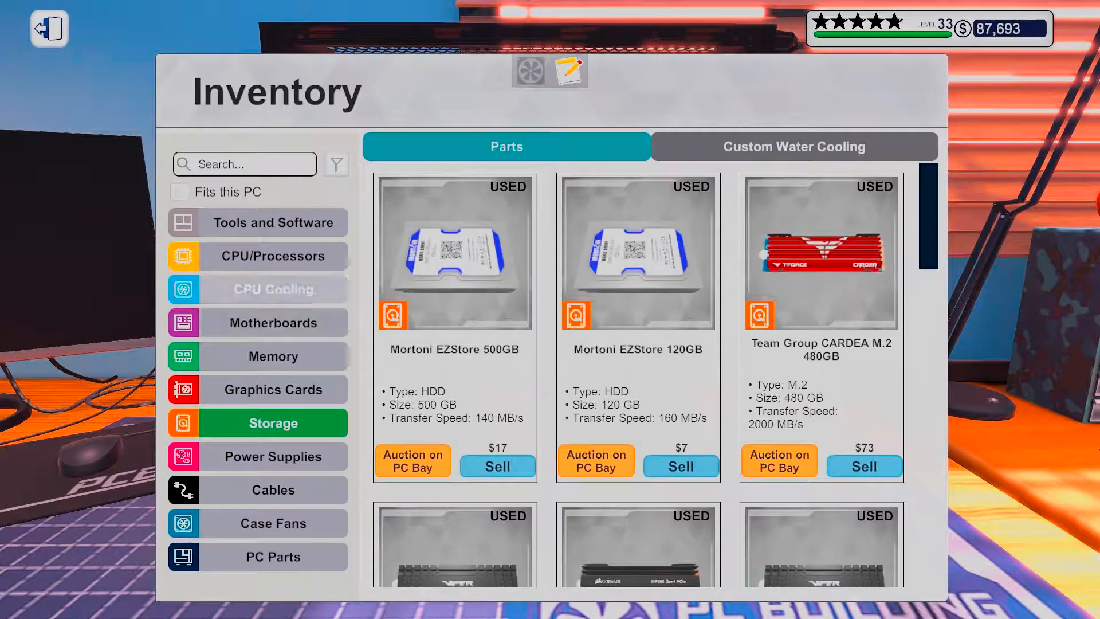
left_click(273, 255)
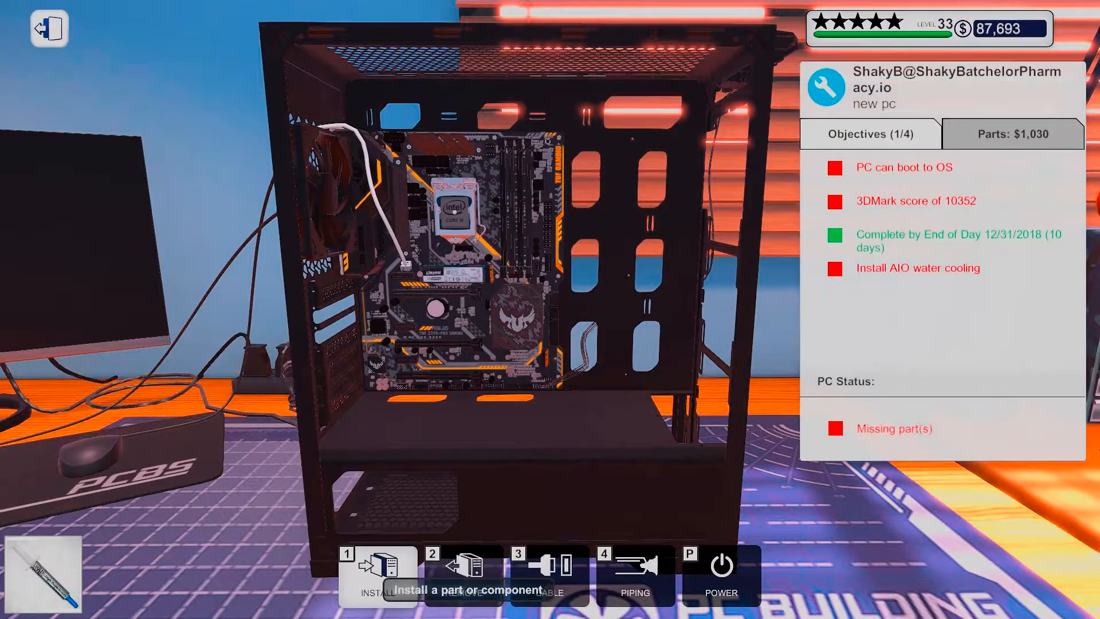
Install the memory modules and an AIO liquid cooler that fit this PC.
left_click(373, 574)
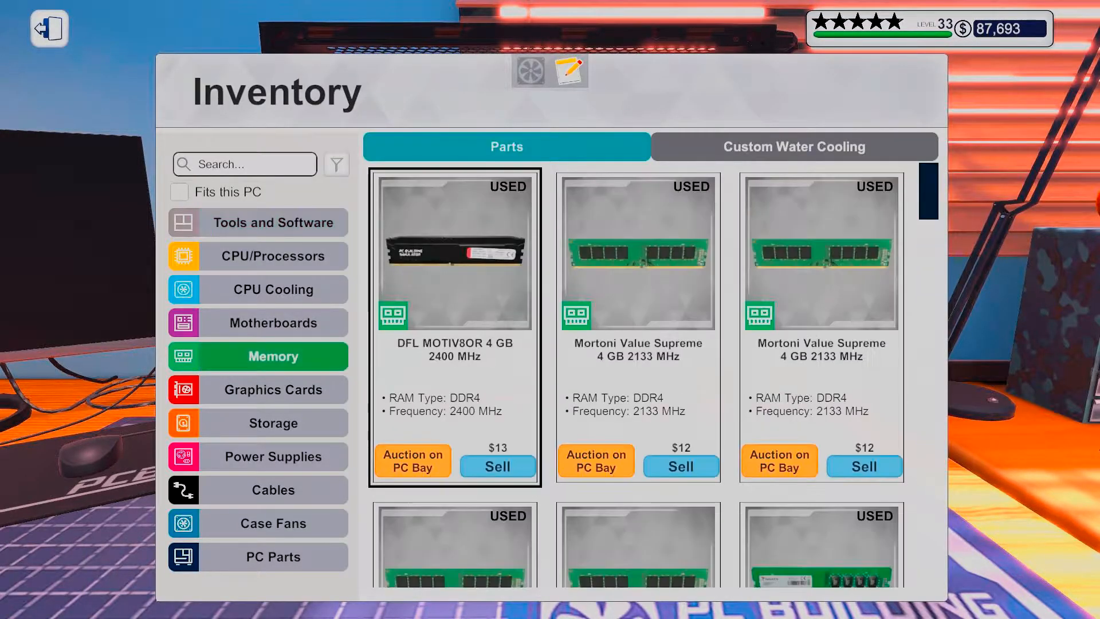
scroll("down", 3)
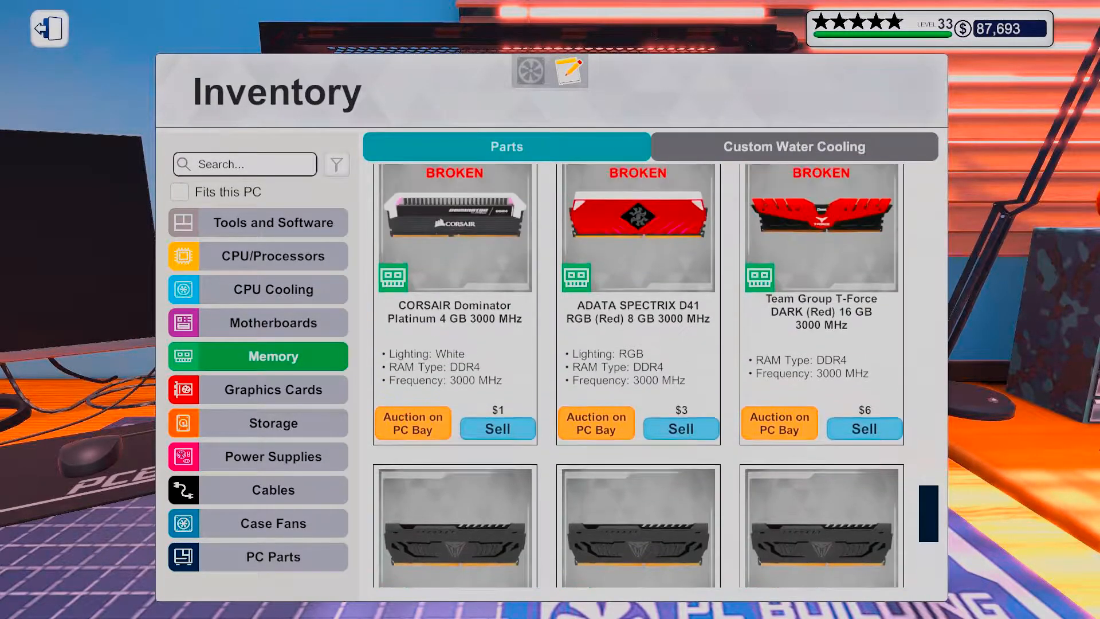
scroll("down", 3)
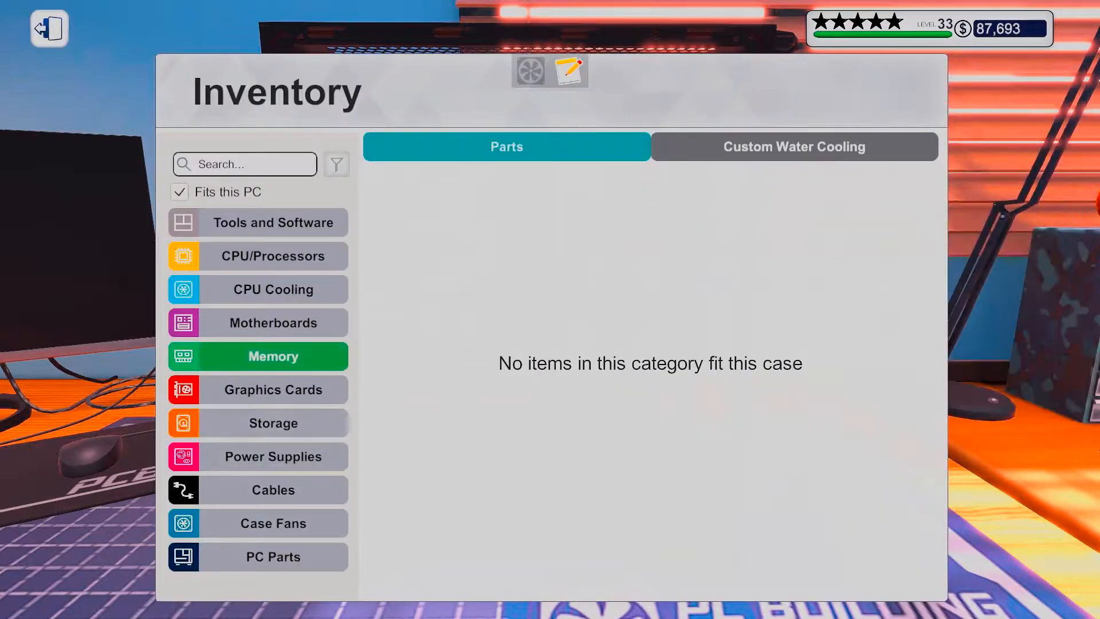
left_click(272, 289)
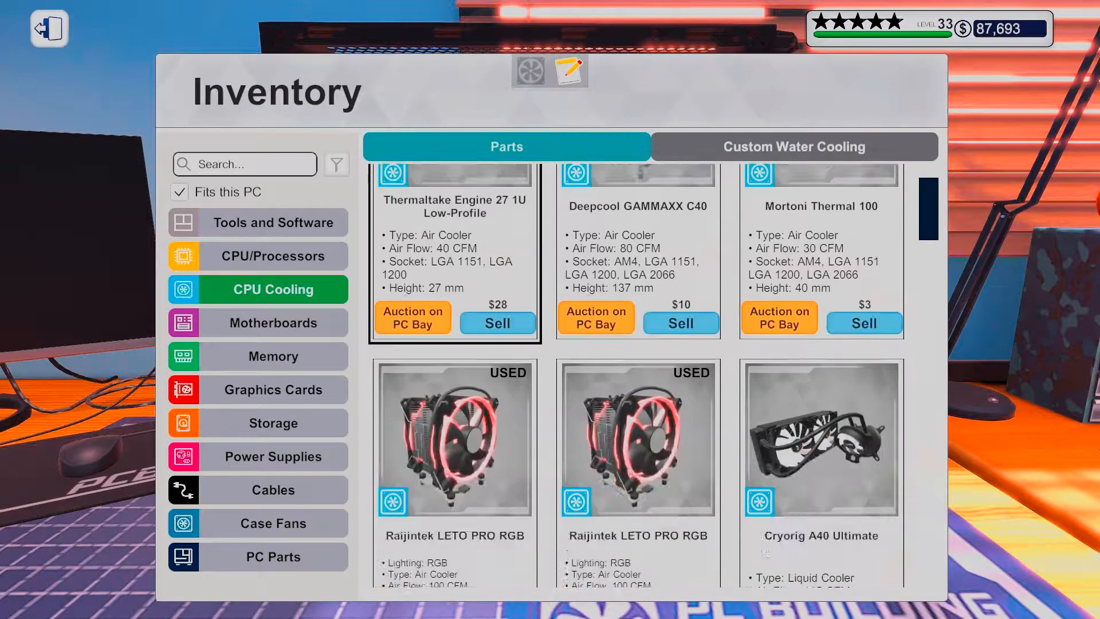
scroll("down", 3)
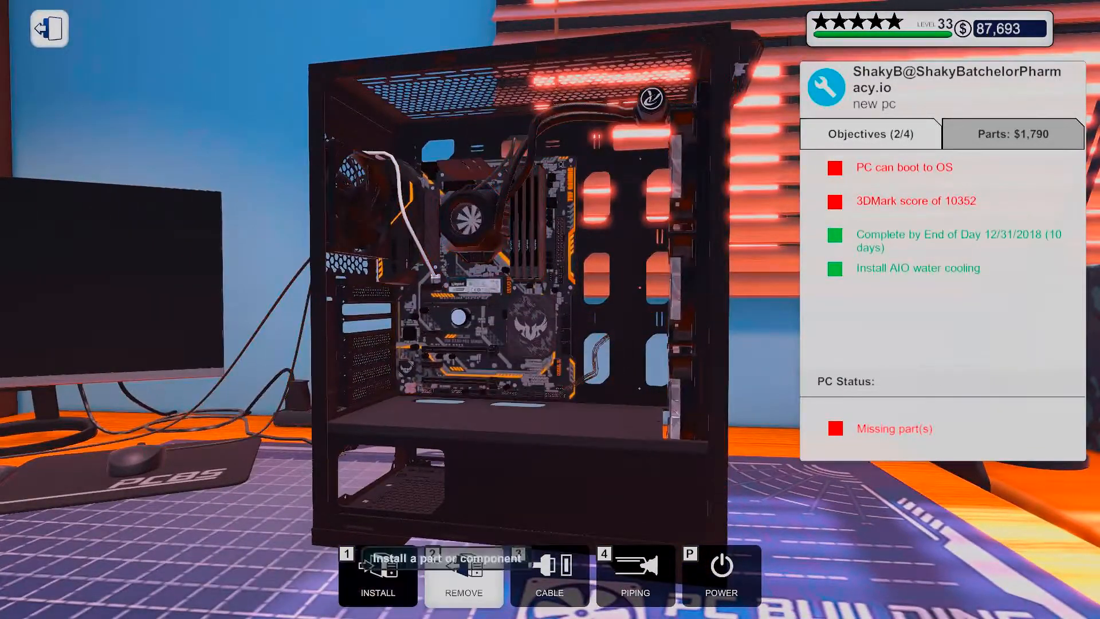
List the 120 mm Fractal Design Dynamic X2 case fans that fit this build.
left_click(377, 575)
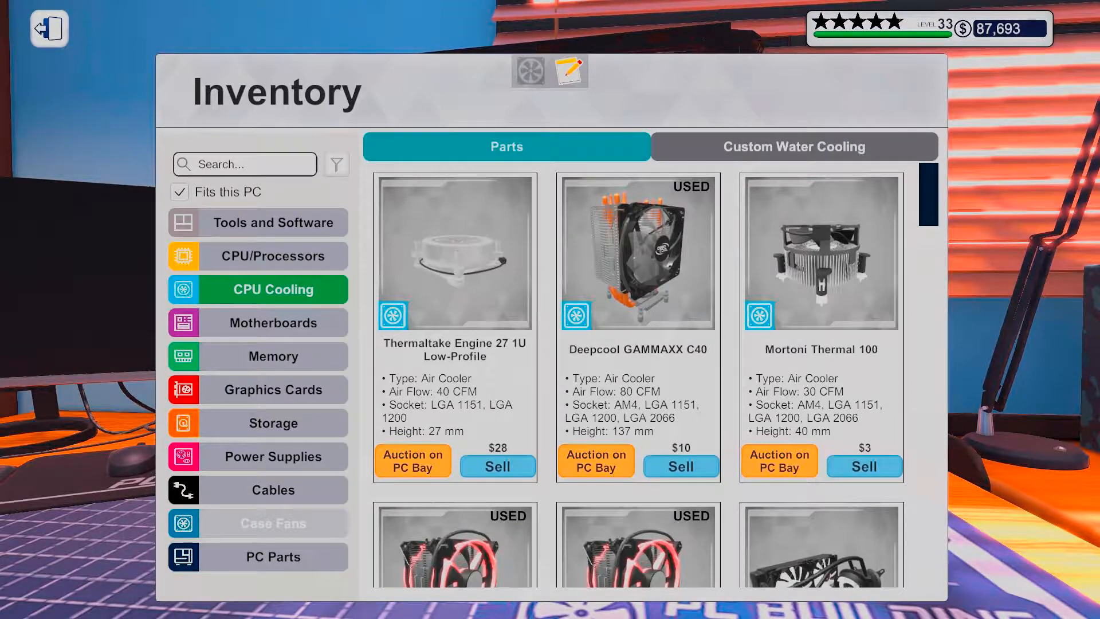
left_click(274, 523)
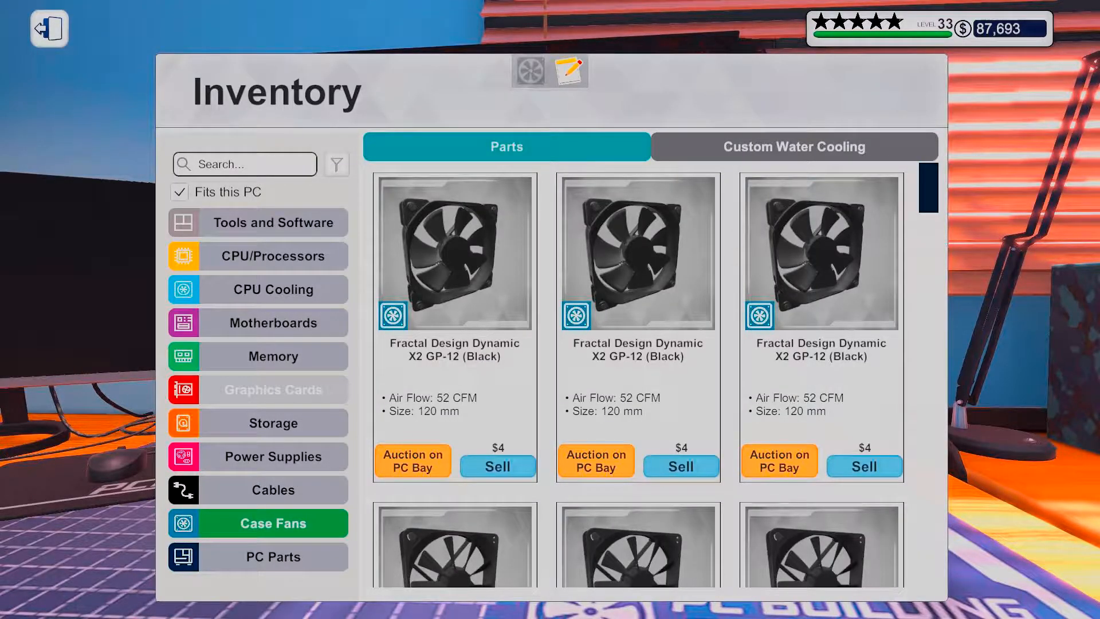
Install the MSI GeForce RTX 3090 and return the job panel to Objectives.
left_click(273, 389)
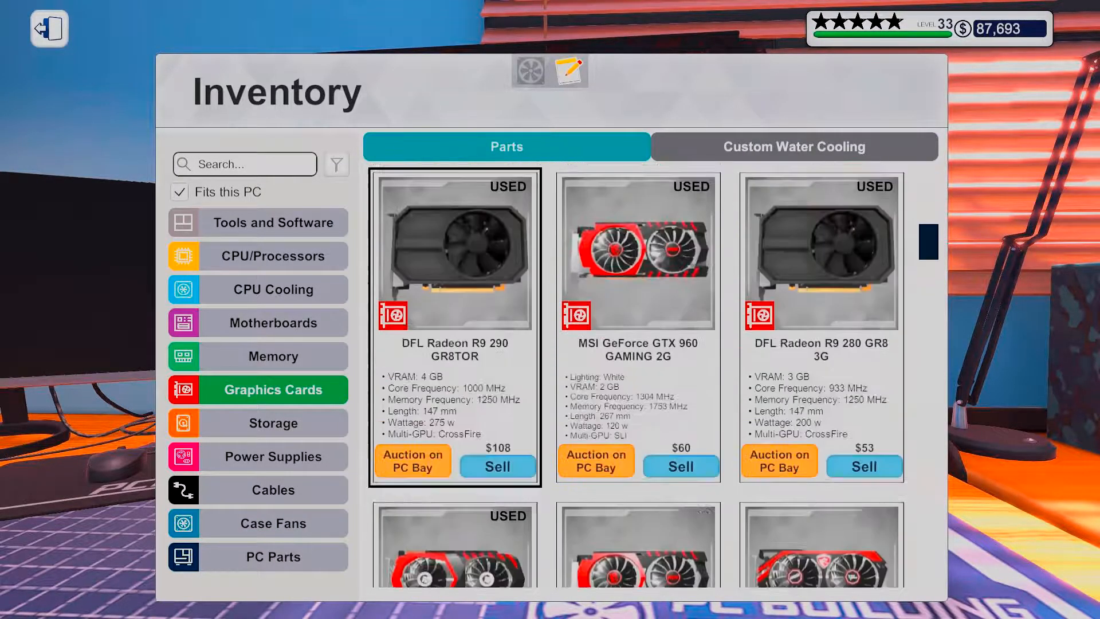
scroll("down", 3)
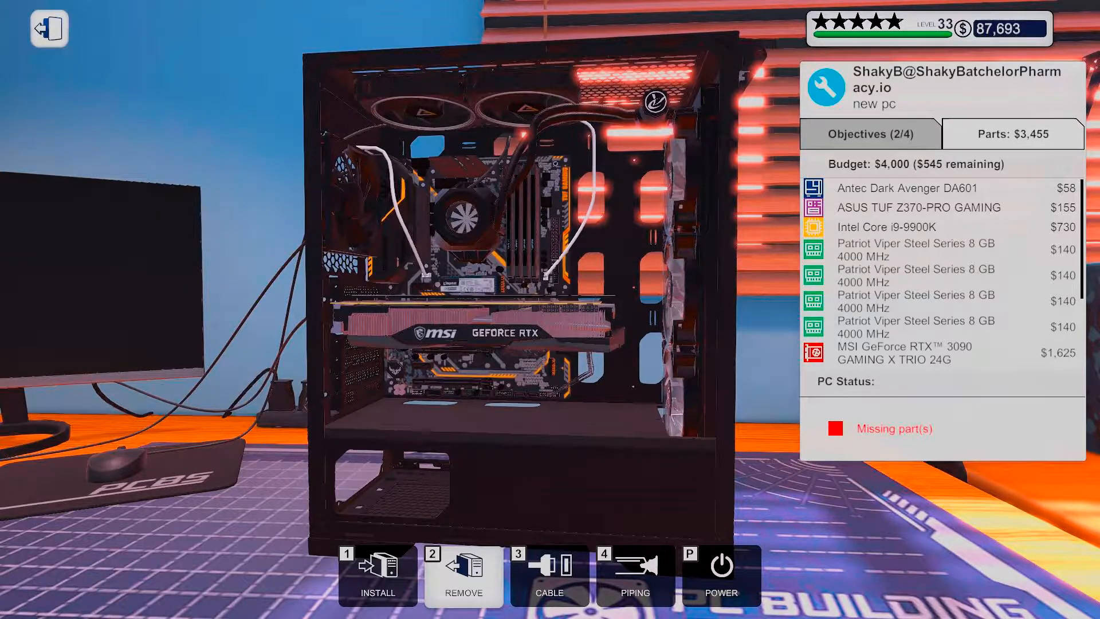
left_click(870, 134)
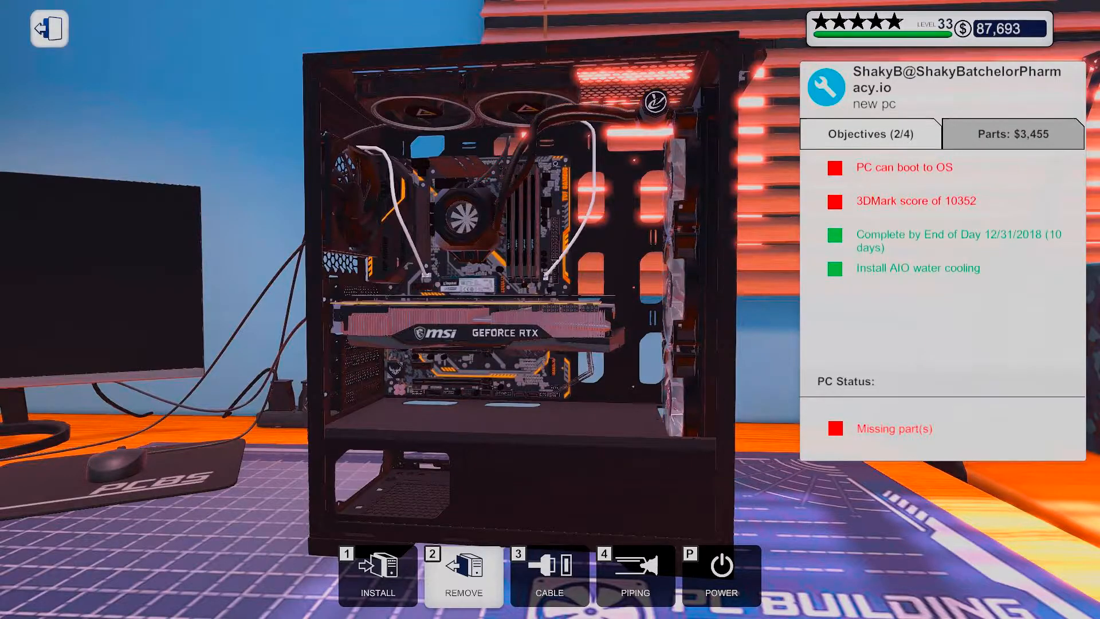
Install the ADATA XPG Core Reactor 850W PSU and cable the components including the Antec case fan.
left_click(377, 576)
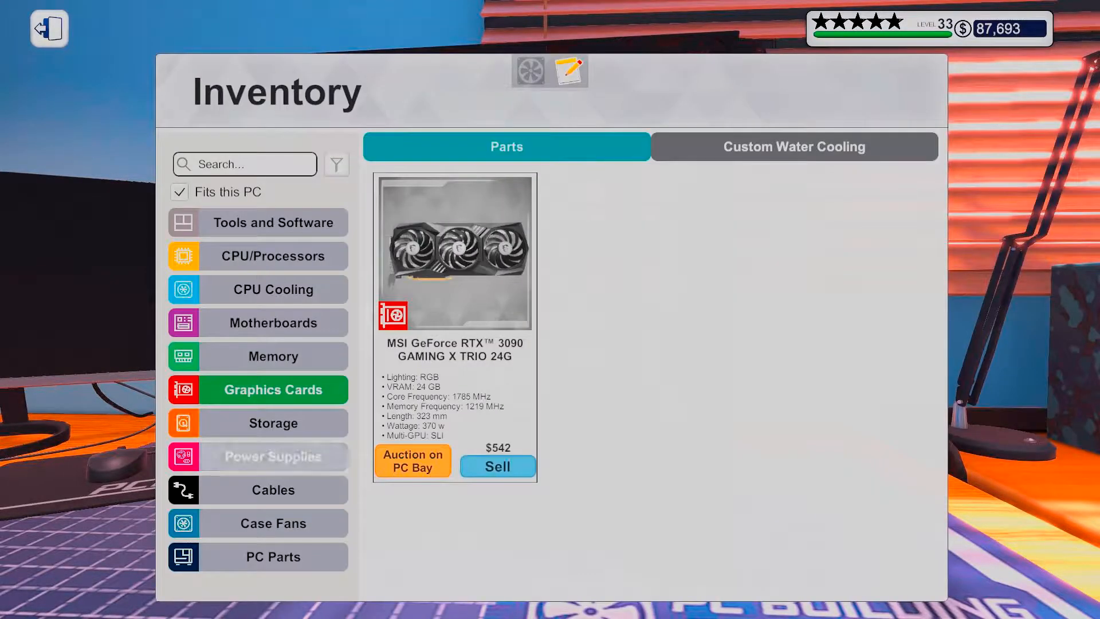
left_click(273, 456)
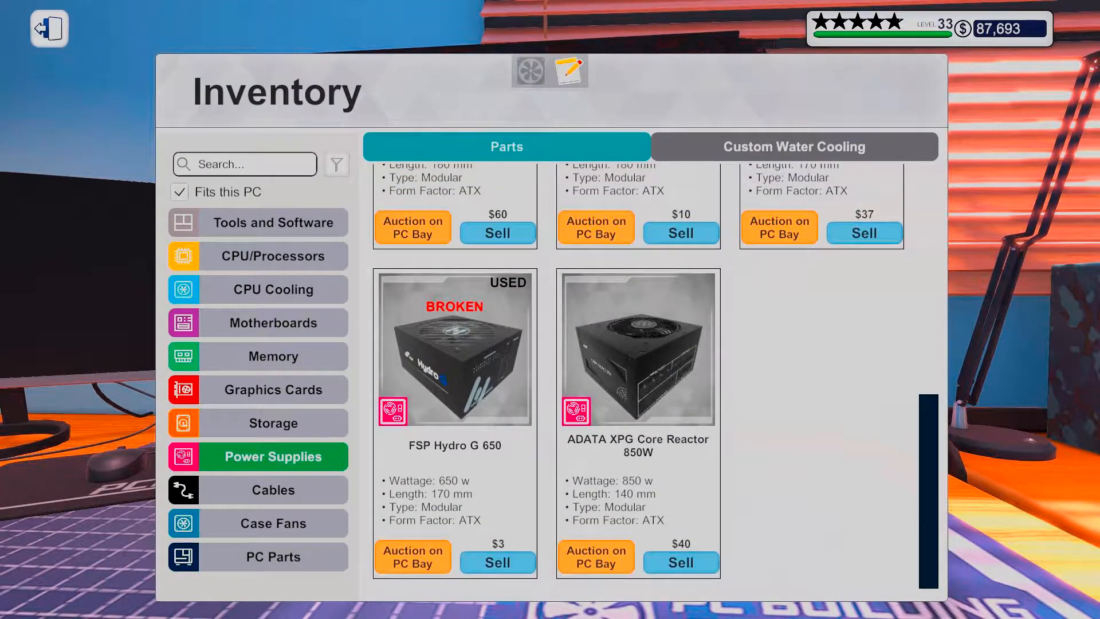
left_click(48, 28)
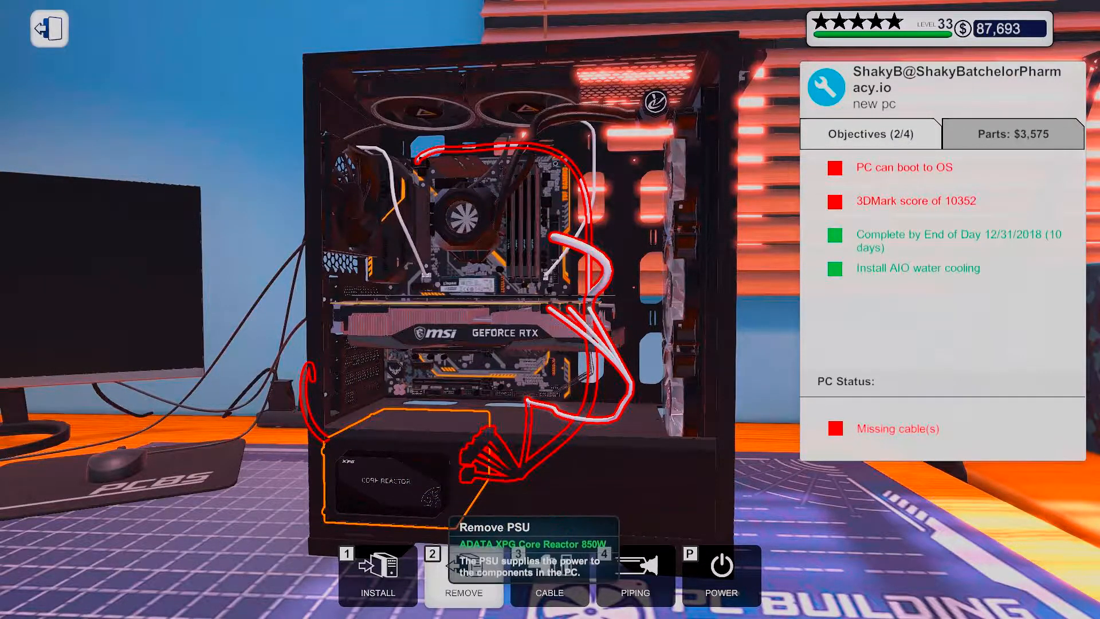
left_click(549, 579)
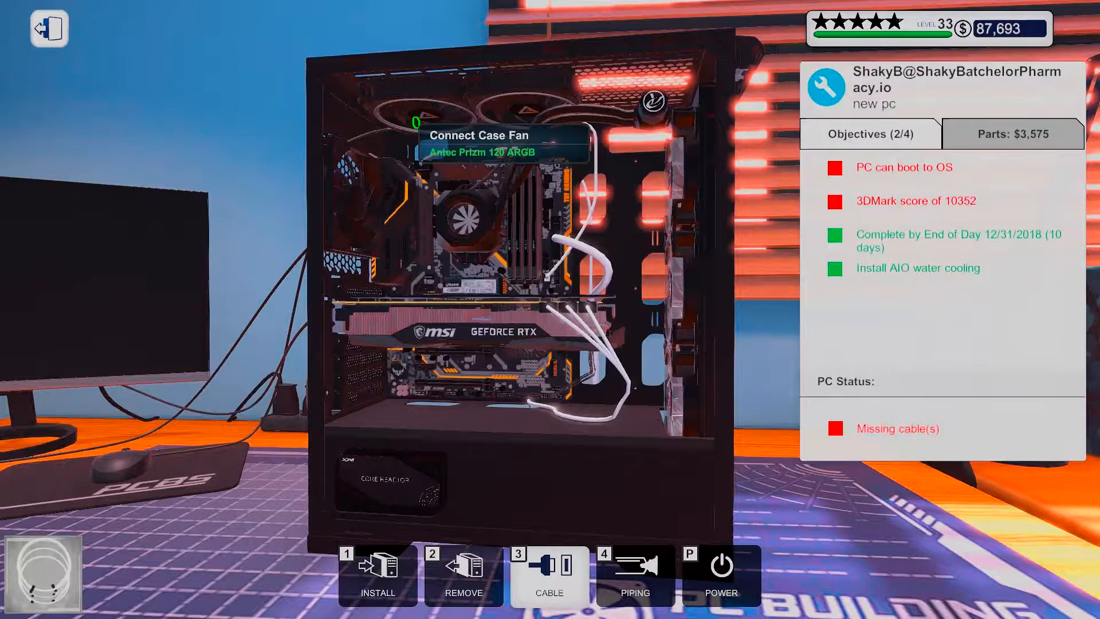
left_click(479, 135)
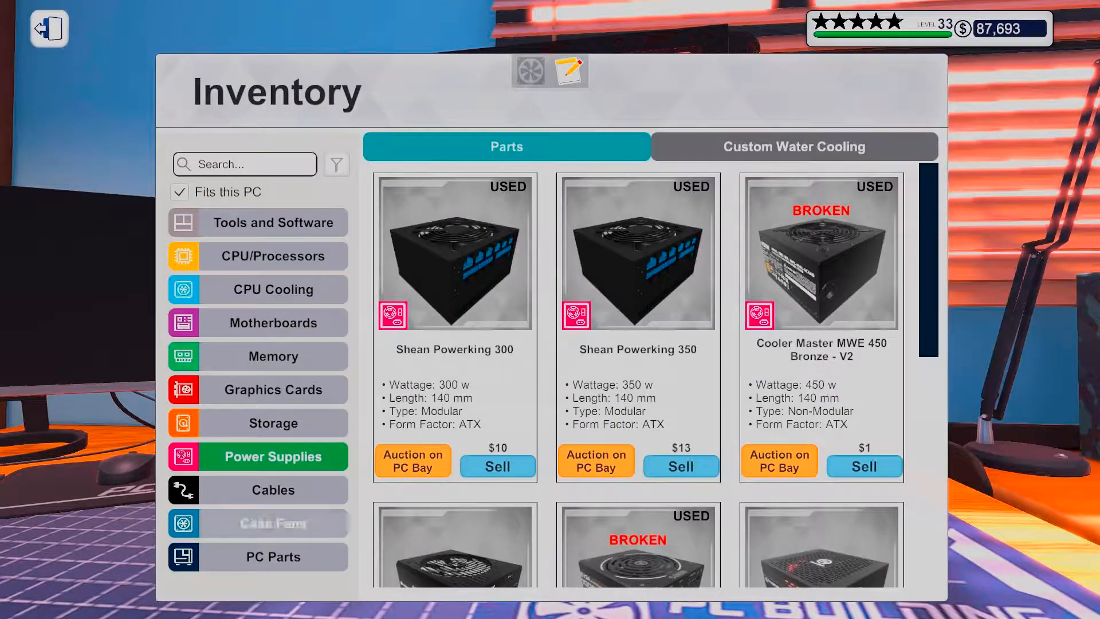
Reattach the front panel and side panel from the PC Parts inventory.
left_click(258, 557)
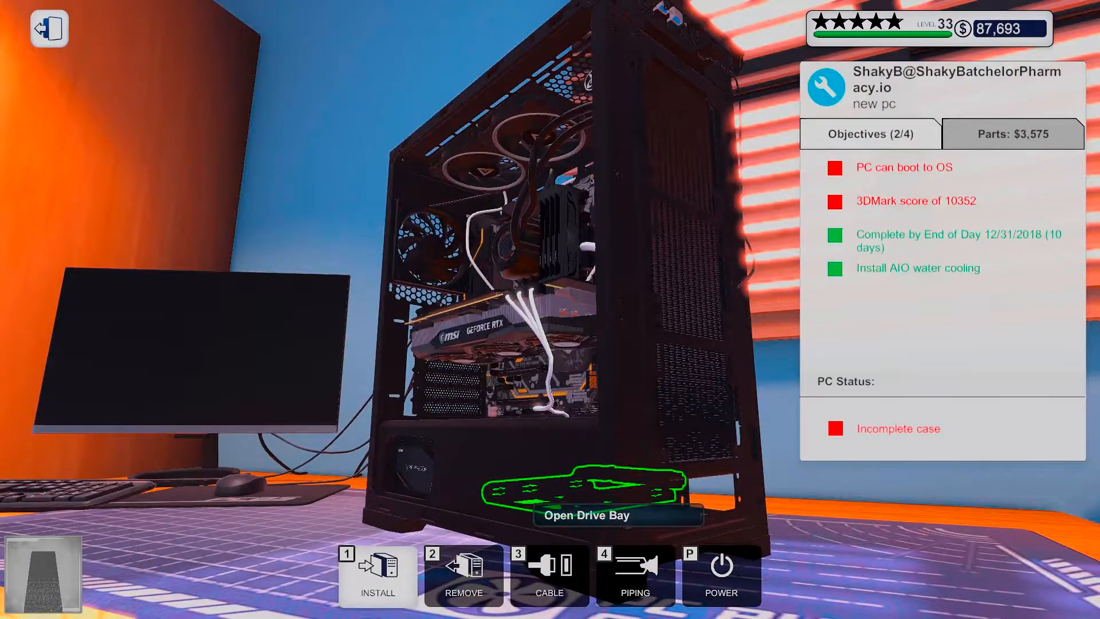
left_click(377, 574)
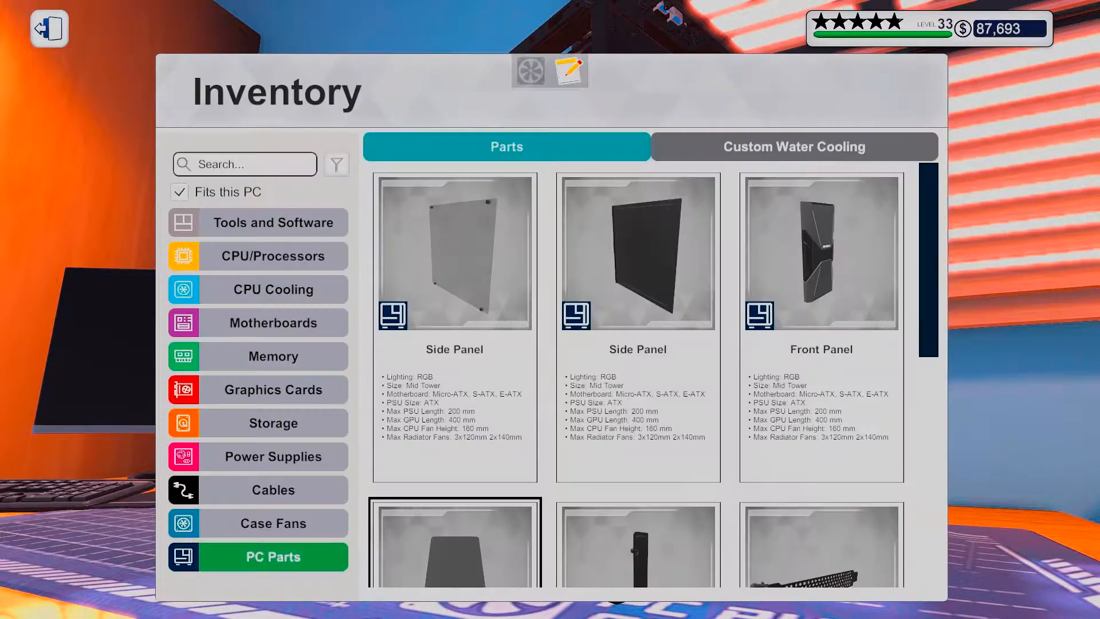
scroll("down", 3)
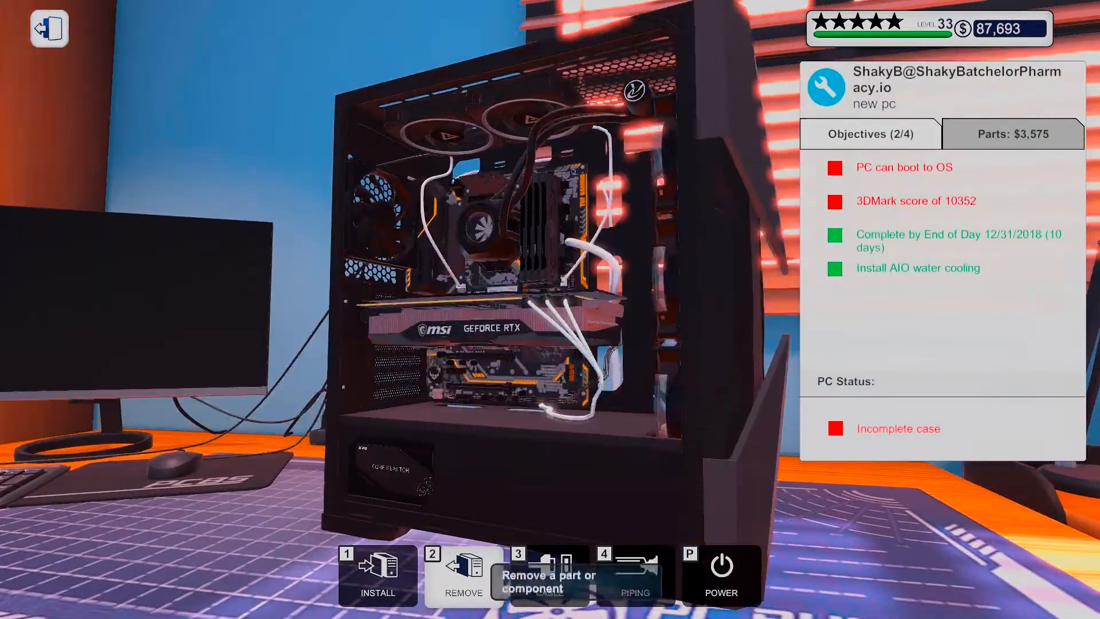
left_click(375, 575)
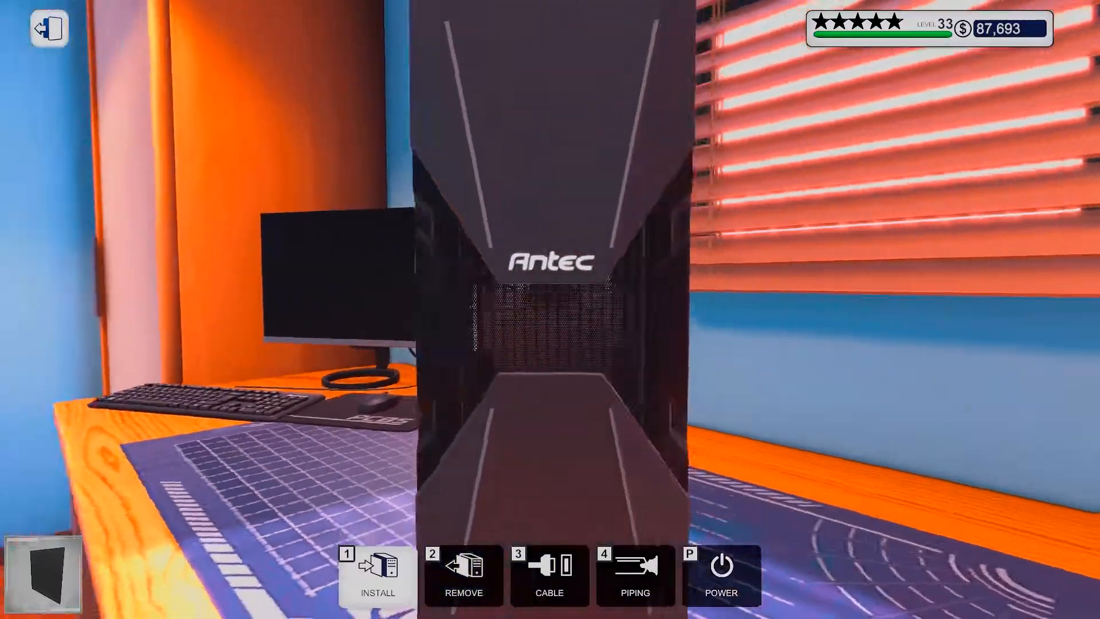
left_click(462, 575)
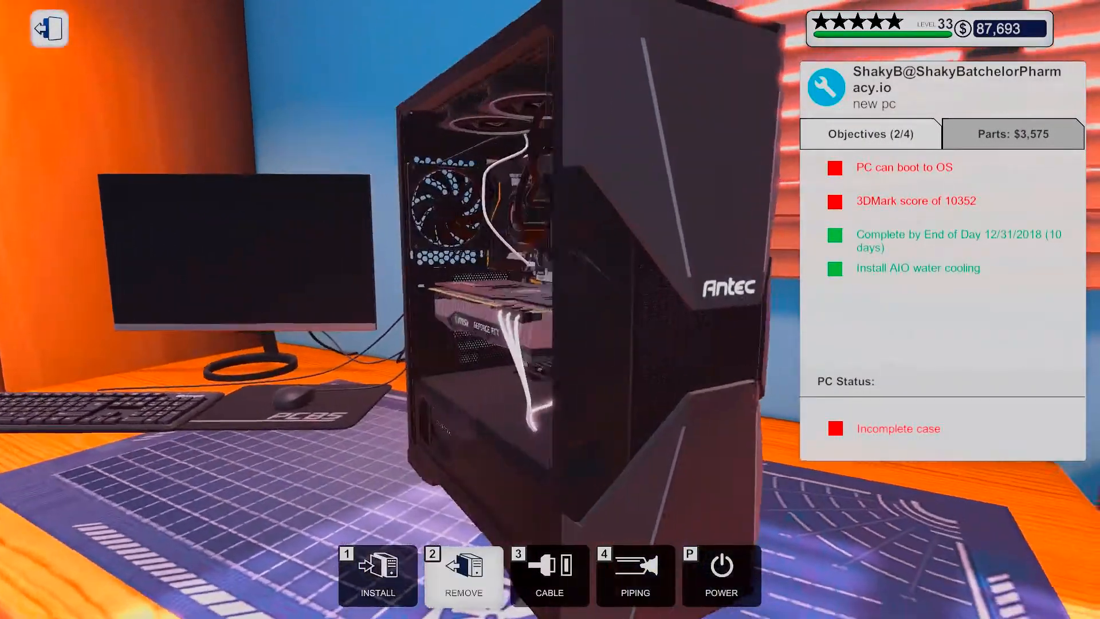
left_click(377, 575)
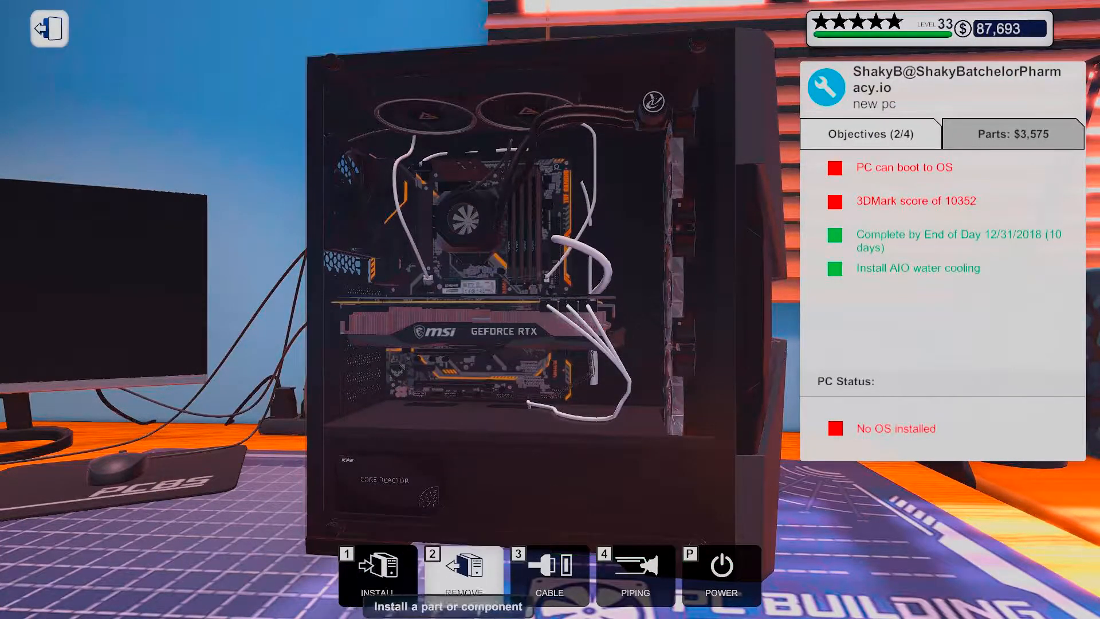
Power on the PC at the desk so it boots into the UEFI BIOS System overview.
left_click(377, 575)
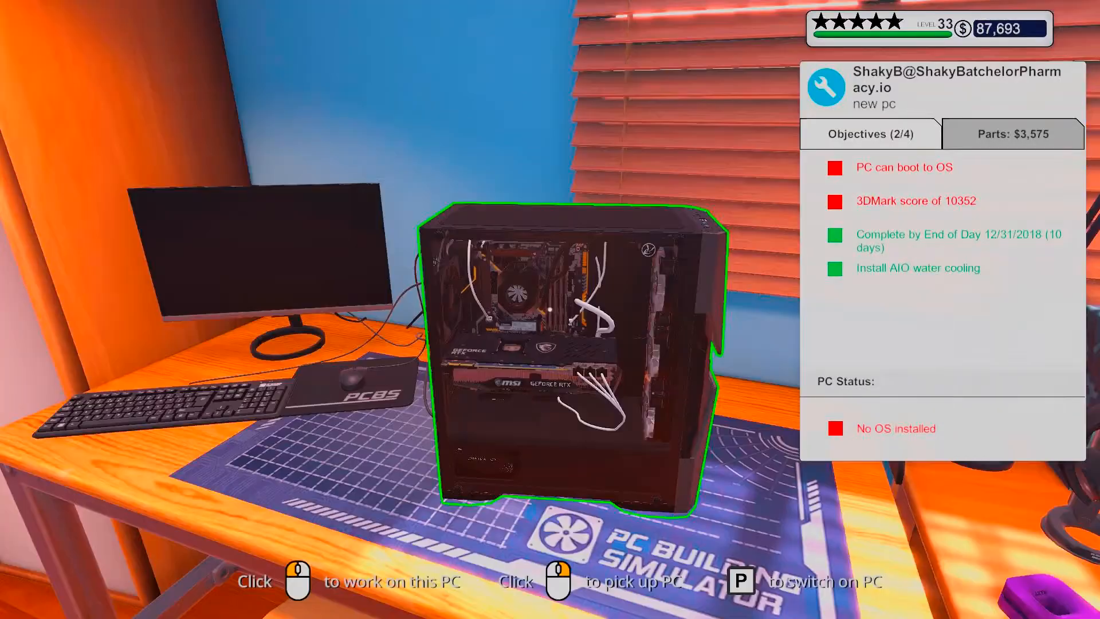
key("p")
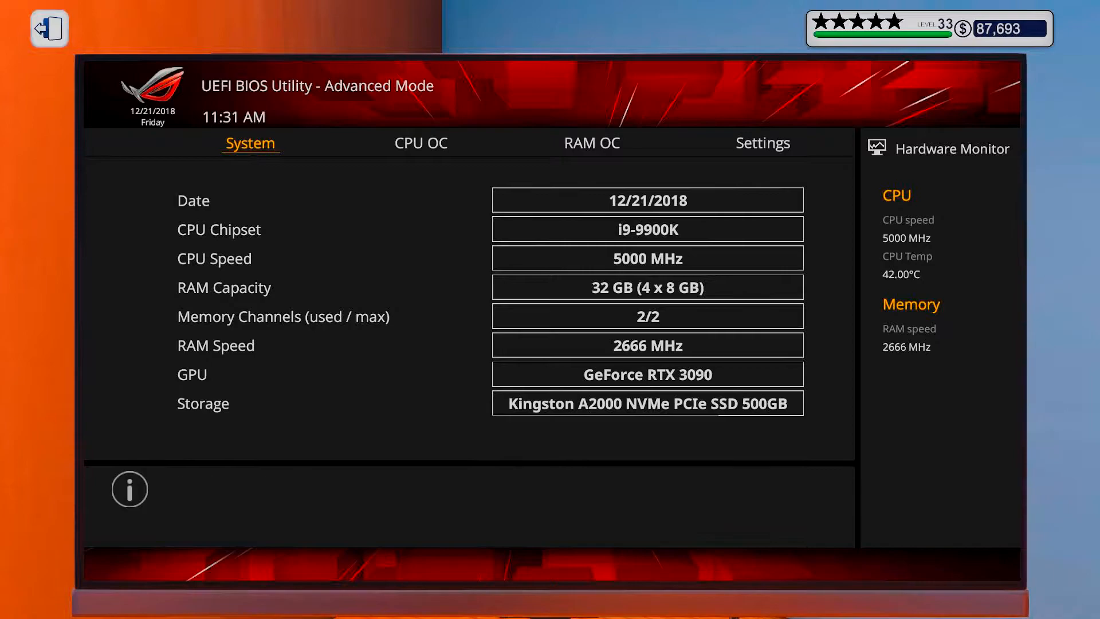
Raise the CPU voltage to 1.55 v, check RAM OC, then apply changes and restart.
left_click(421, 143)
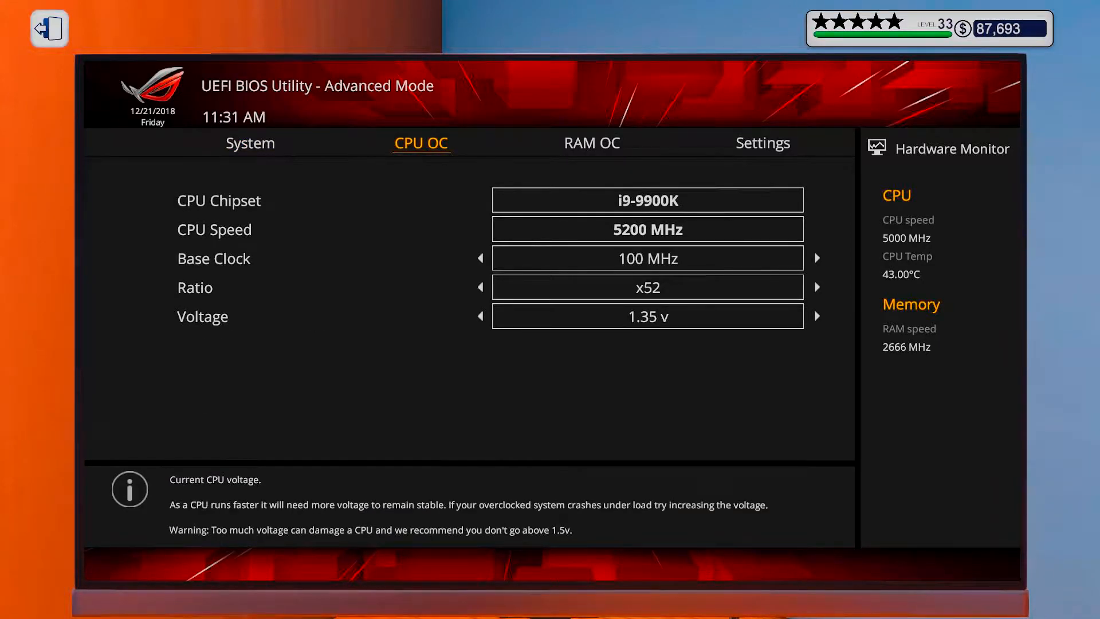
left_click(816, 317)
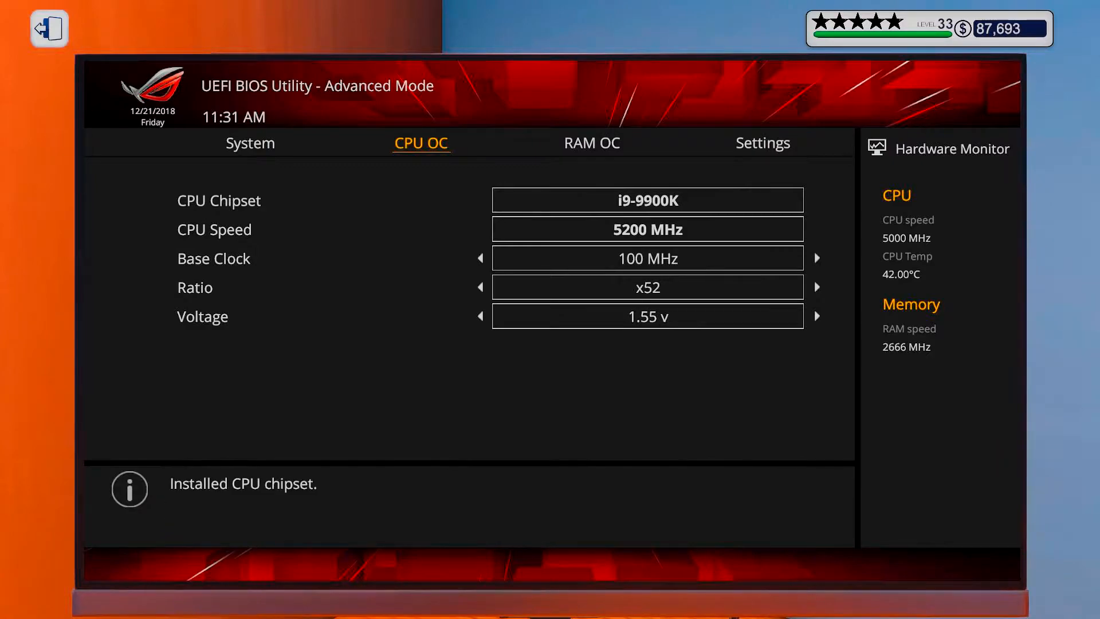
left_click(591, 143)
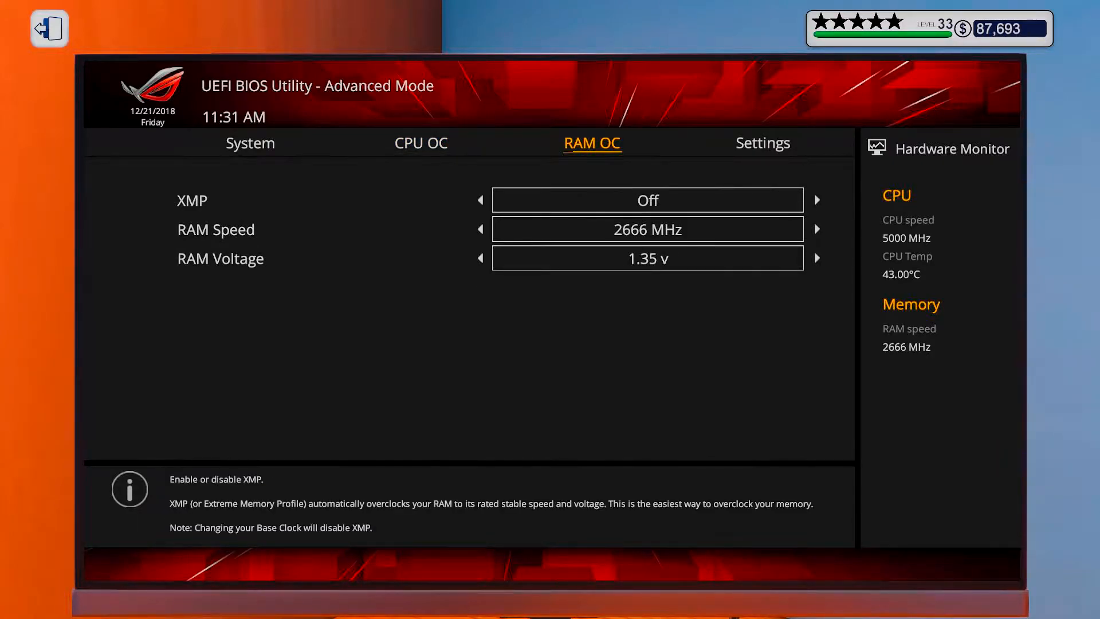
left_click(763, 143)
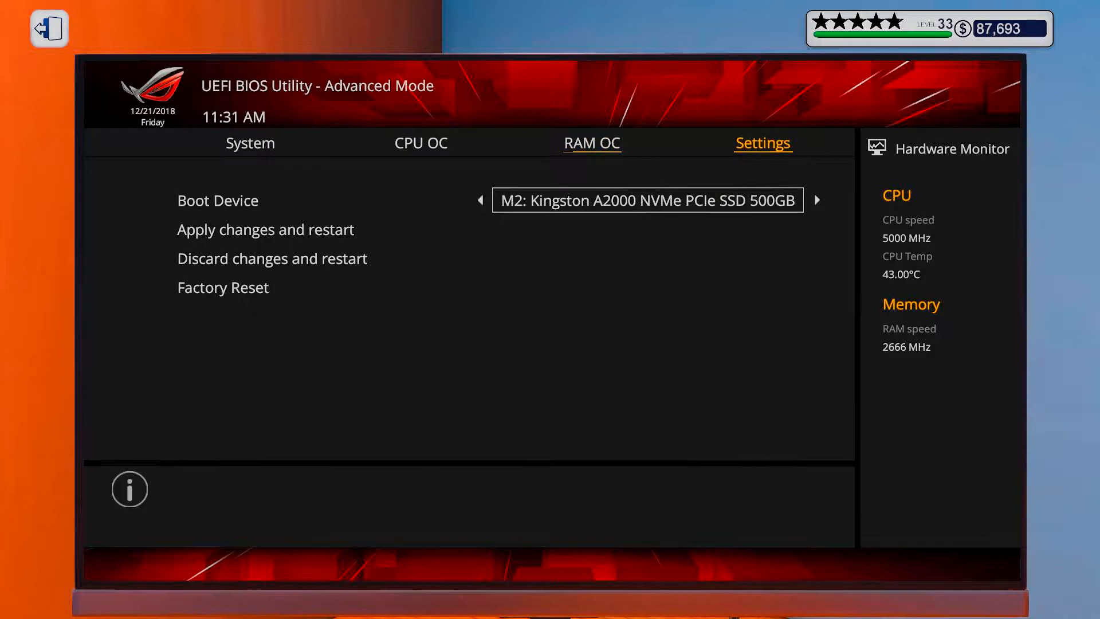
left_click(264, 229)
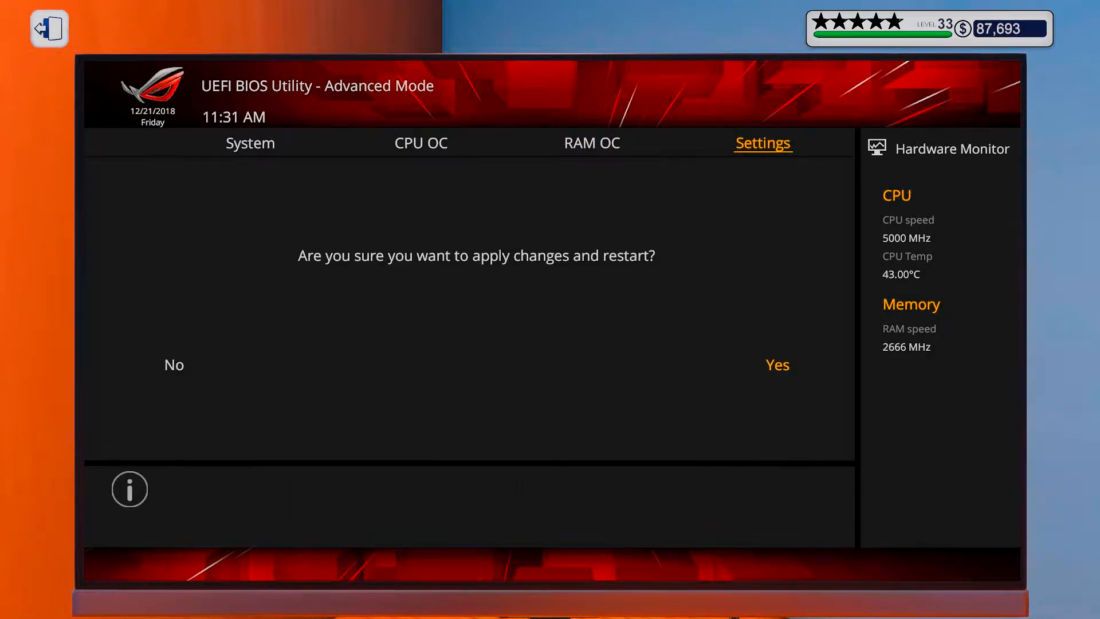
left_click(777, 365)
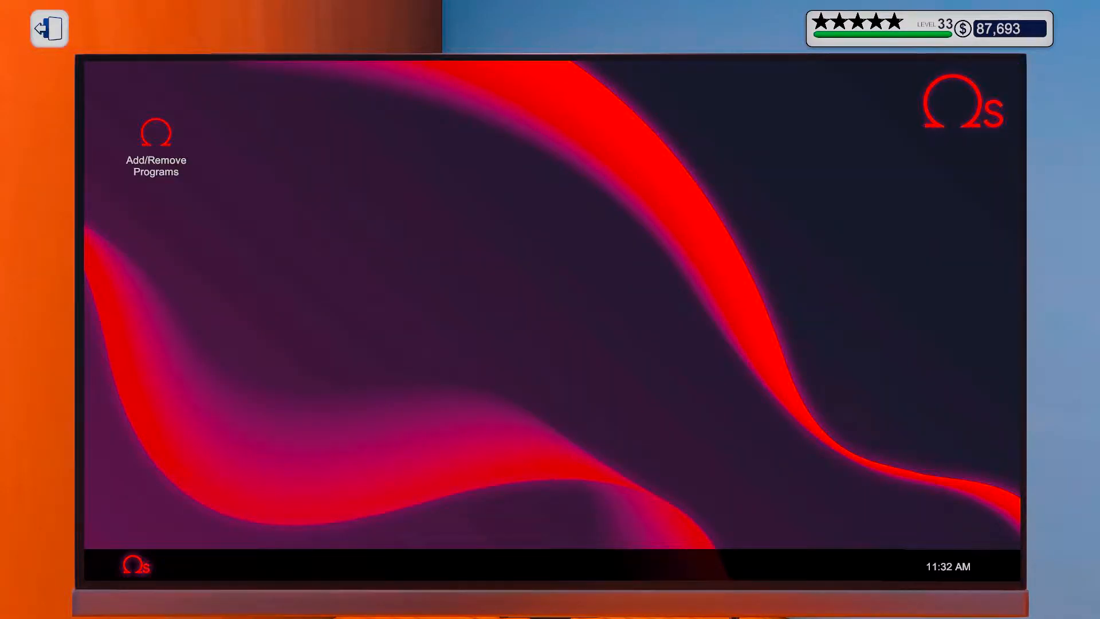
Install System Info, 3DMark, Lighting, GPU Tuner and OCCT via Add/Remove Programs.
double_click(156, 132)
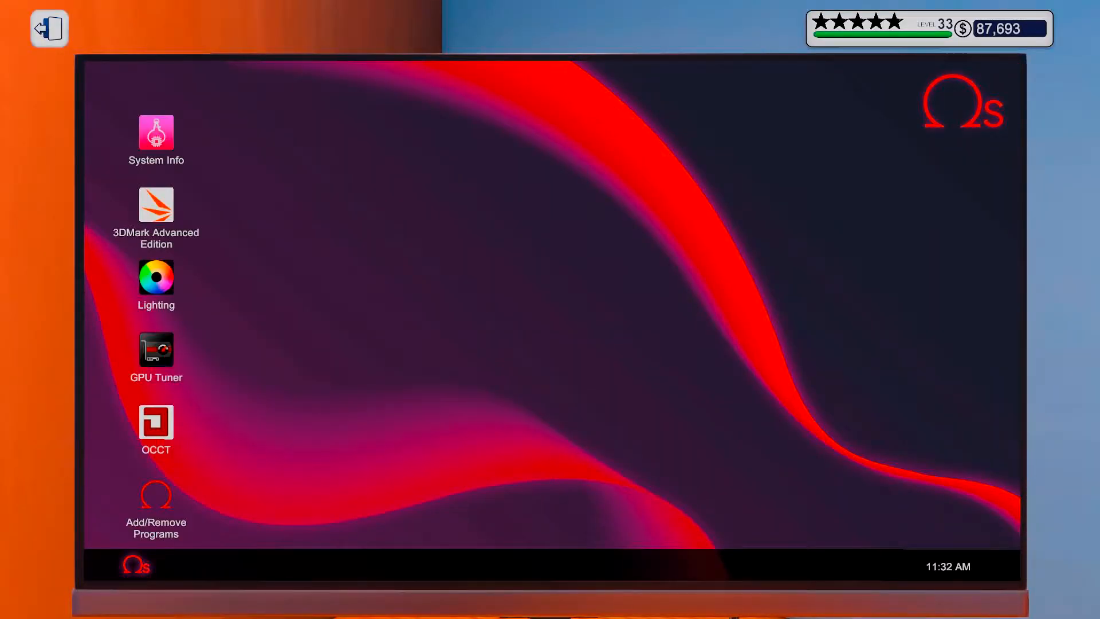
double_click(156, 423)
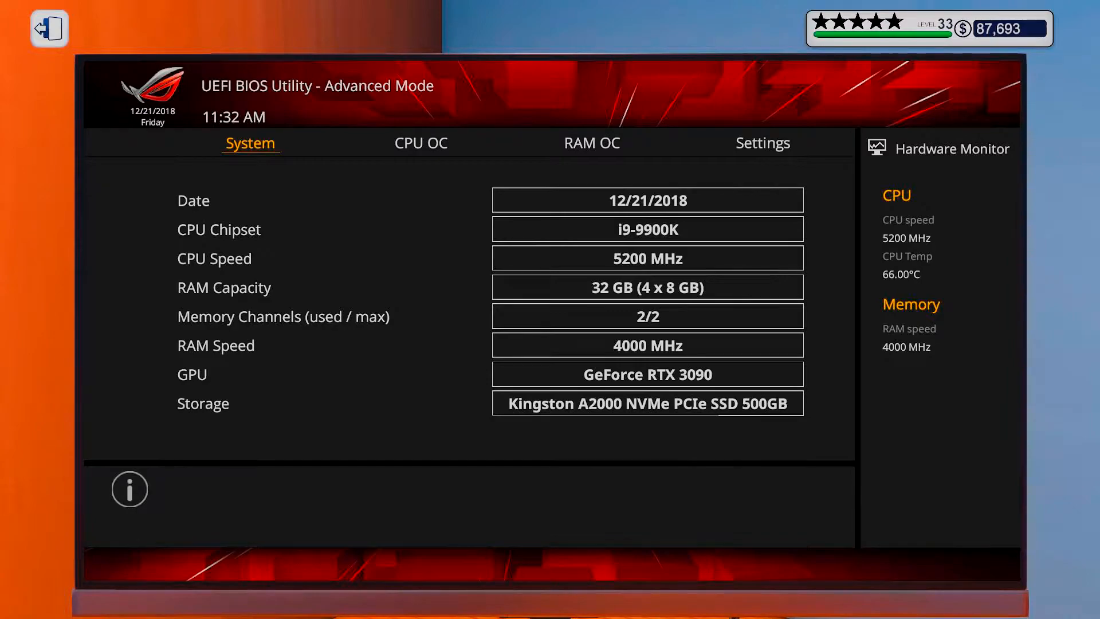
Lower the CPU to ratio x51 at 1.45 v in BIOS and restart with changes applied.
left_click(420, 142)
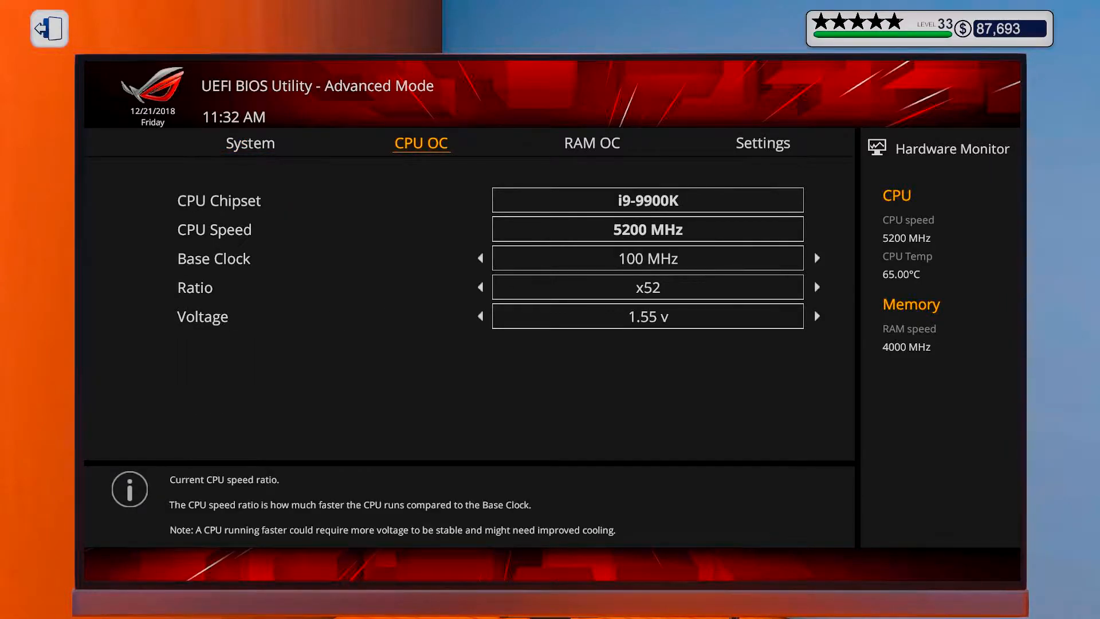
left_click(480, 286)
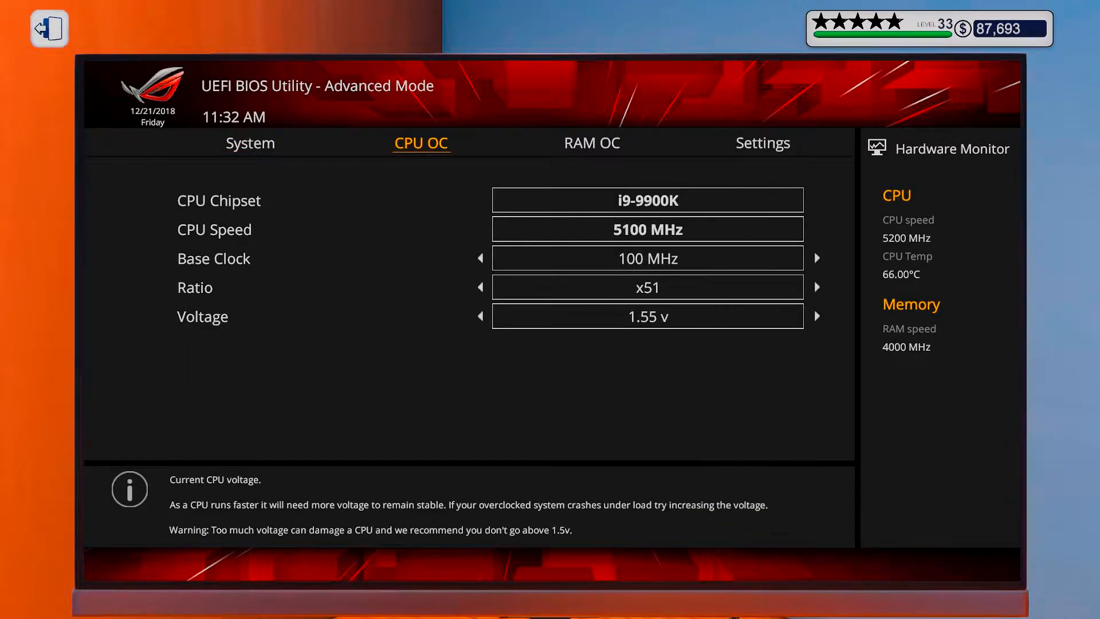
left_click(480, 317)
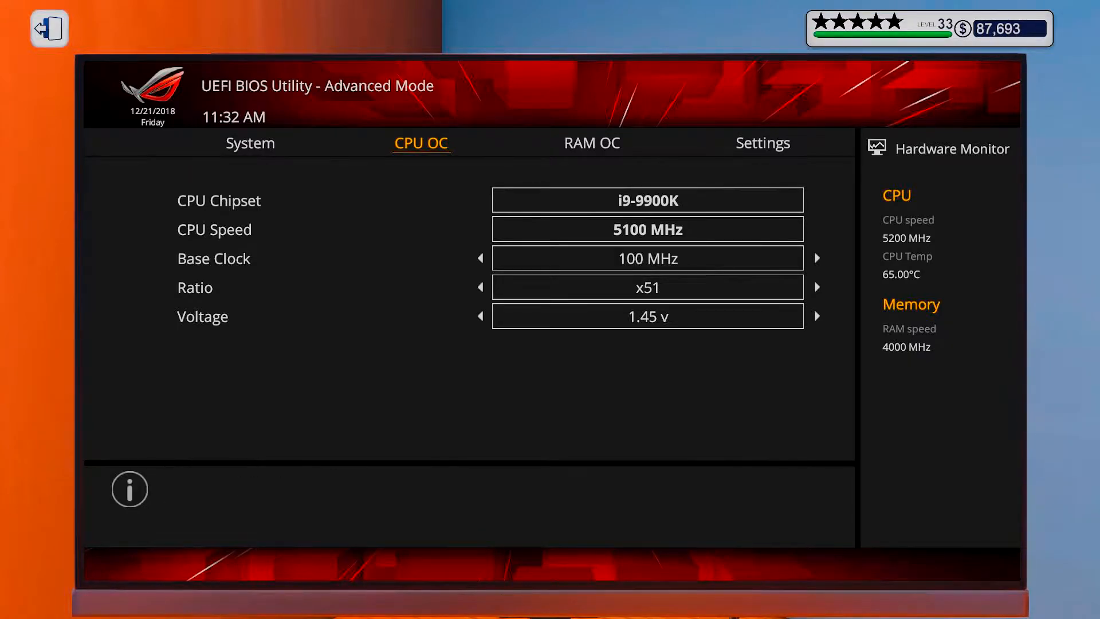
left_click(762, 143)
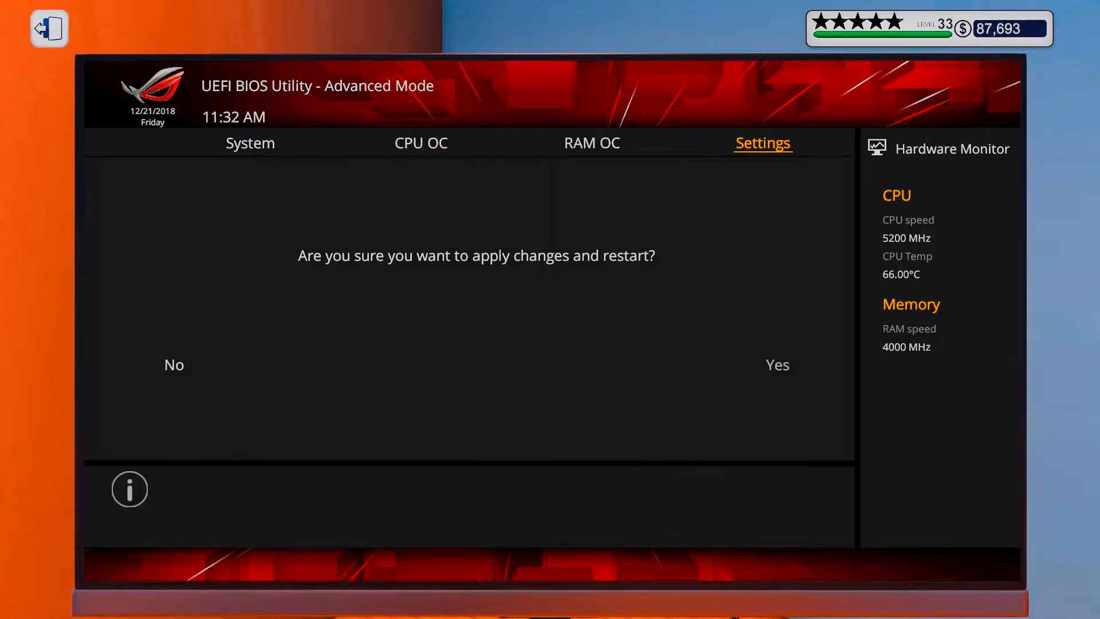
left_click(777, 365)
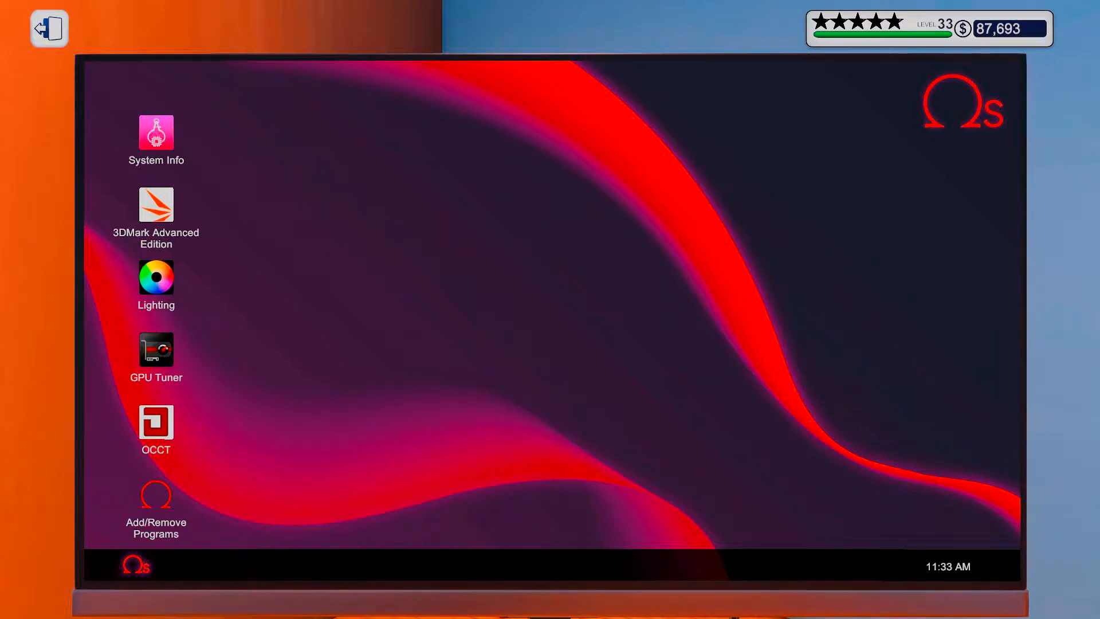
Launch OCCT and start an infinite CPU stress test at 5100 MHz.
double_click(156, 424)
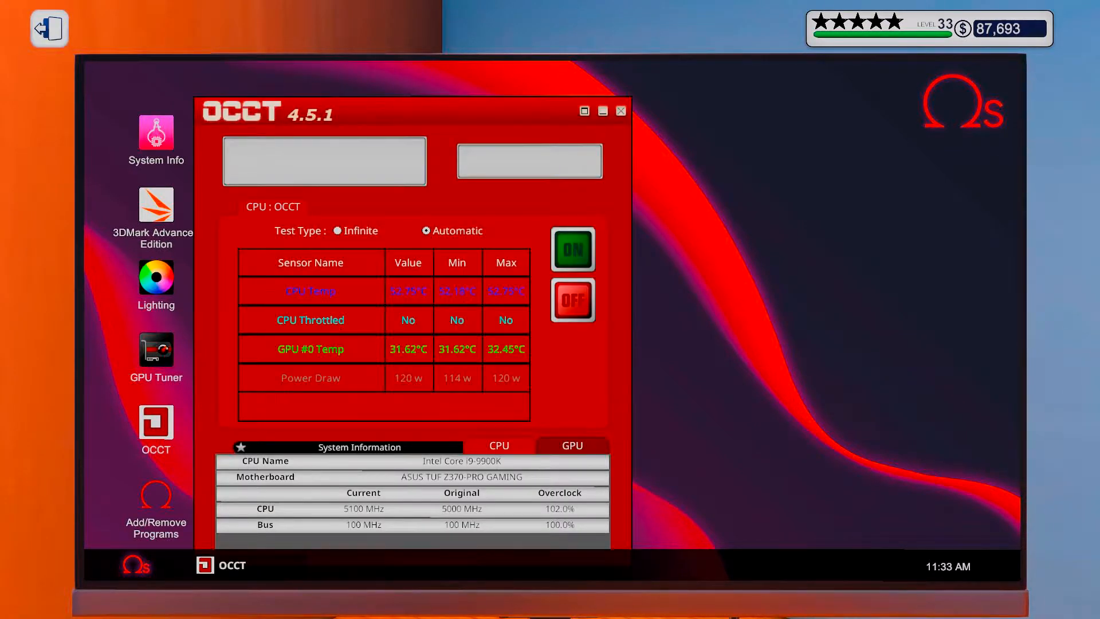
left_click(573, 248)
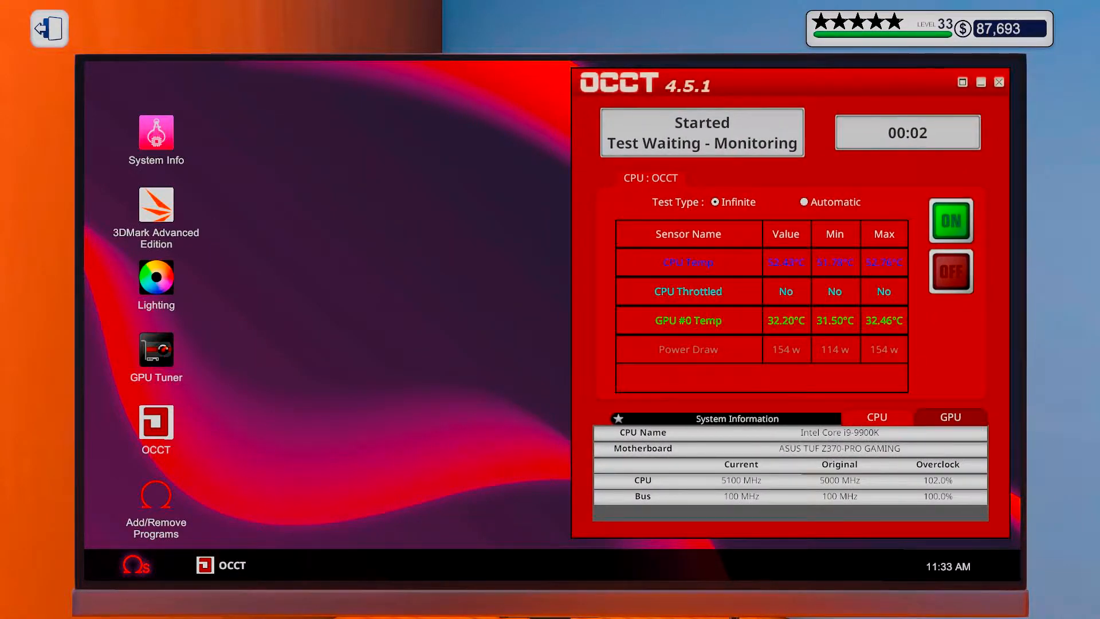
left_click(156, 351)
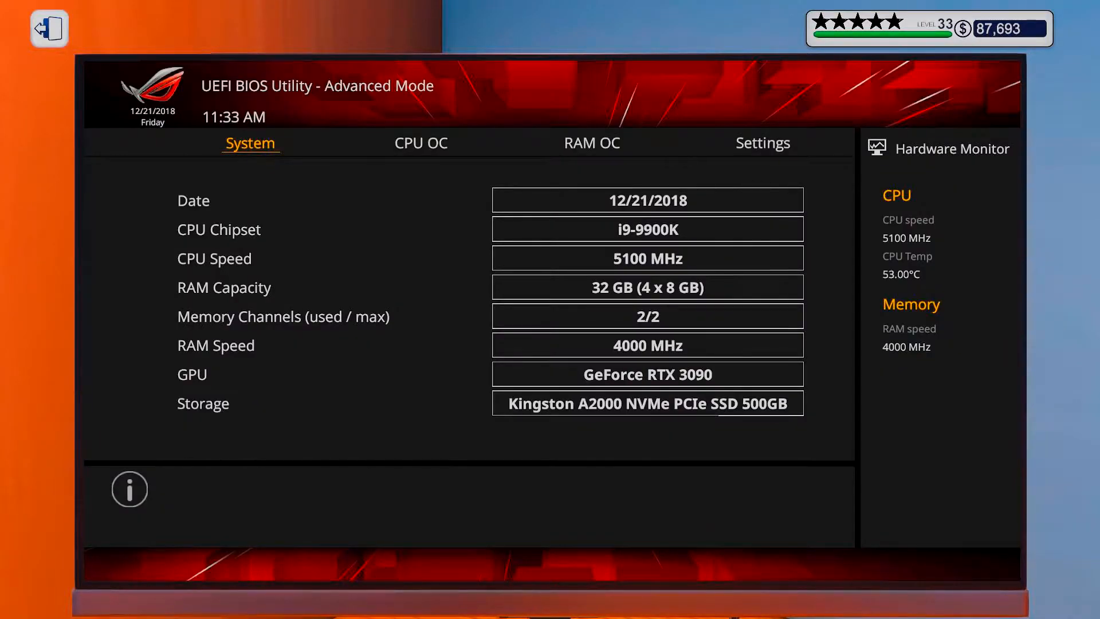
Confirm the 5100 MHz CPU setting in BIOS, exit to the OS and relaunch OCCT.
left_click(420, 143)
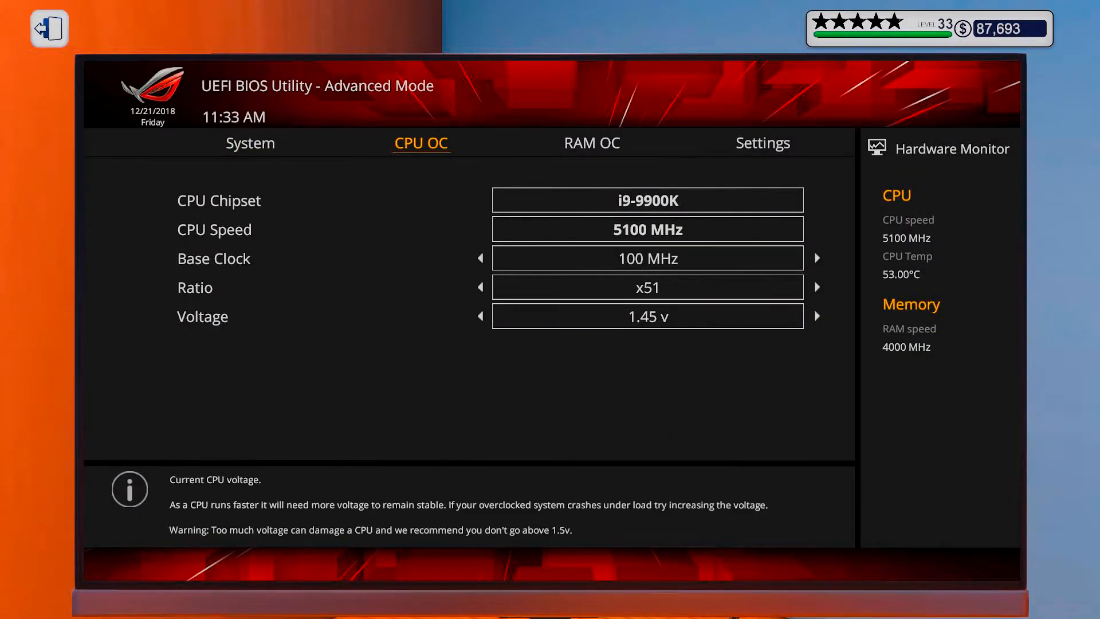
left_click(762, 143)
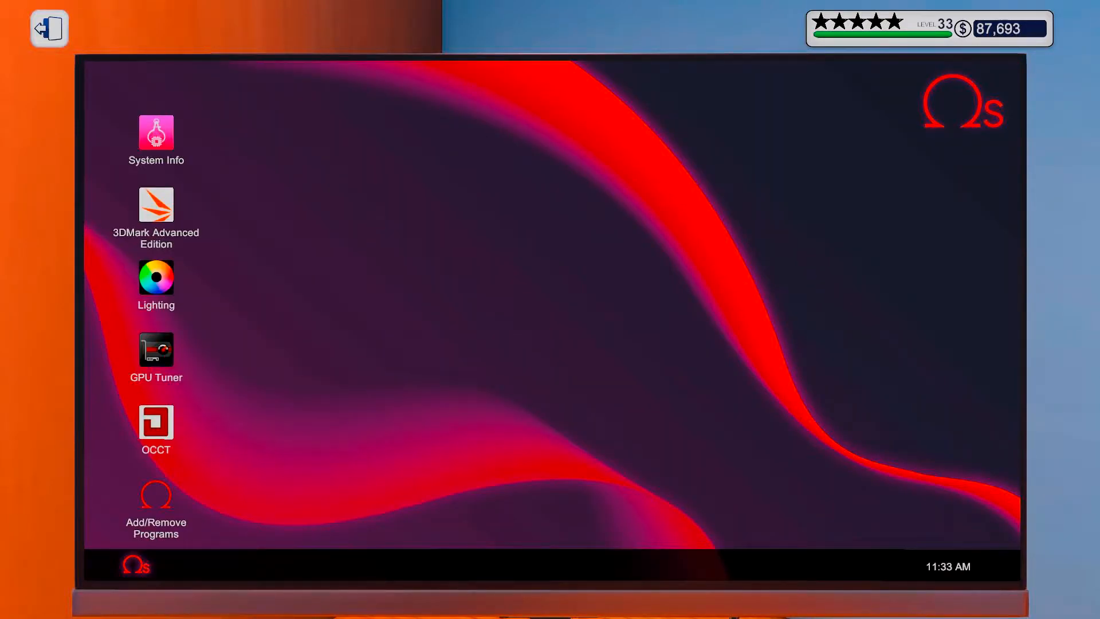
double_click(156, 423)
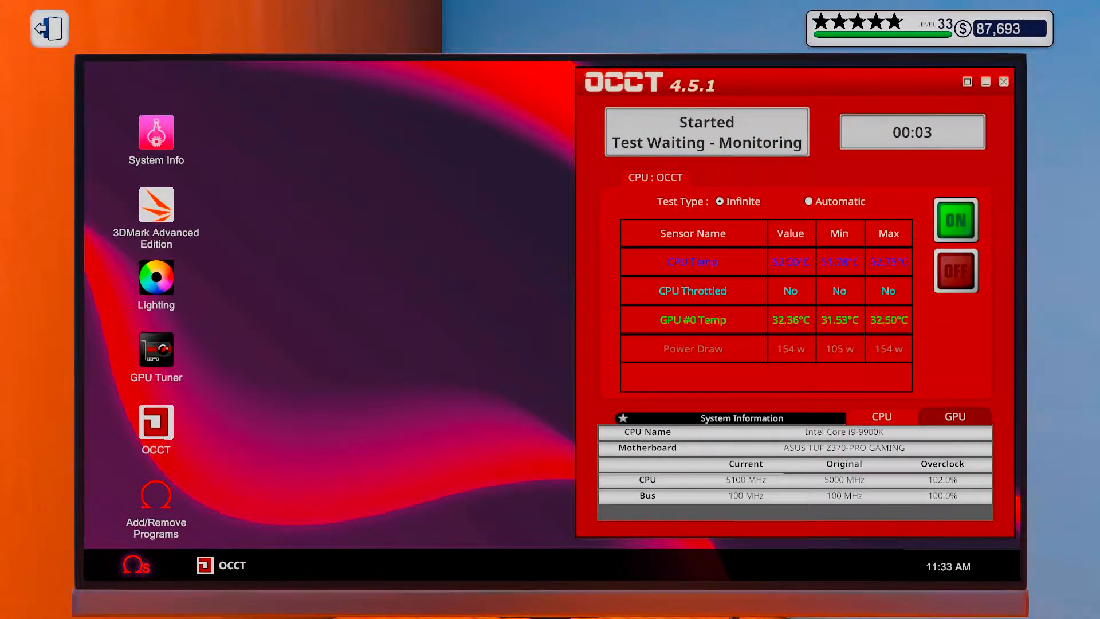
In GPU Tuner raise the RTX 3090 to +20% core voltage and +259 MHz core clock.
left_click(156, 350)
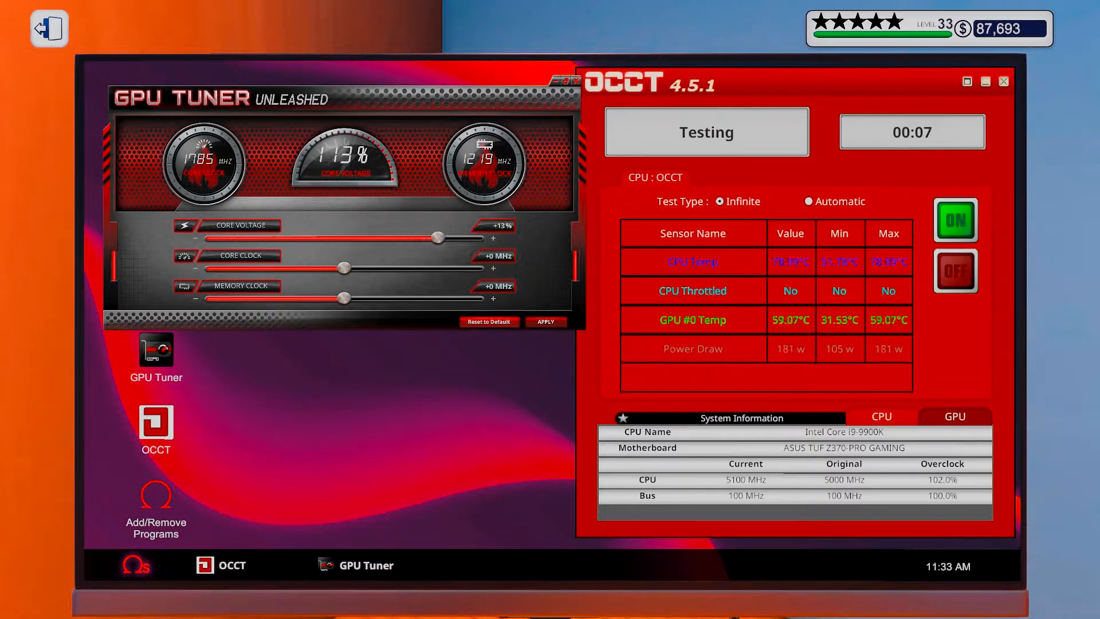
left_click_drag(437, 237, 476, 237)
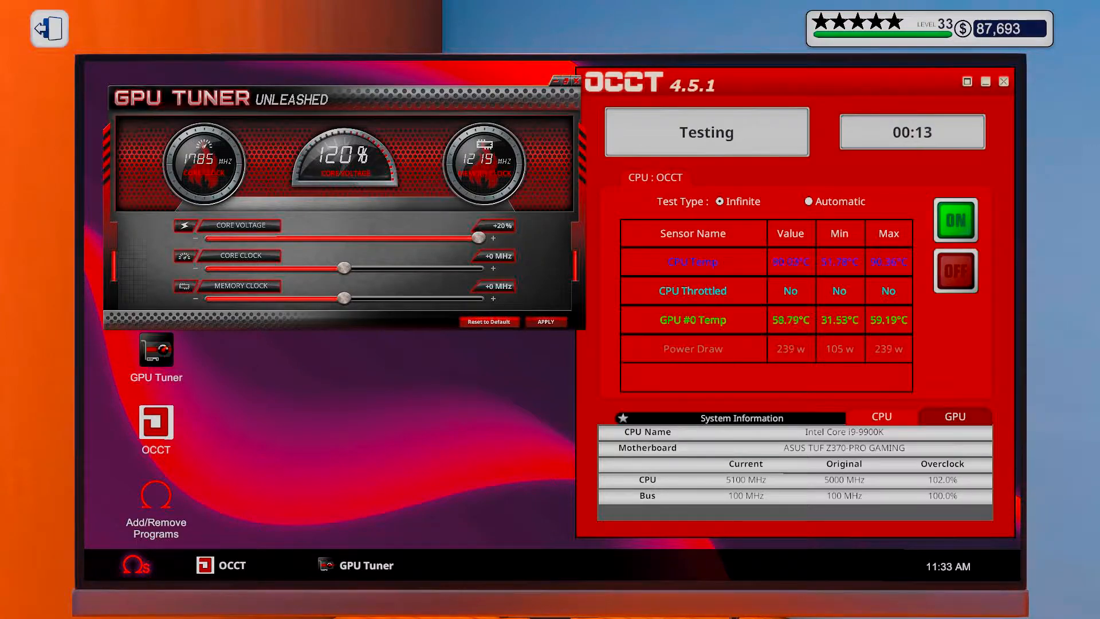
left_click_drag(343, 268, 402, 268)
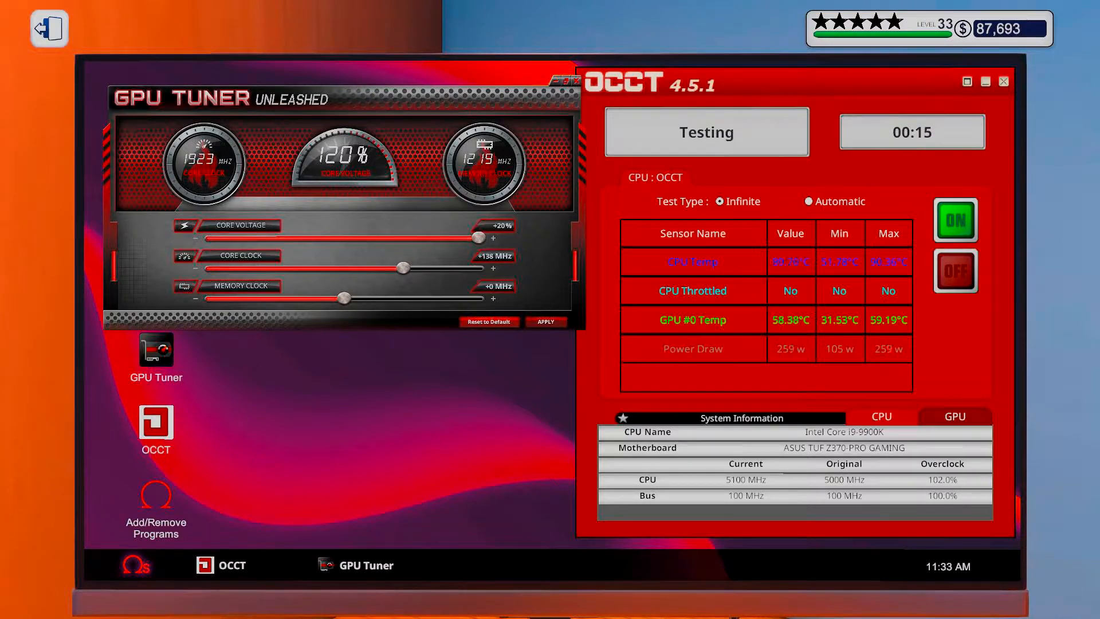
left_click_drag(403, 269, 409, 268)
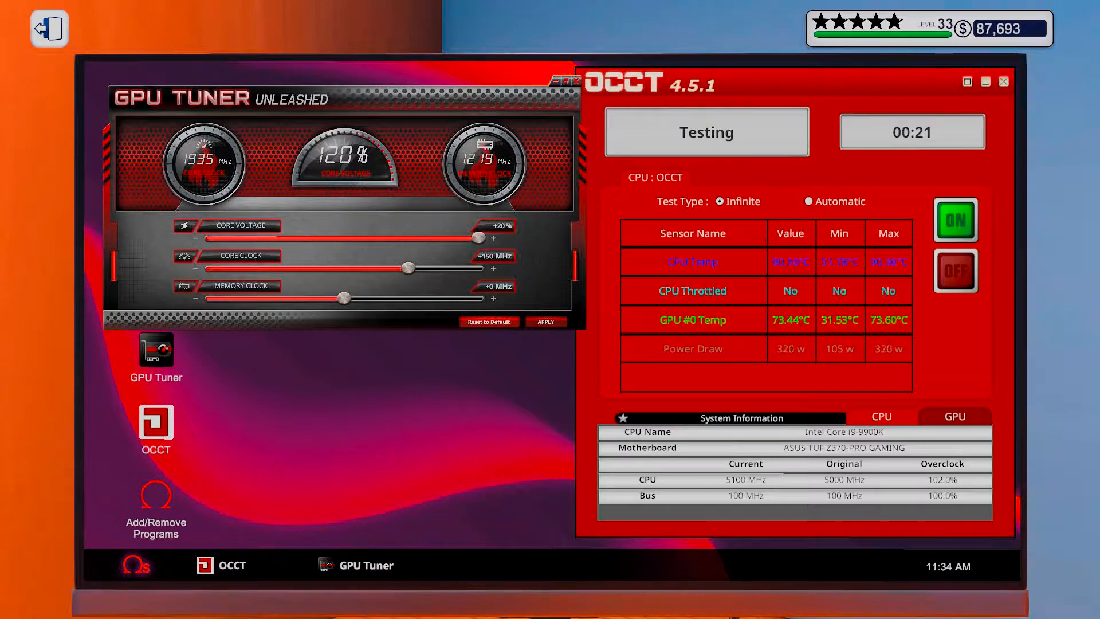
left_click_drag(409, 268, 427, 268)
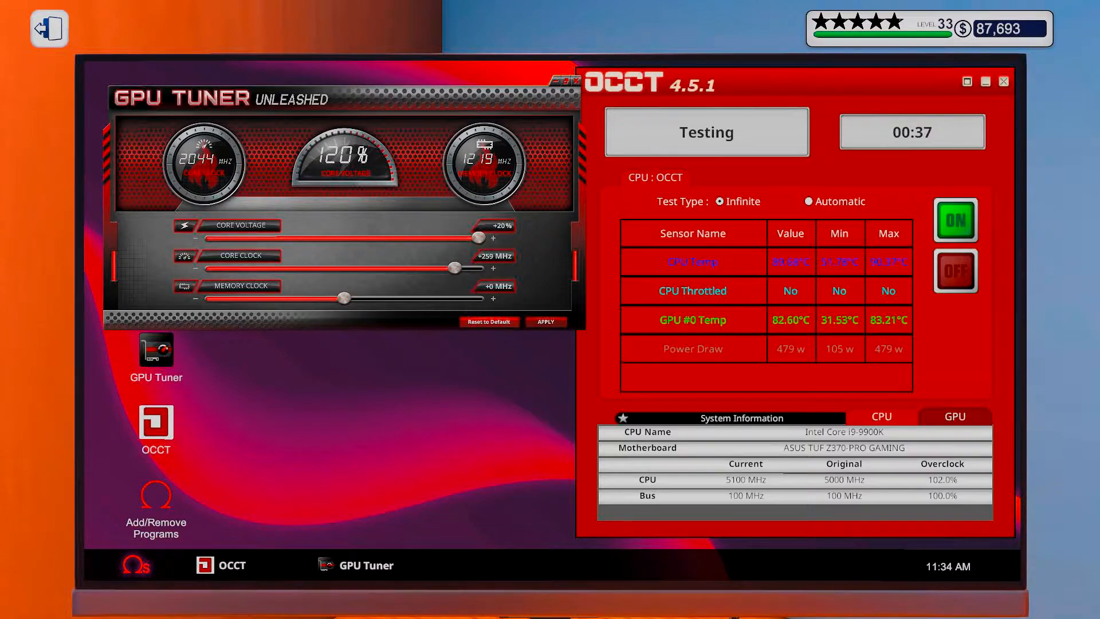
left_click_drag(453, 268, 460, 268)
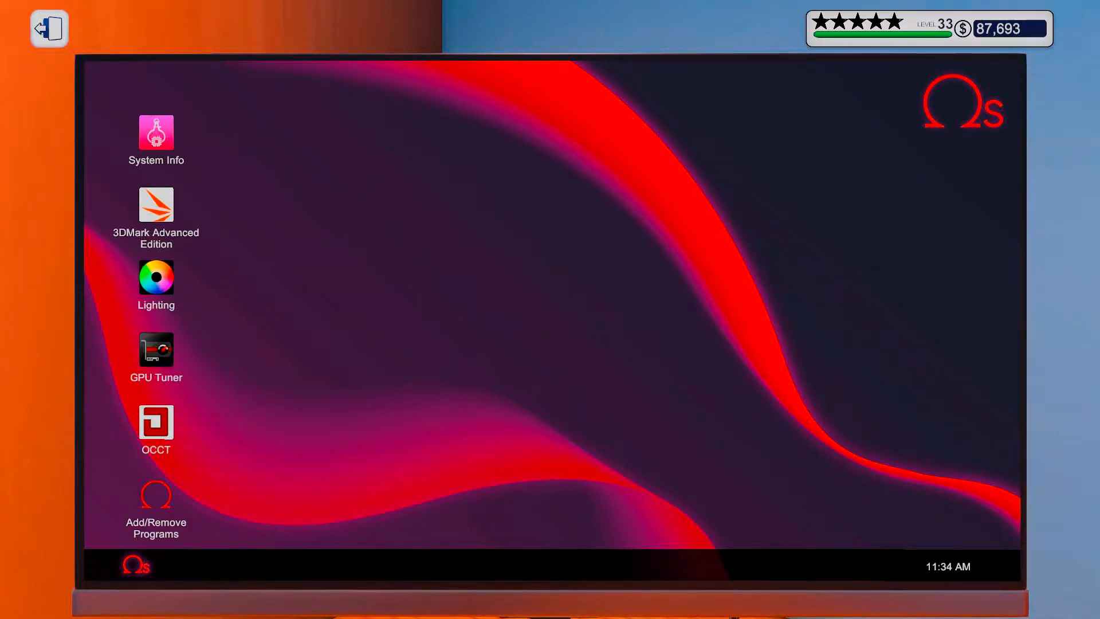
Keep the GPU overclock at +20% voltage and +297 MHz, then bring up the Lighting app.
double_click(155, 423)
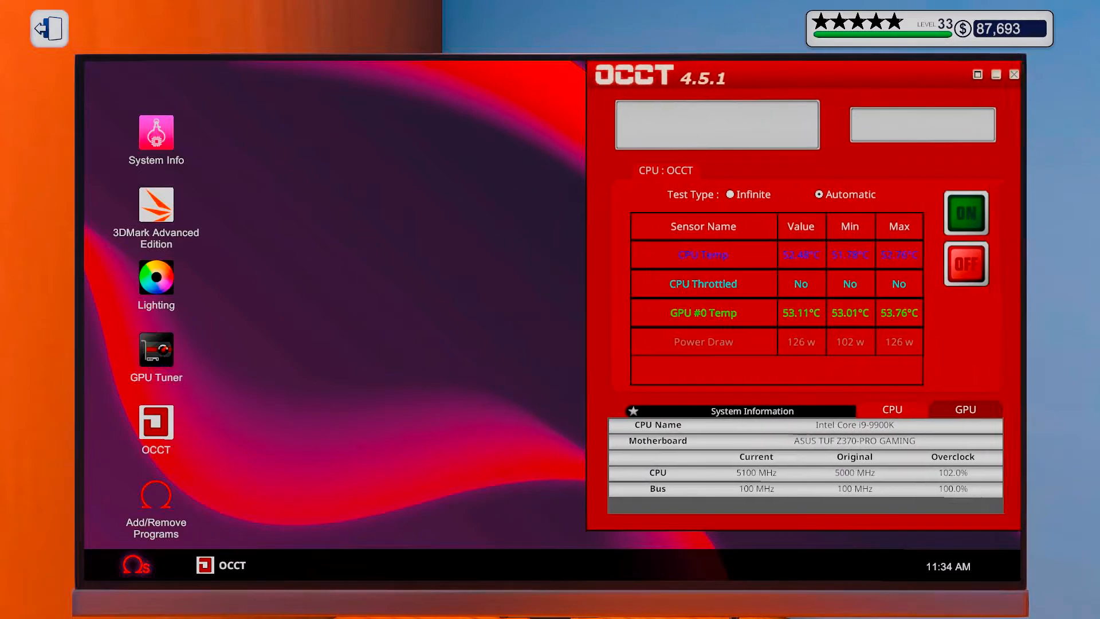
left_click(155, 350)
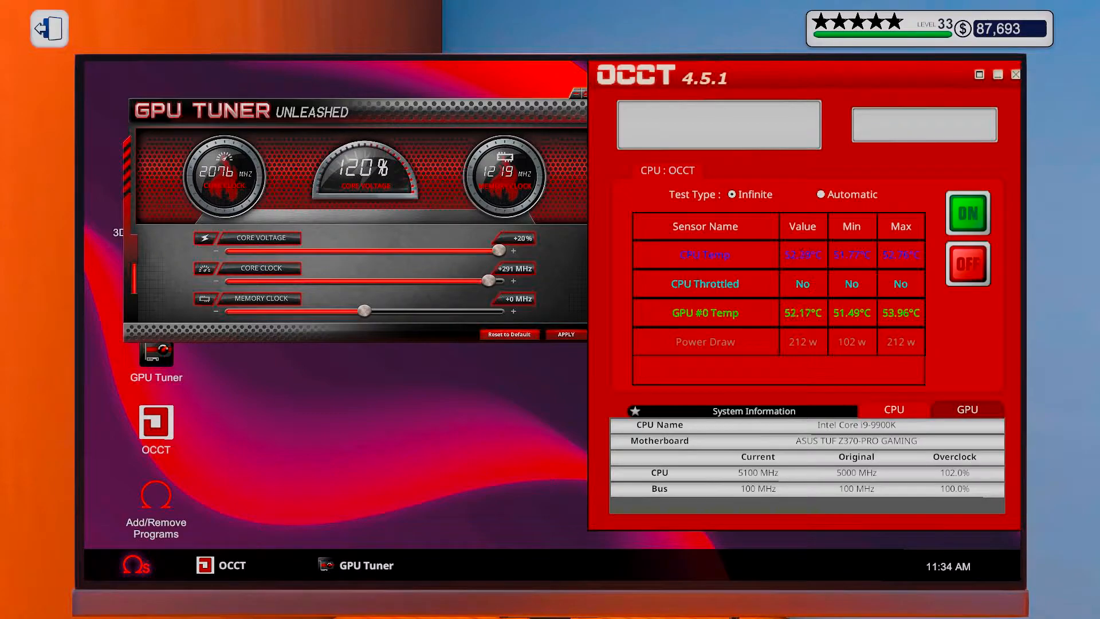
left_click(968, 213)
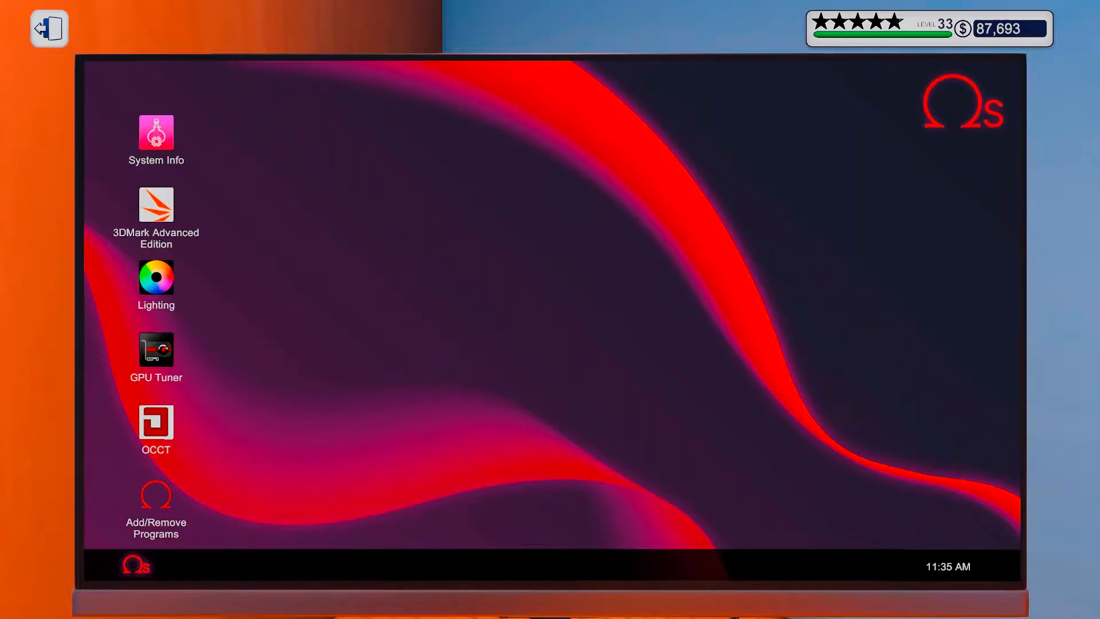
double_click(155, 350)
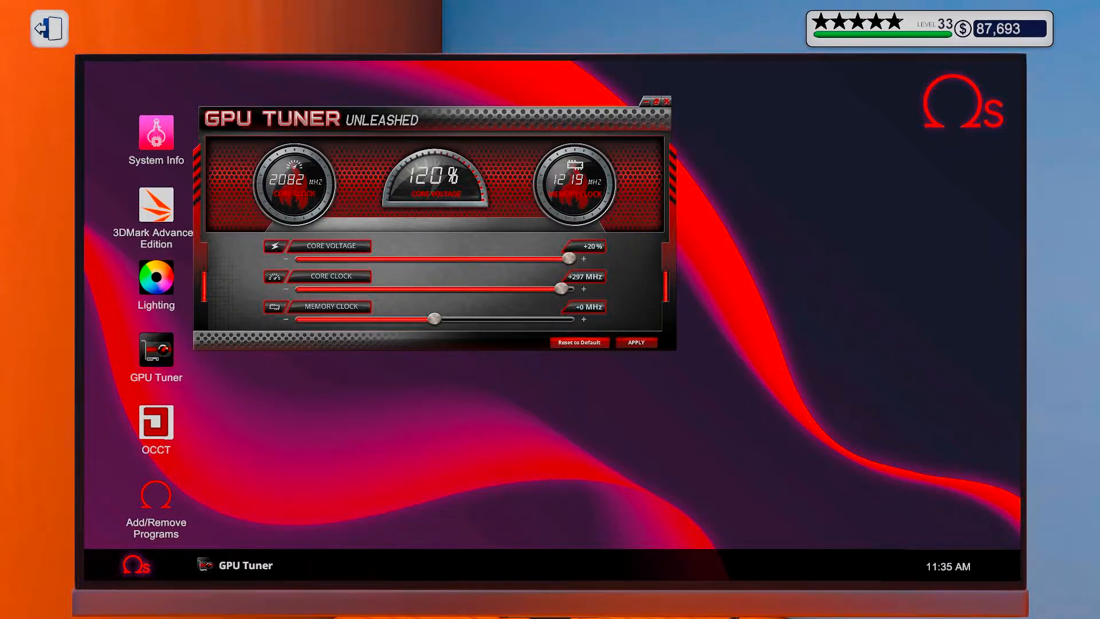
left_click(156, 276)
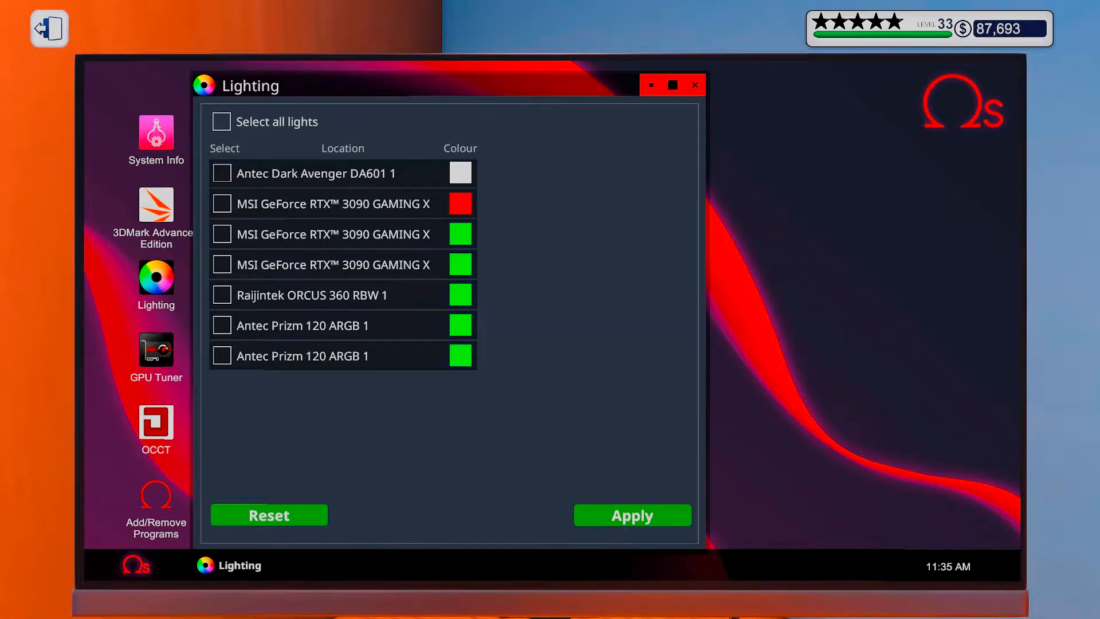
Set all seven build lights to the Rainbow effect, apply and close Lighting.
left_click(221, 121)
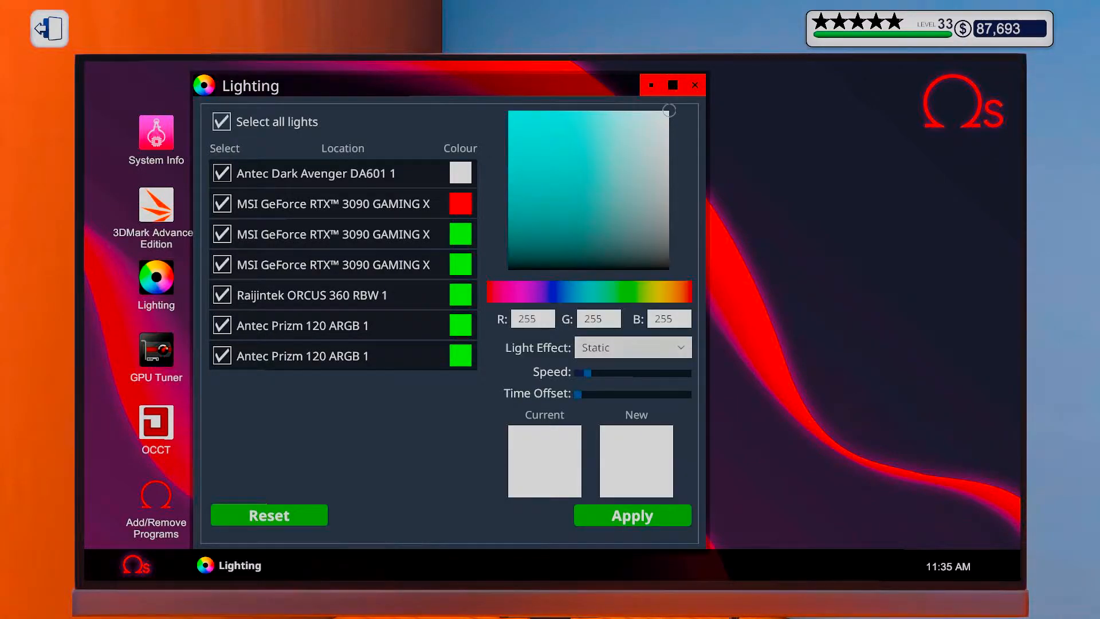
left_click(630, 346)
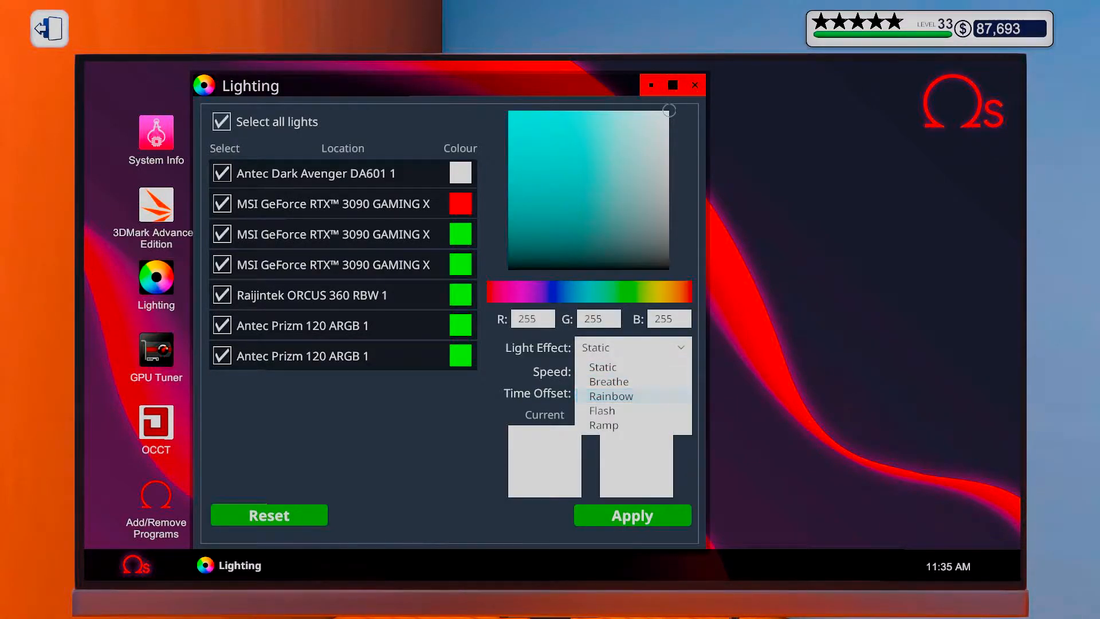
left_click(610, 395)
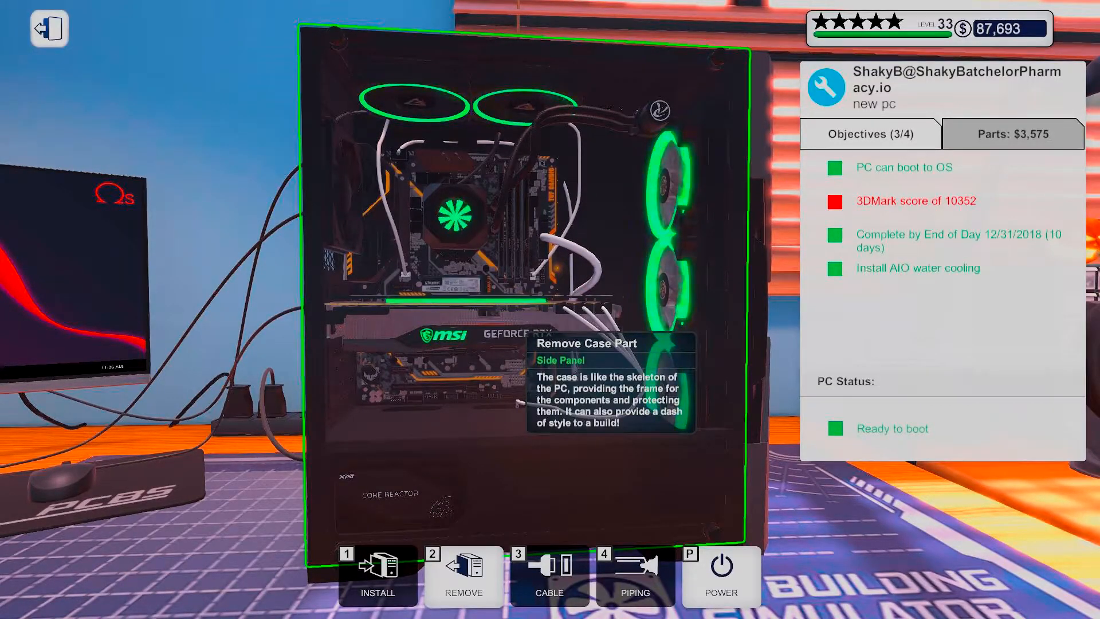
left_click(1012, 134)
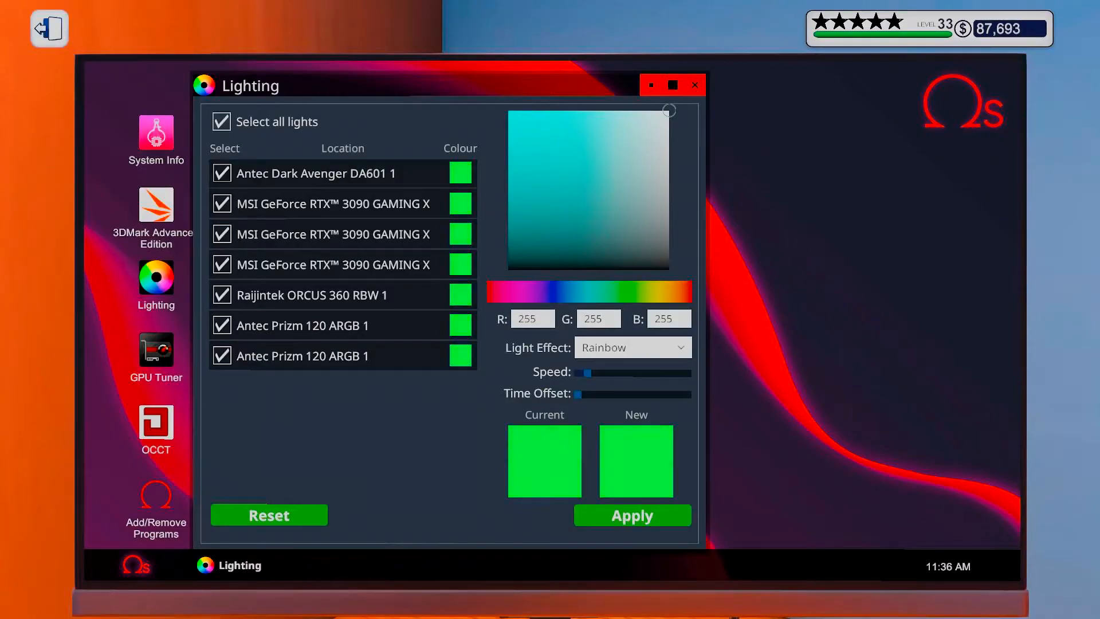
left_click(694, 84)
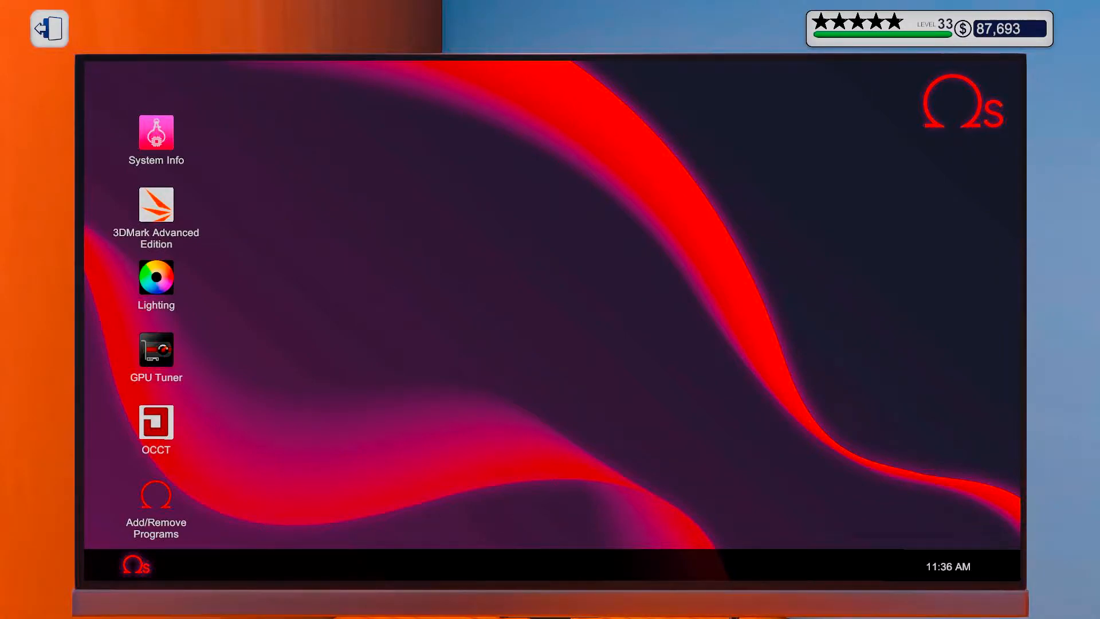
Start the 3DMark Time Spy benchmark and leave the PC for the workshop inbox.
double_click(155, 133)
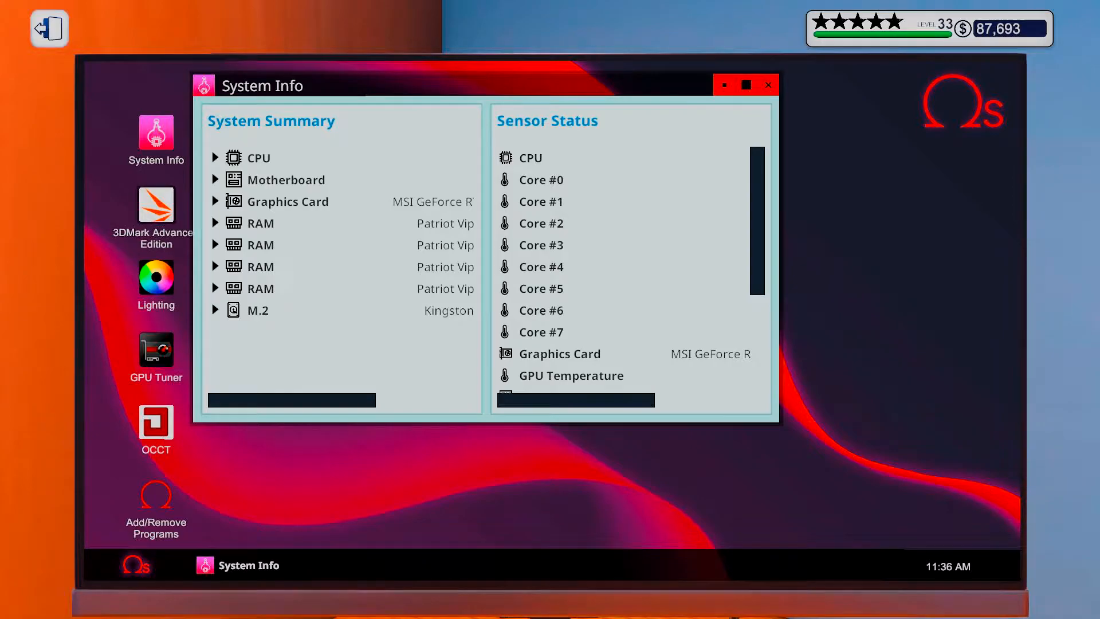
left_click(156, 208)
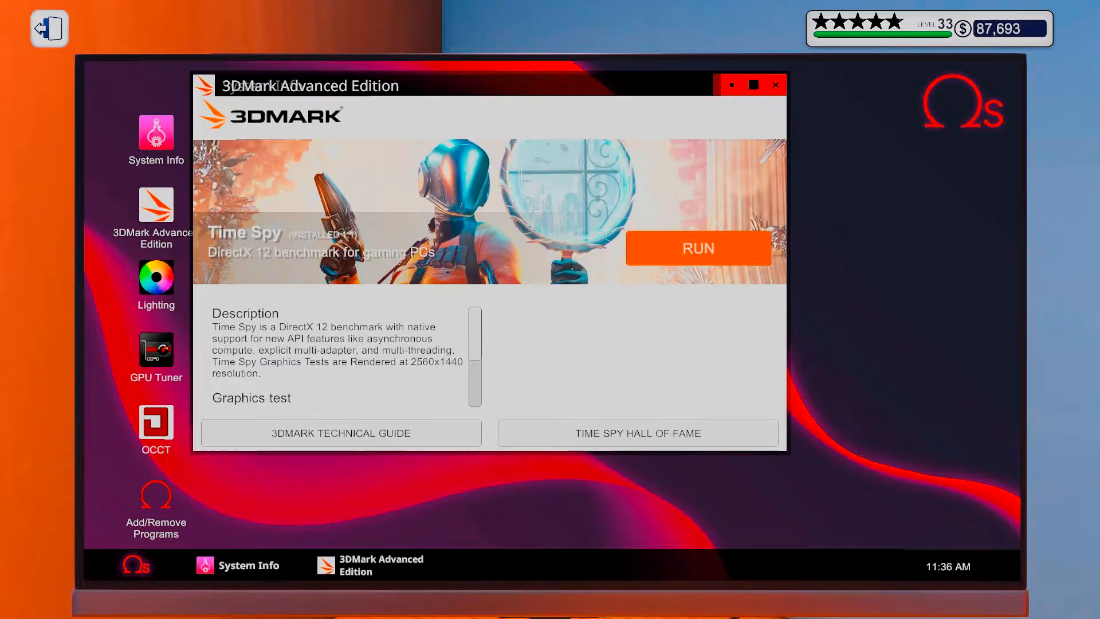
left_click(698, 249)
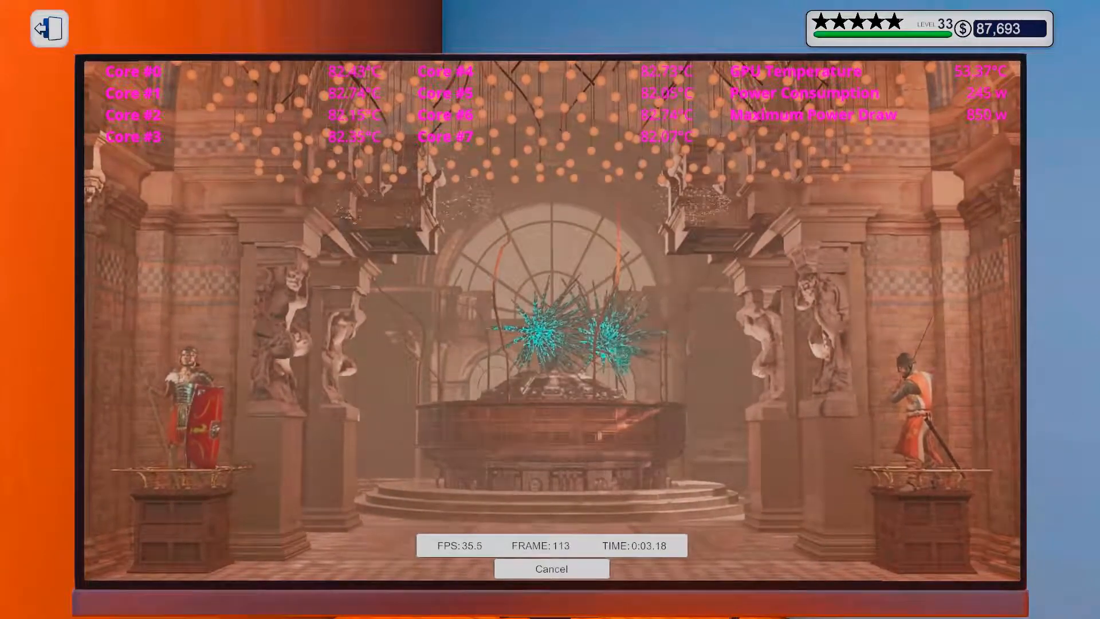
left_click(551, 569)
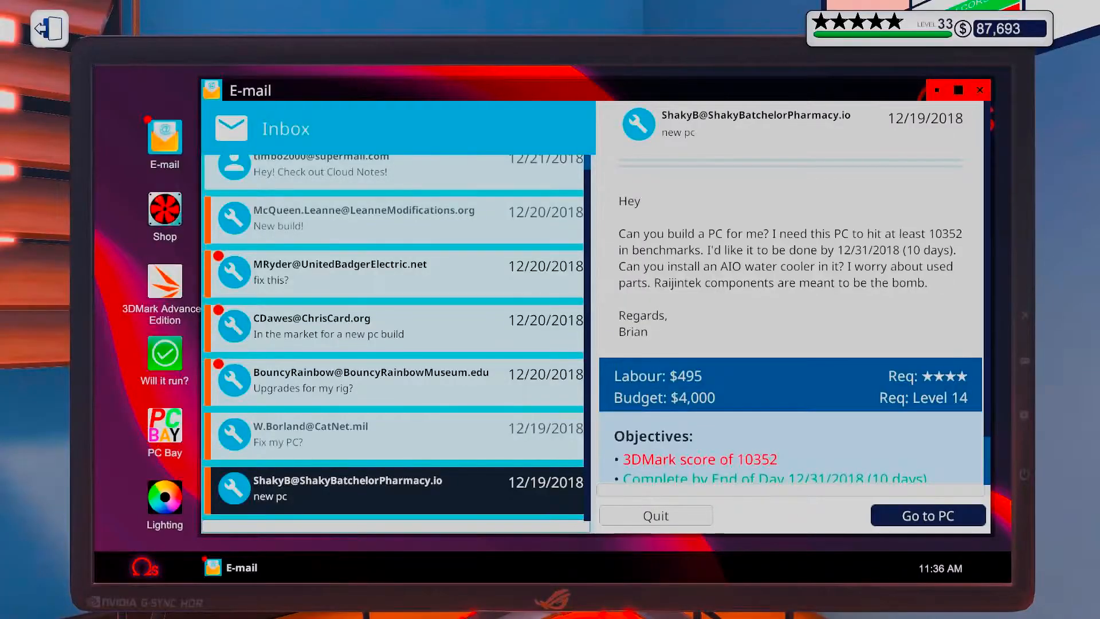
Browse the PC Bay SELL listings of parts currently up for auction.
left_click(164, 430)
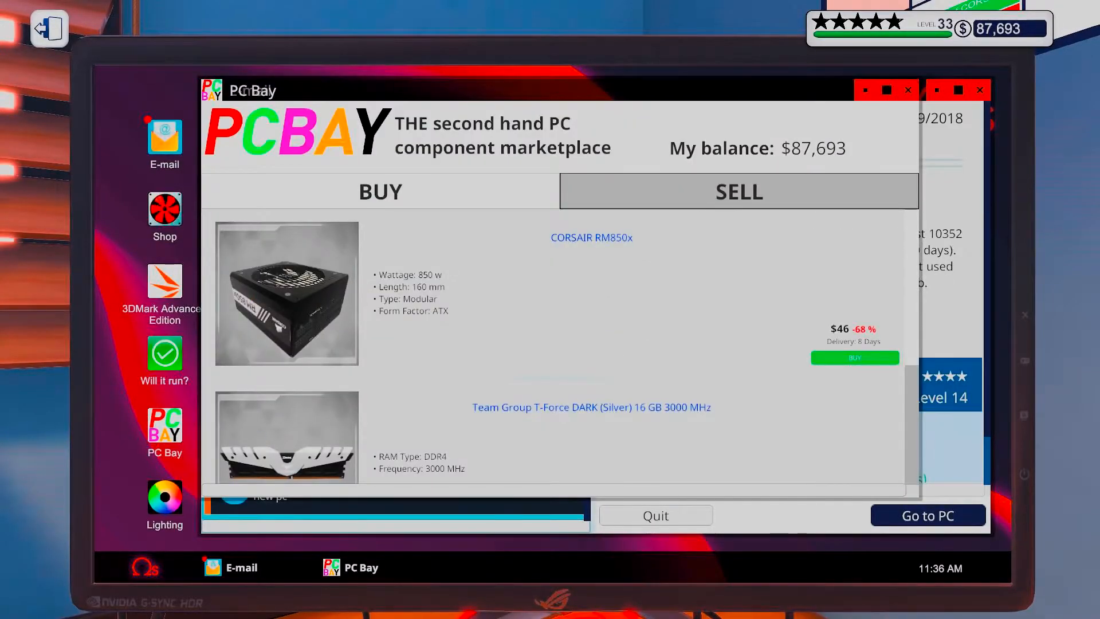
left_click(380, 191)
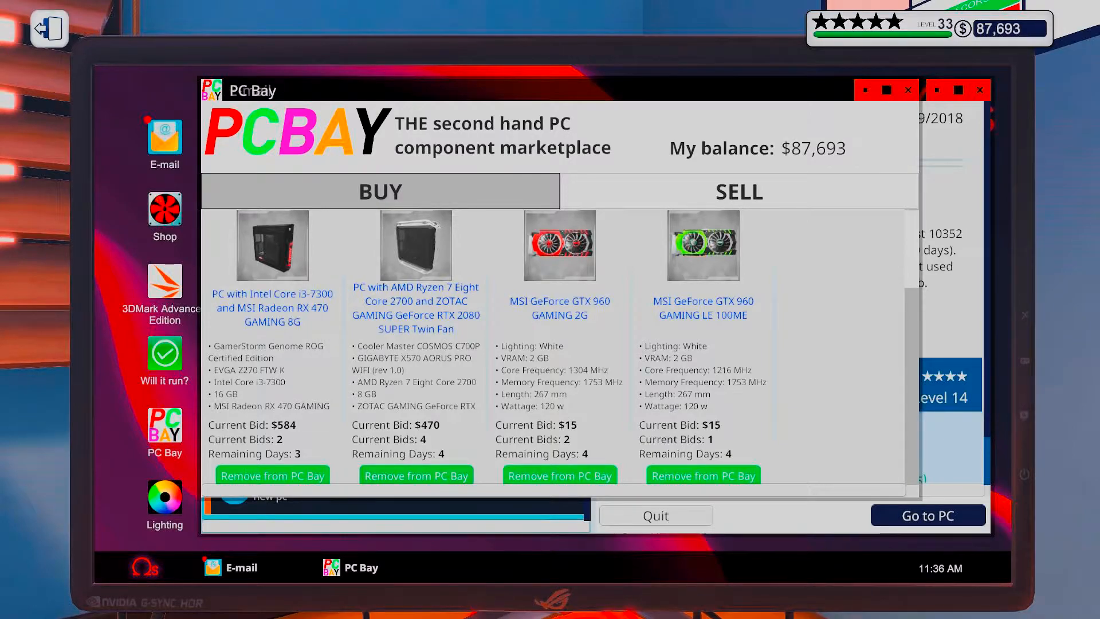
scroll("down", 3)
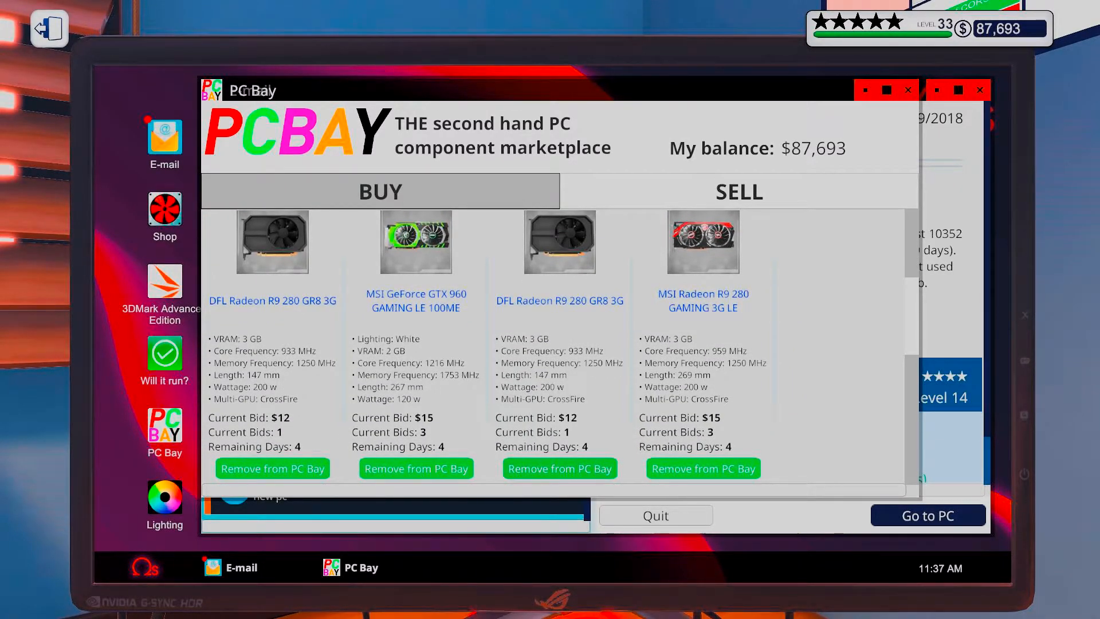
scroll("down", 3)
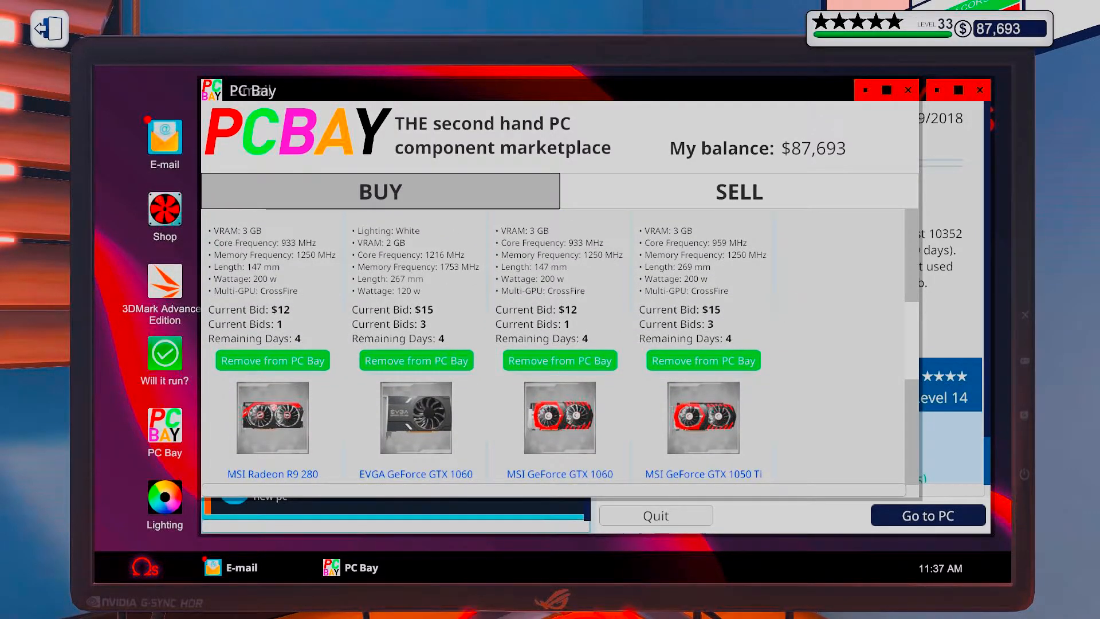
scroll("down", 3)
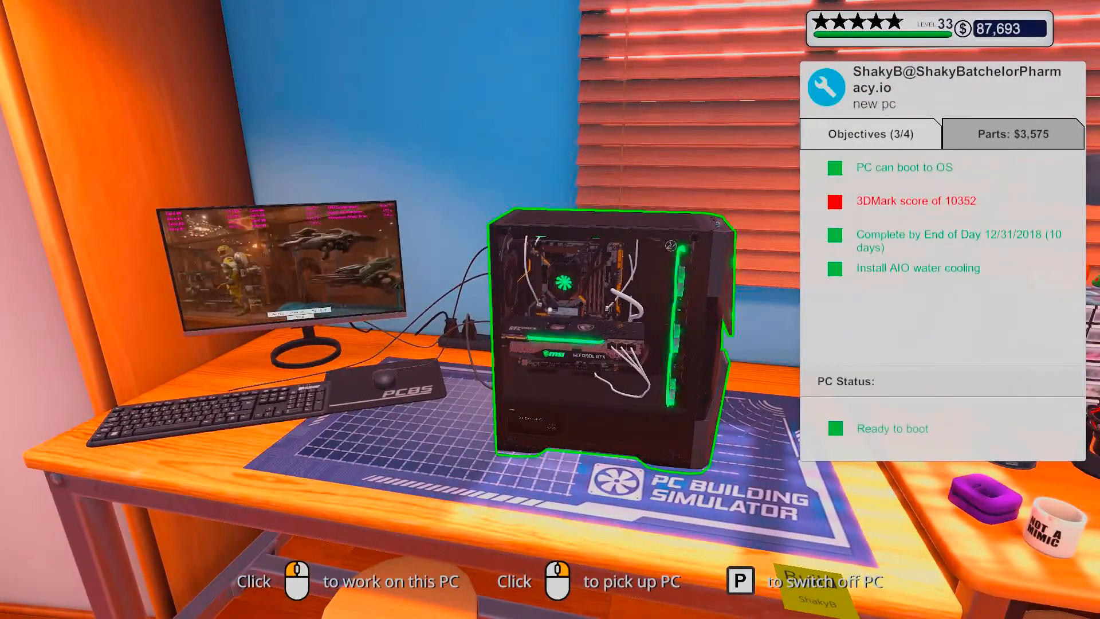
Pick up the finished ShakyB PC to carry it to the drop-off spot.
left_click(604, 337)
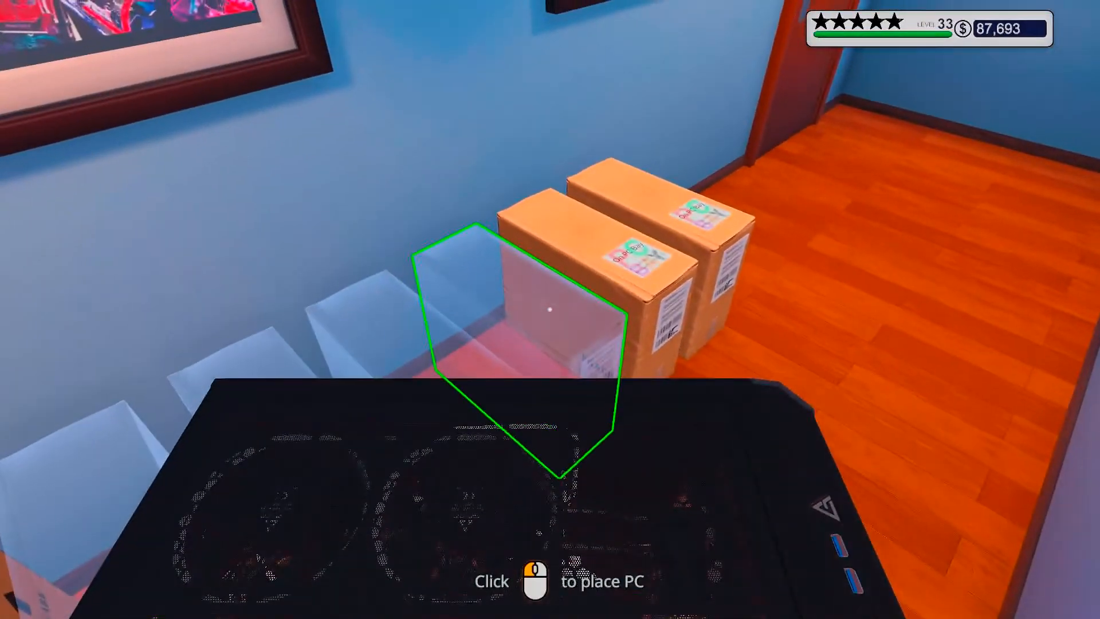
Place the PC at drop-off, collect ShakyB's $4,070 payment and discard the completed job e-mail.
left_click(551, 309)
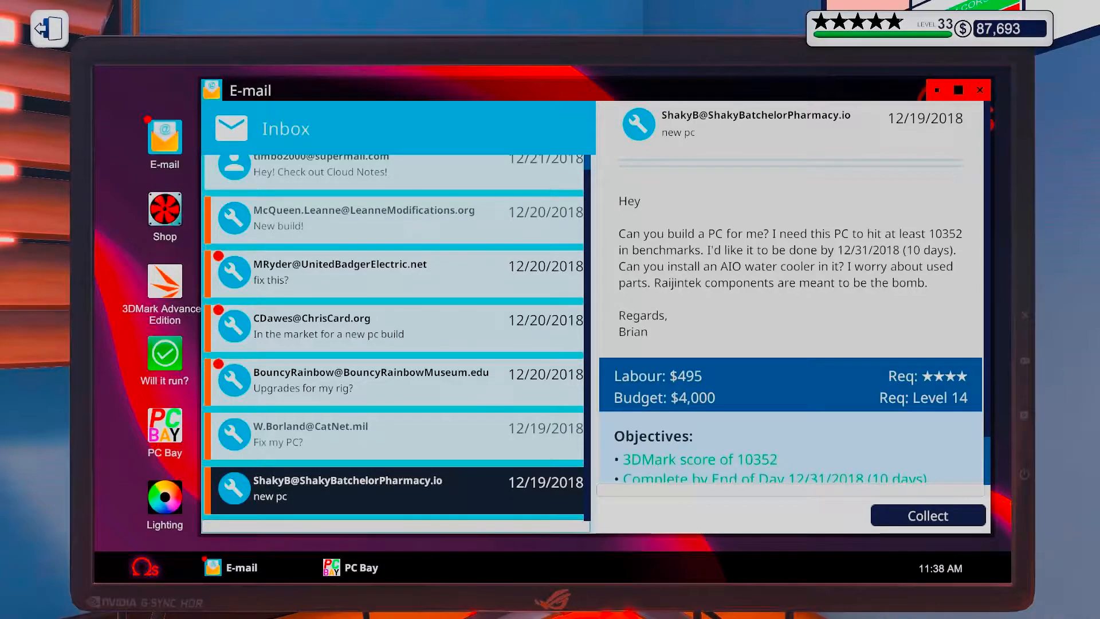
left_click(927, 515)
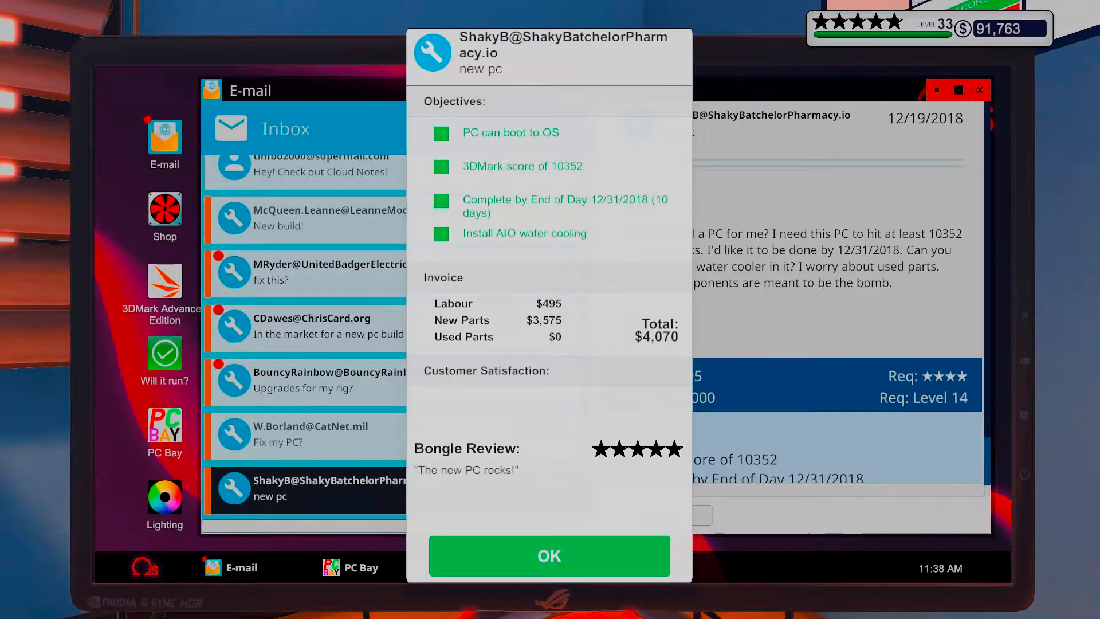
left_click(549, 556)
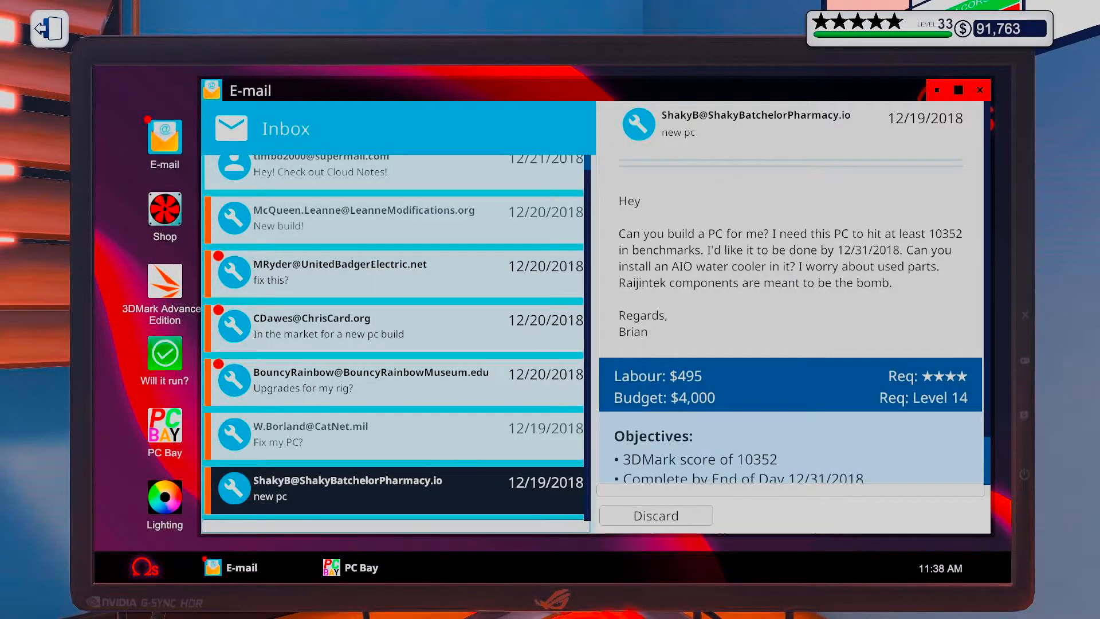
left_click(330, 433)
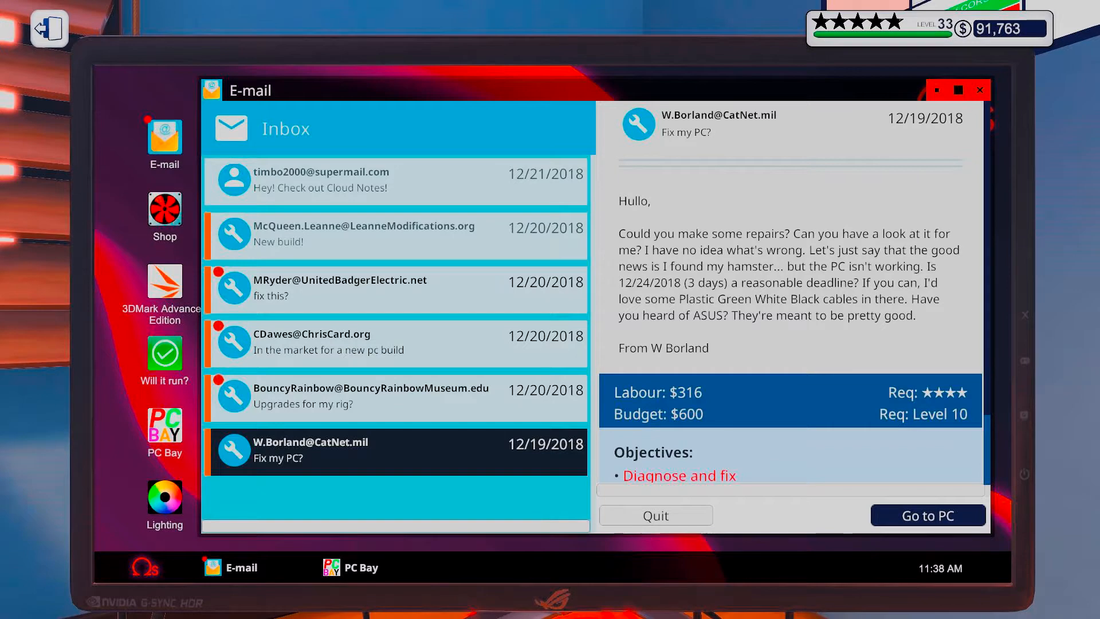
Go to the W.Borland repair PC from the 'Fix my PC?' e-mail, bringing it onto the workbench.
left_click(927, 514)
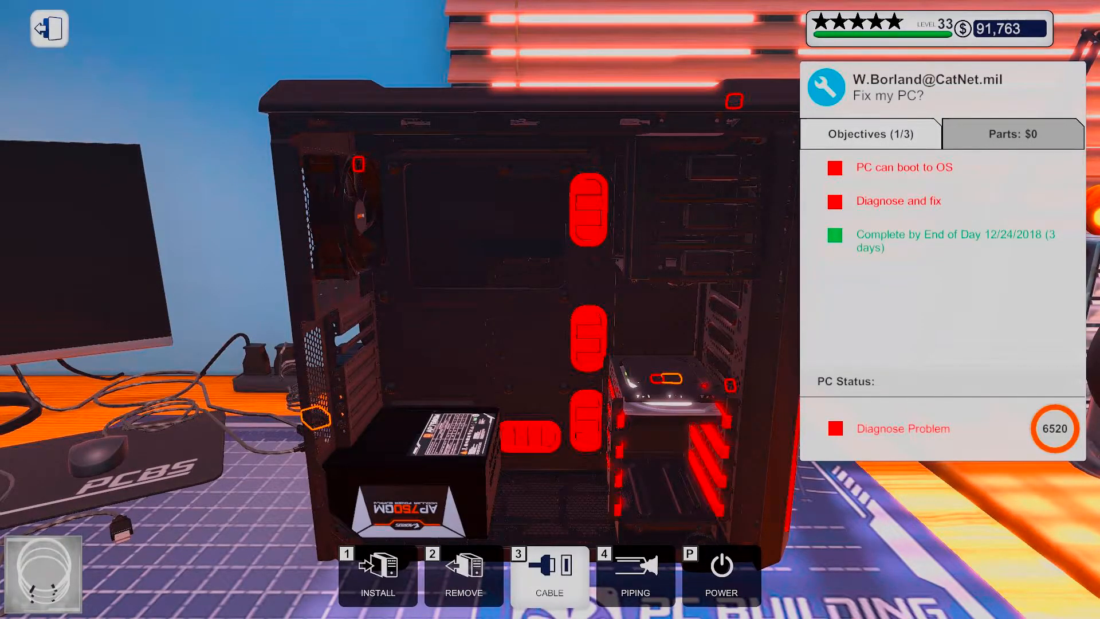
Search the cable inventory for 'gre' to find green cables, return to the repair PC and reopen the inventory.
left_click(549, 575)
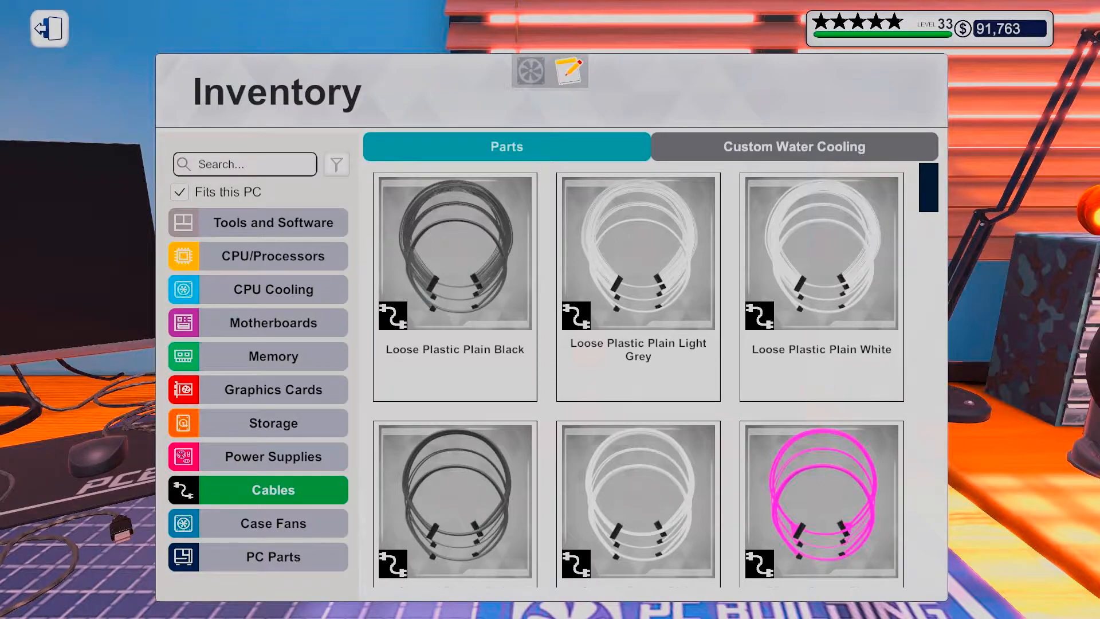
type("green")
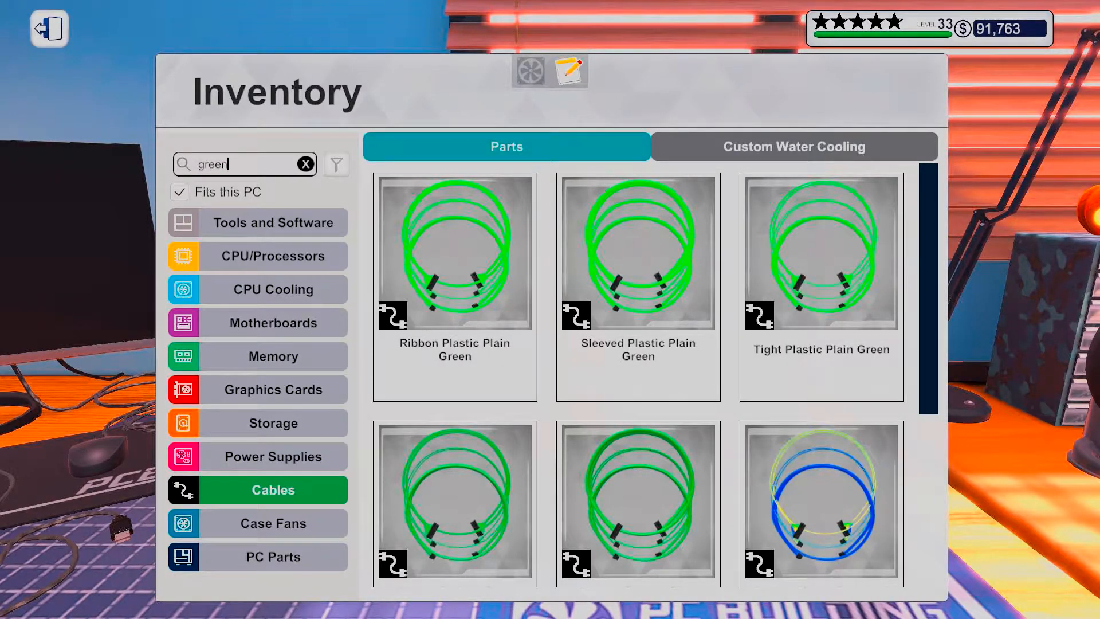
scroll("down", 3)
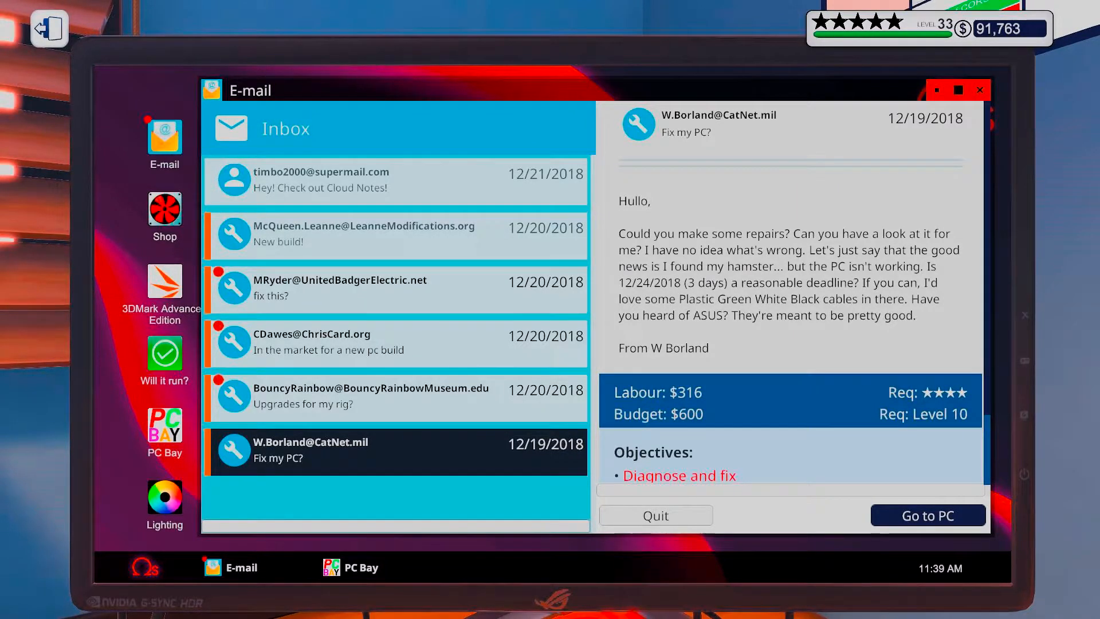
left_click(927, 514)
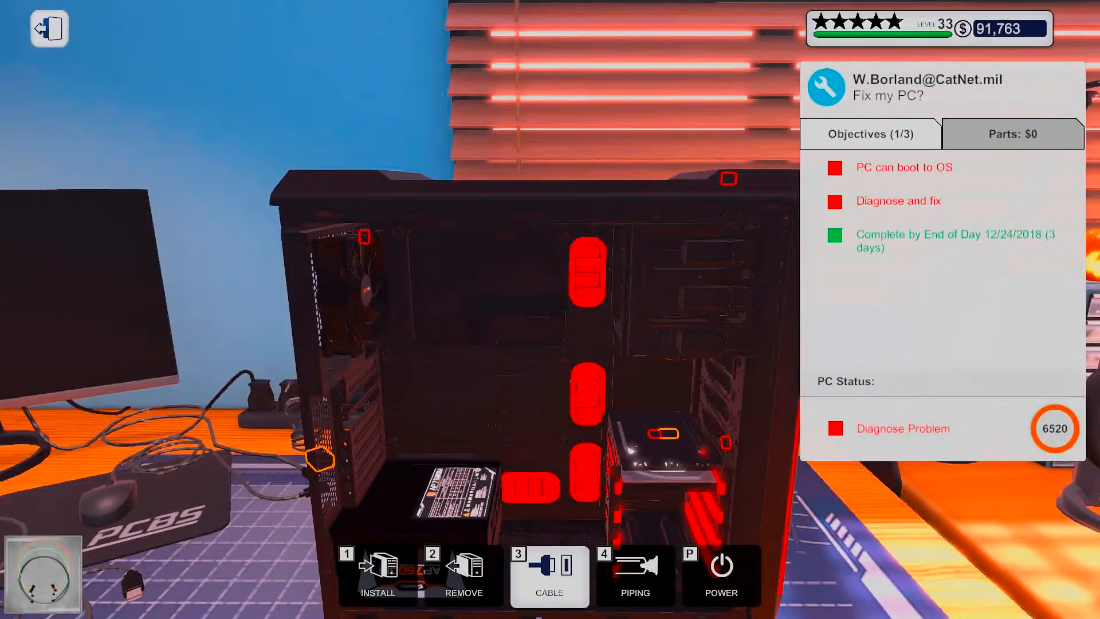
left_click(549, 575)
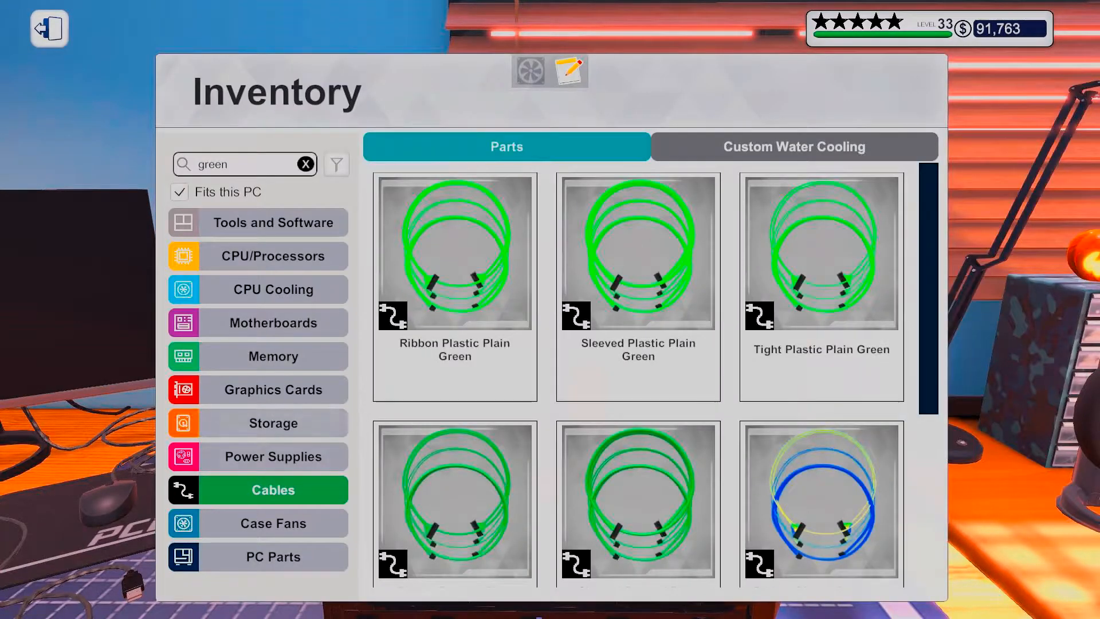
Clear the green filter and list the owned motherboards in the inventory.
left_click(273, 322)
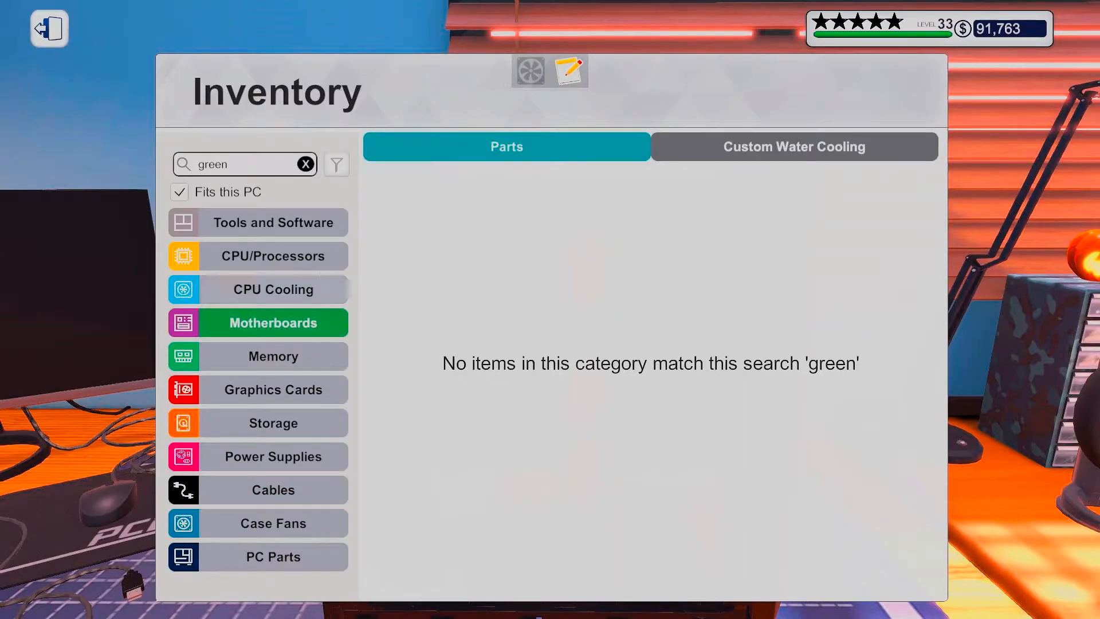
left_click(305, 164)
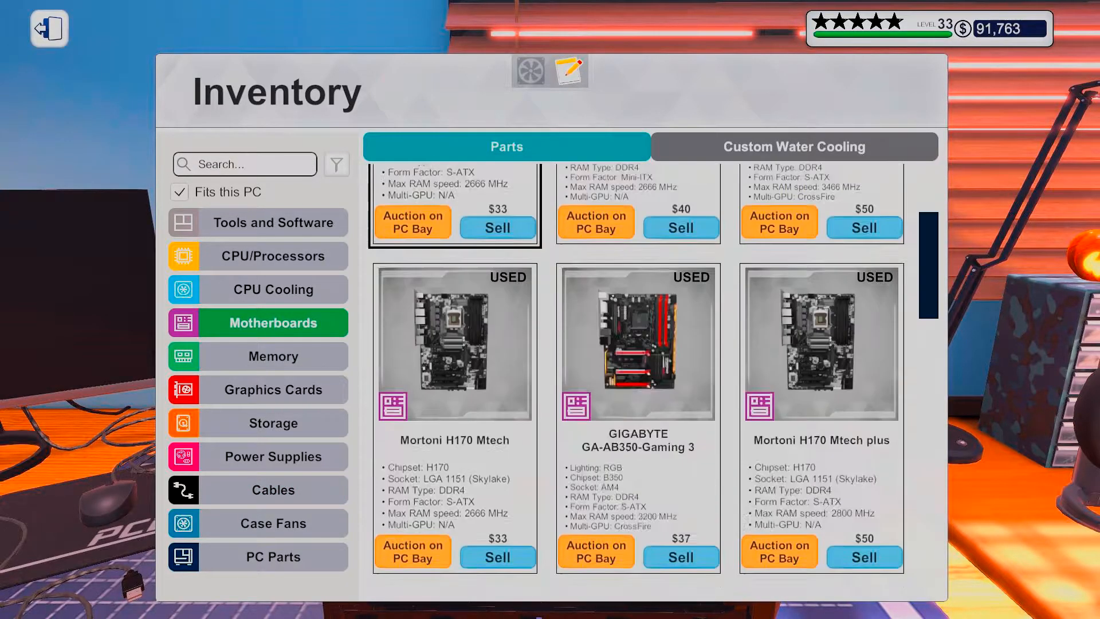
scroll("down", 3)
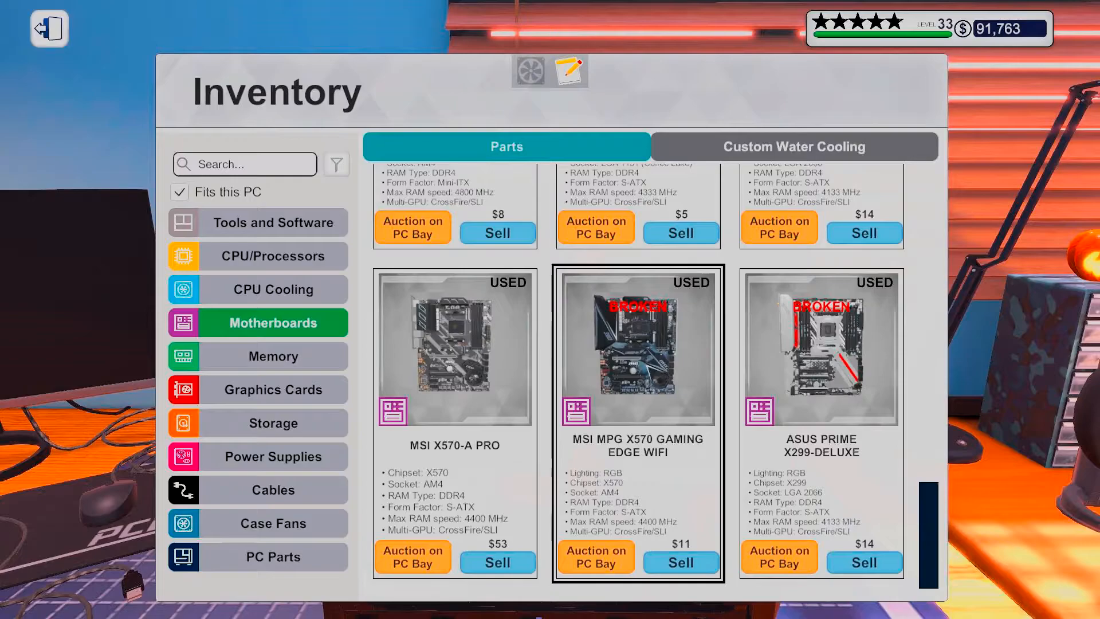
left_click(820, 351)
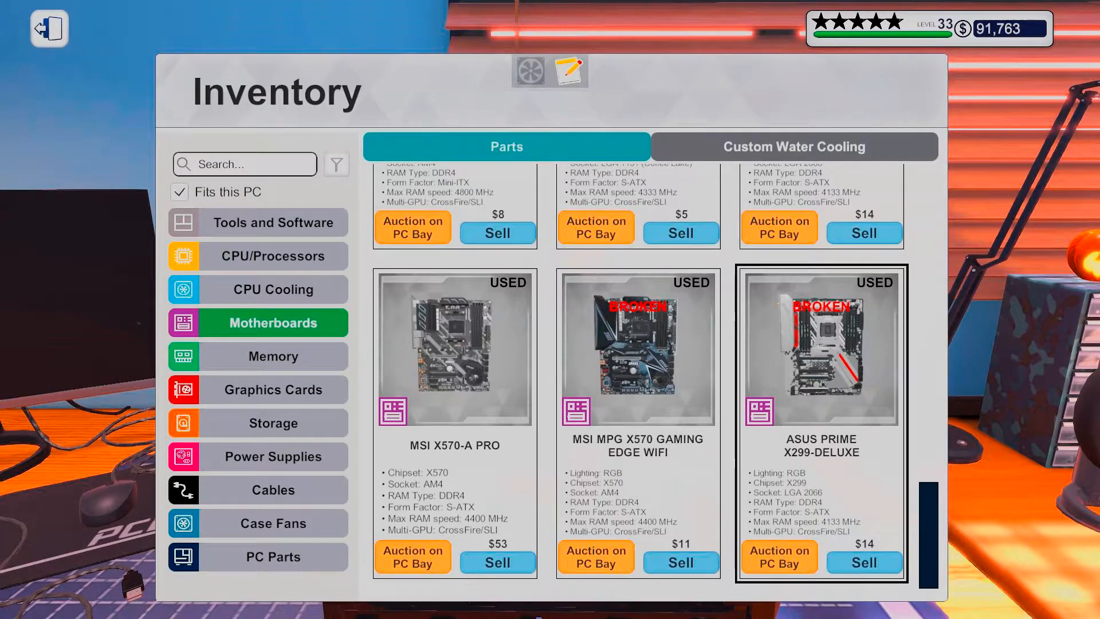
Scroll through the motherboards for a replacement, then leave the inventory for the computer.
scroll("down", 3)
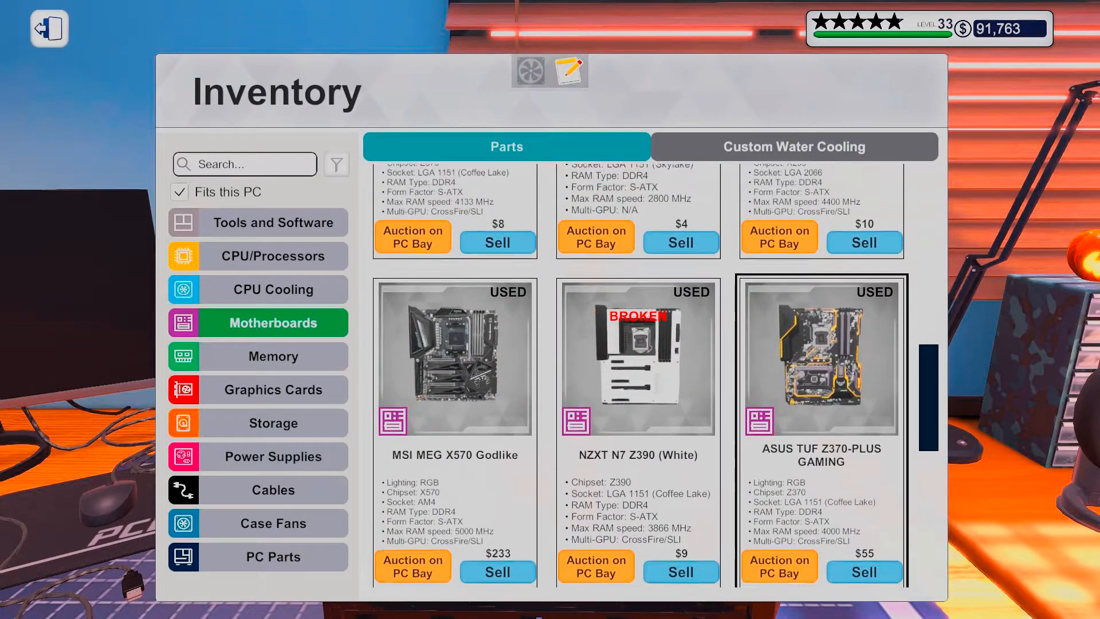
scroll("down", 3)
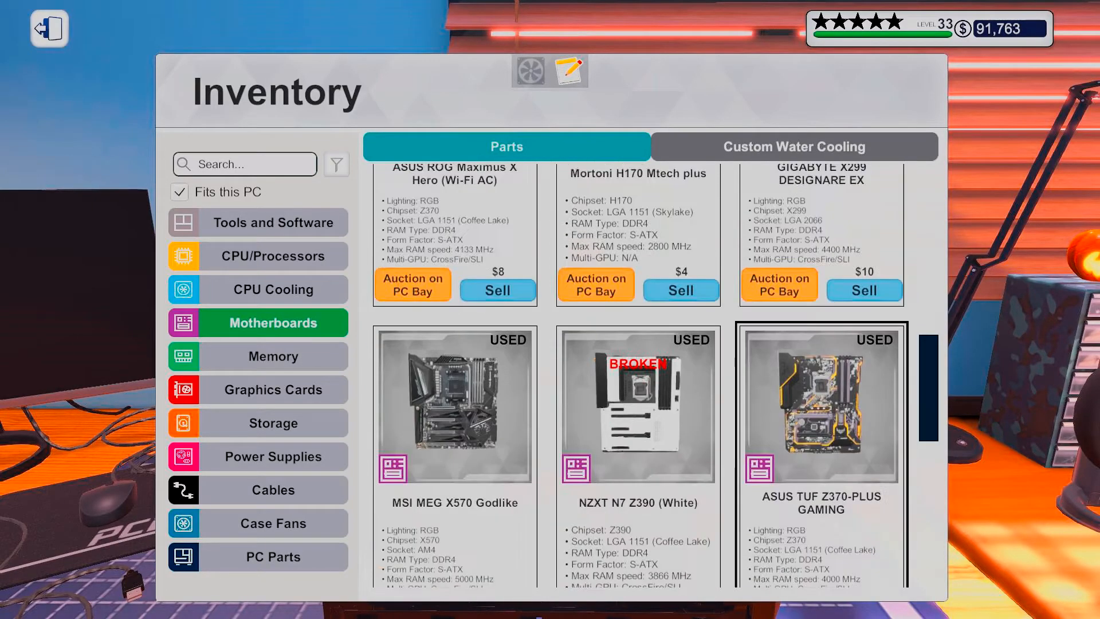
scroll("down", 3)
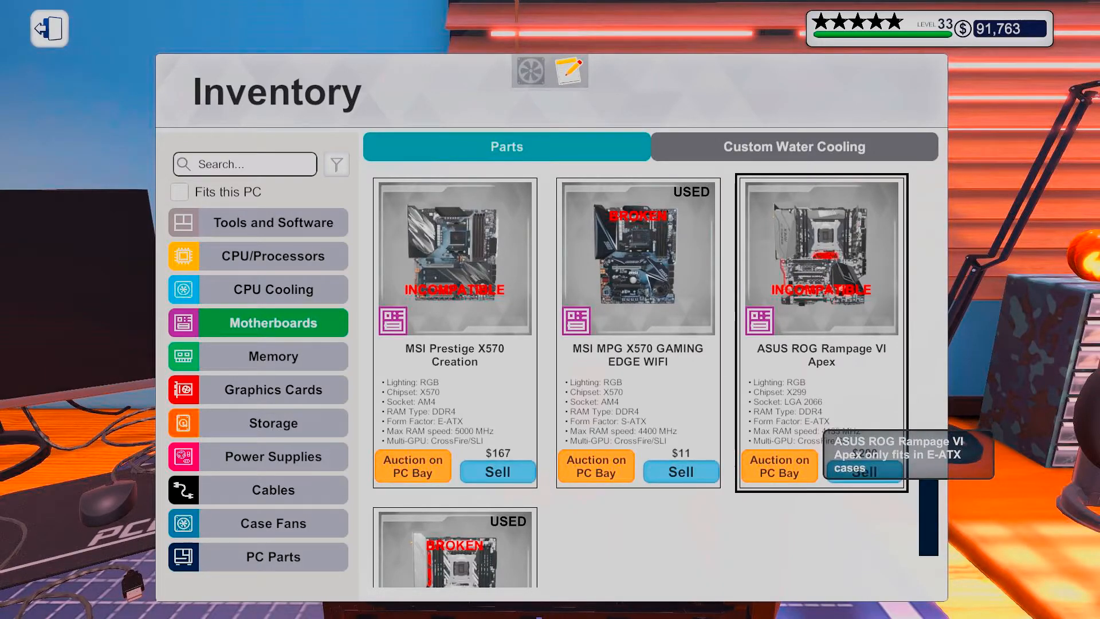
scroll("down", 3)
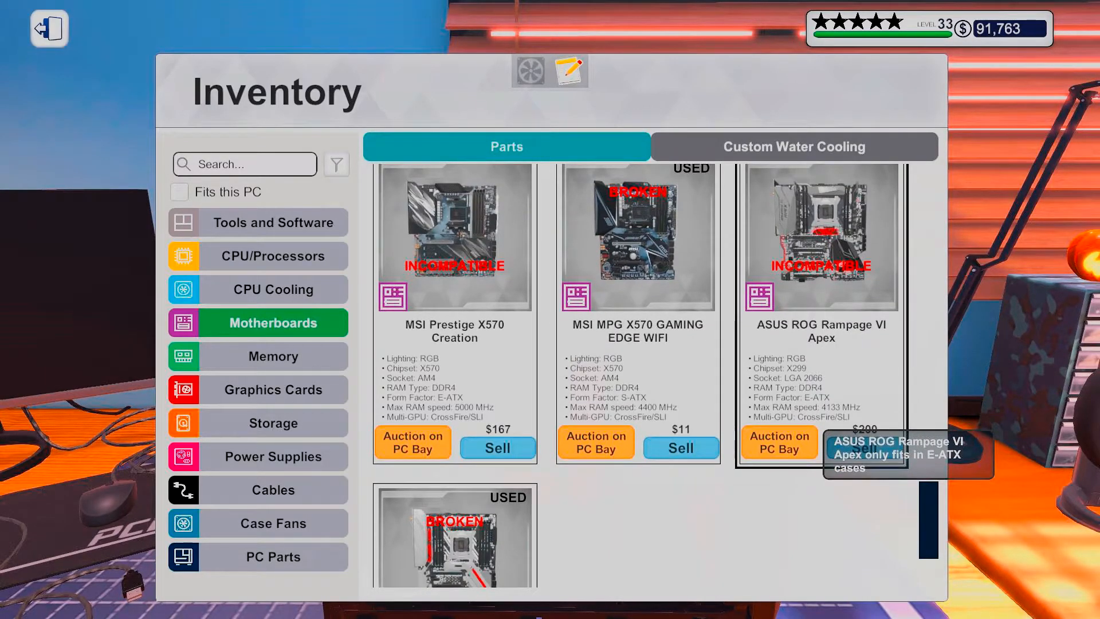
scroll("down", 3)
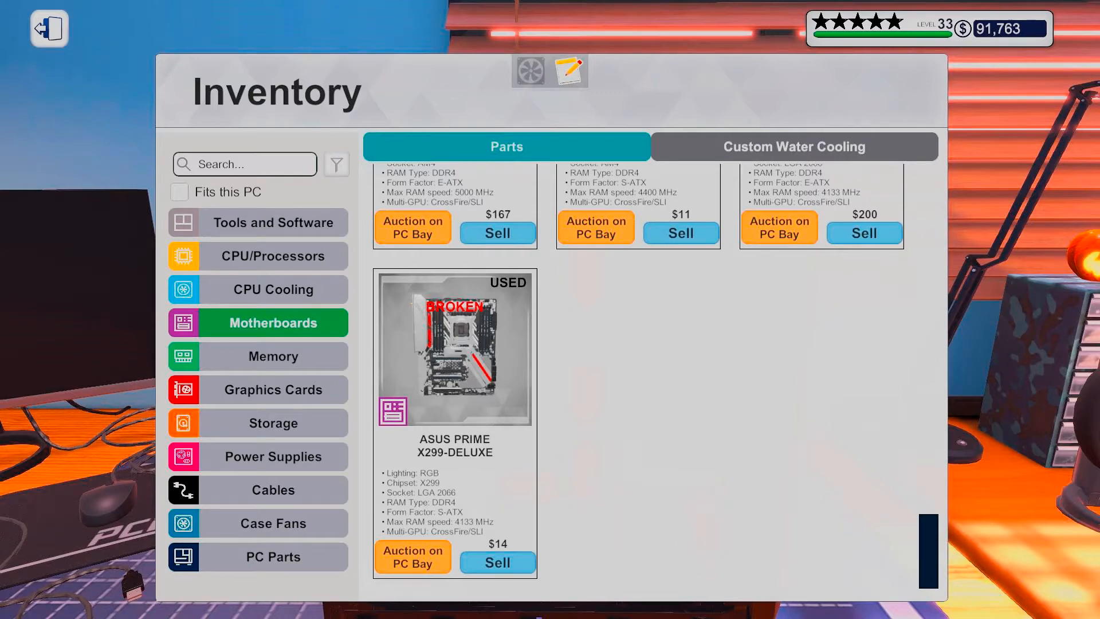
left_click(48, 28)
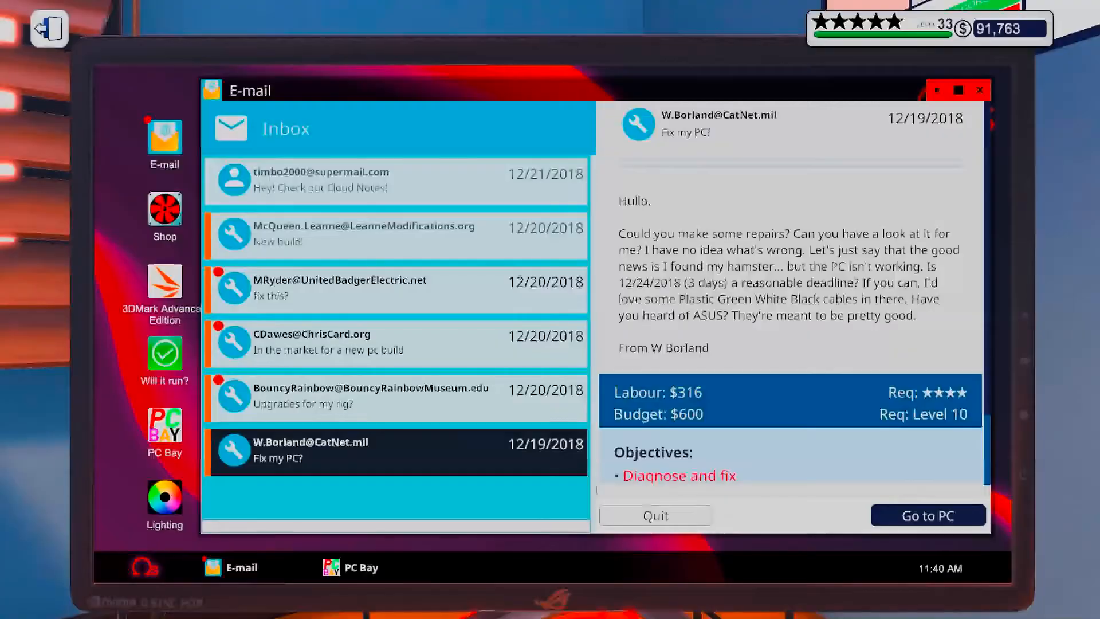
Browse the shop's motherboards filtered to the LGA 2066 socket.
left_click(164, 211)
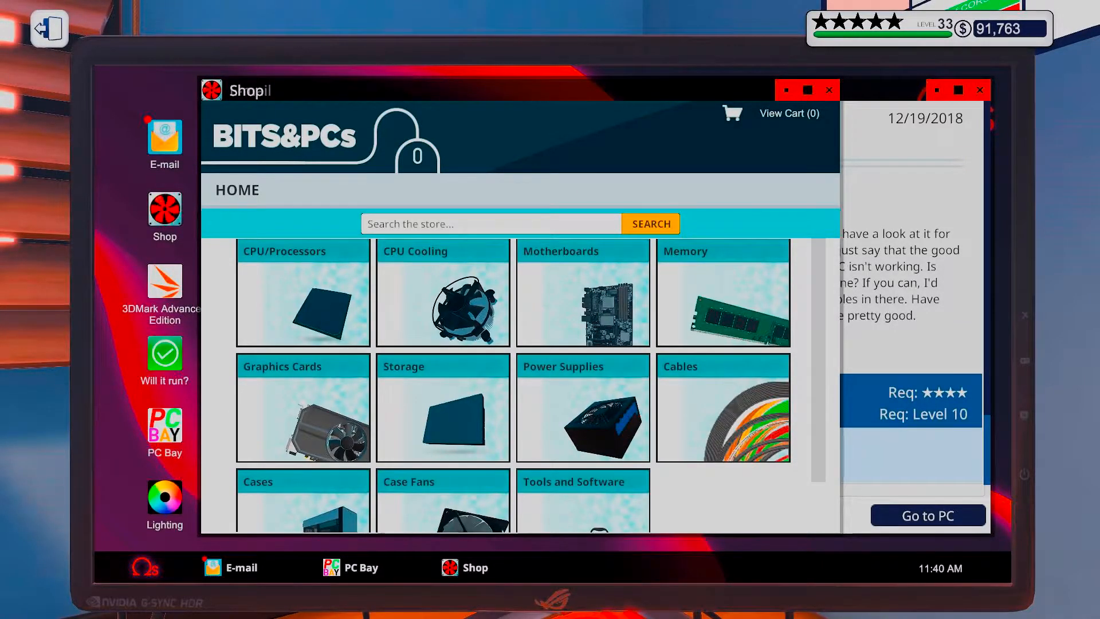
left_click(583, 292)
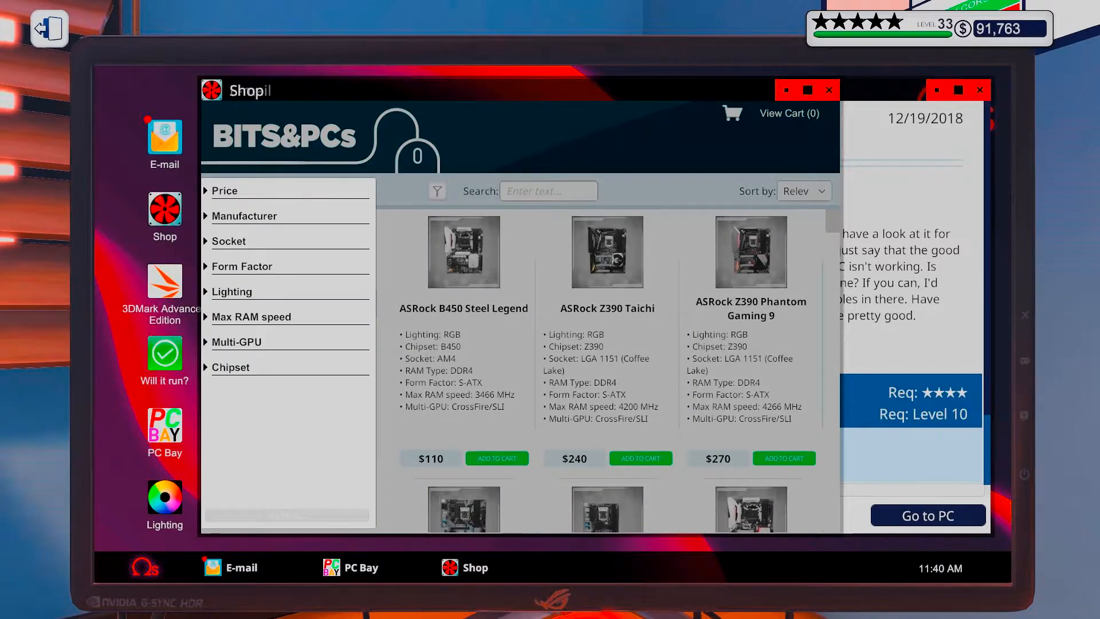
left_click(229, 240)
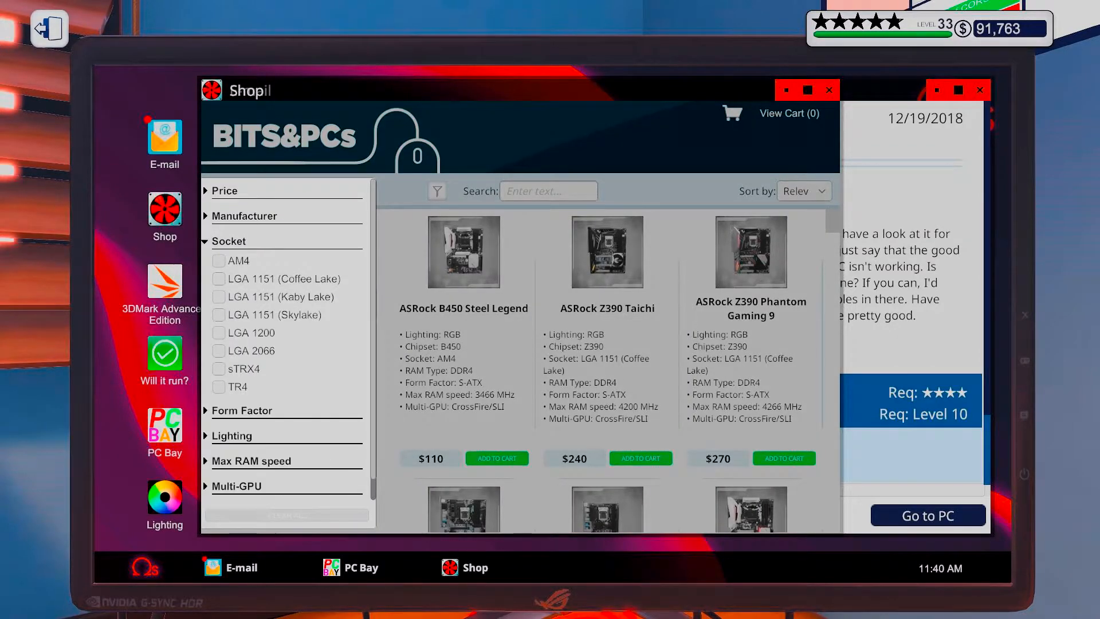
left_click(219, 350)
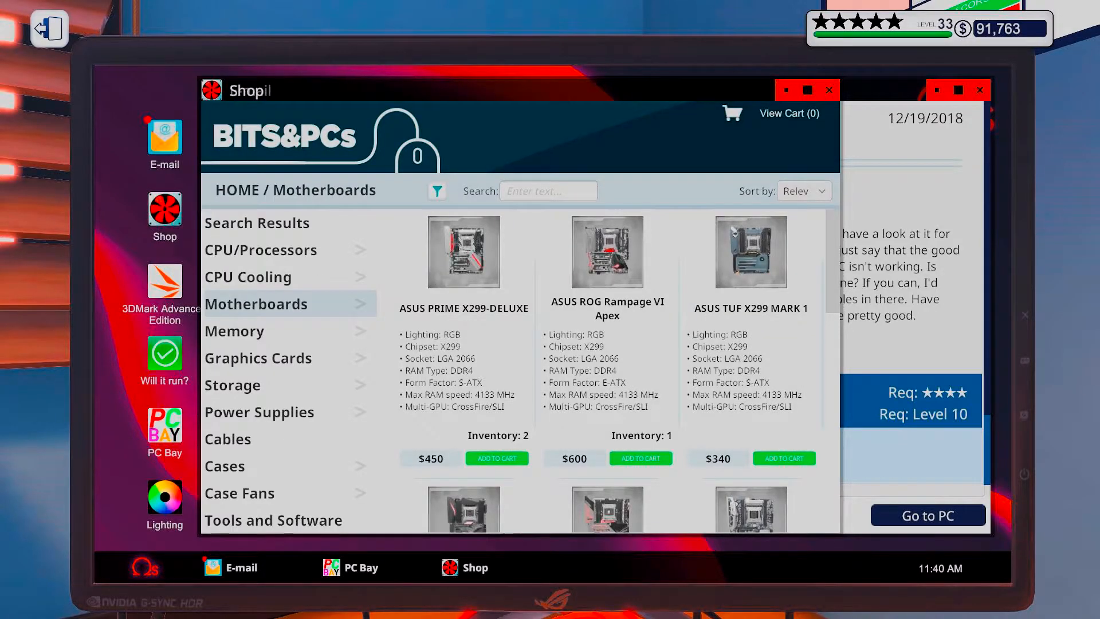
left_click(437, 191)
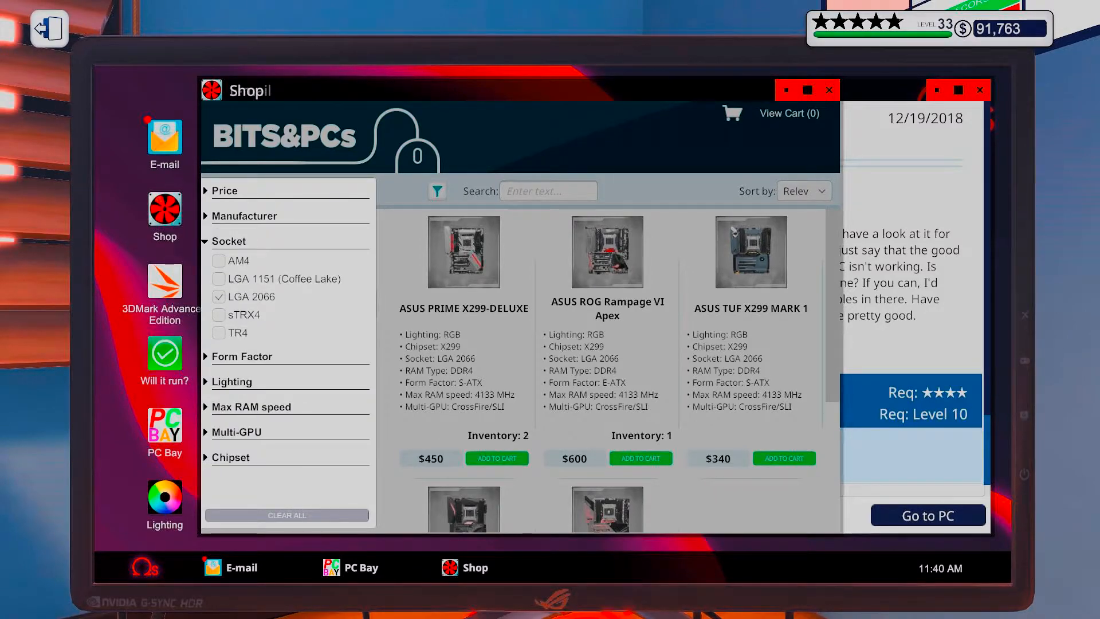
left_click(228, 241)
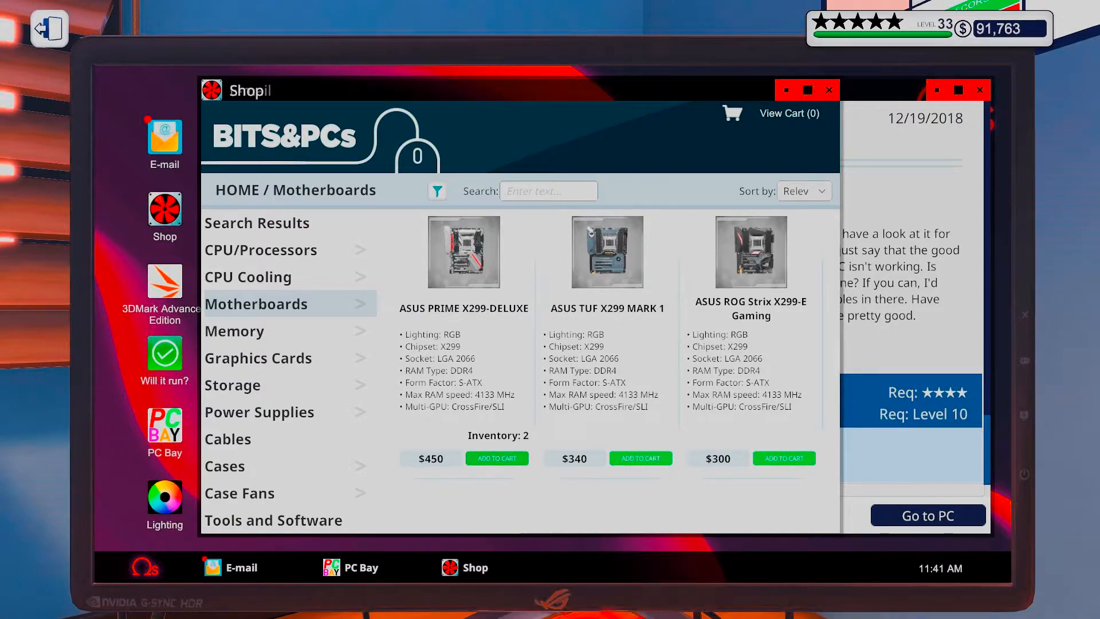
Buy the ASUS PRIME X299-DELUXE motherboard, dropping the balance to $91,213.
left_click(496, 457)
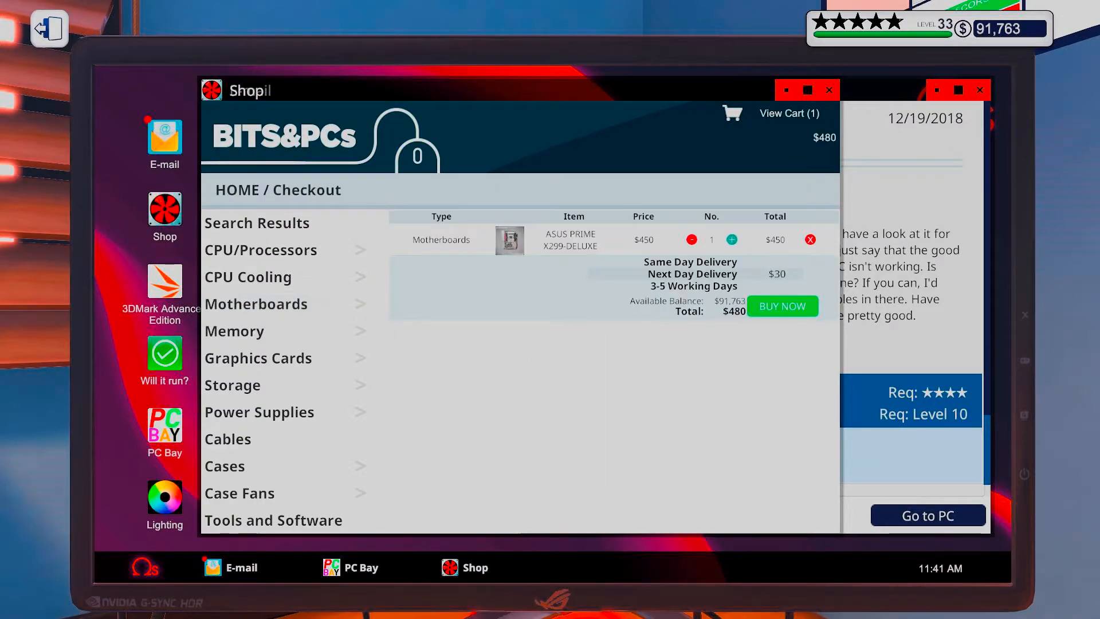
left_click(780, 306)
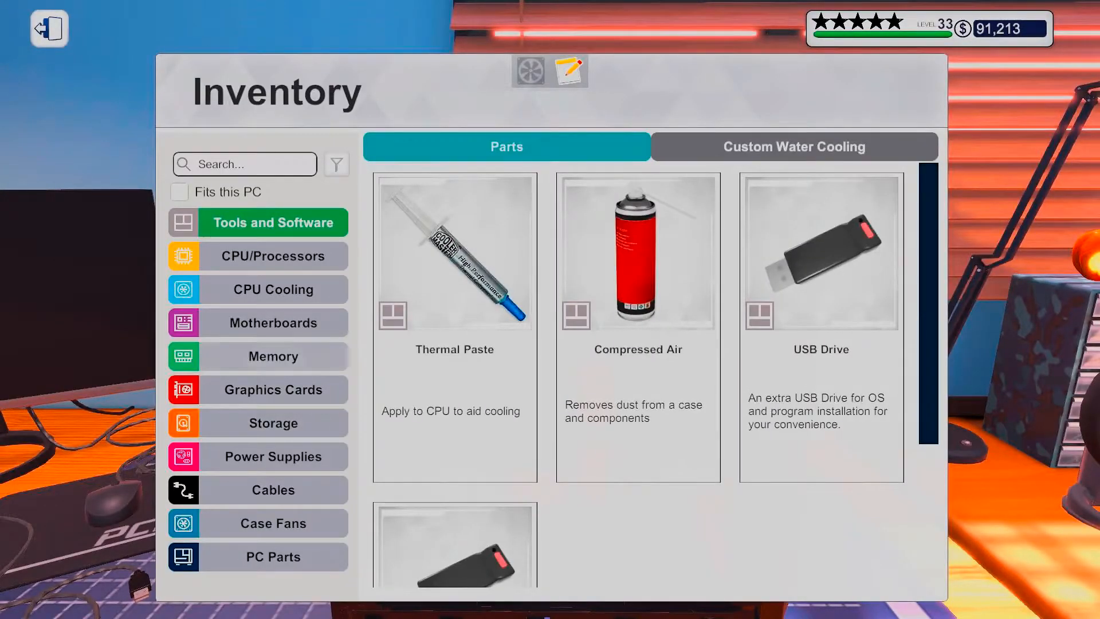
Apply thermal paste, fit the CPU cooler and refit the side panel so the PC is ready to boot.
left_click(274, 322)
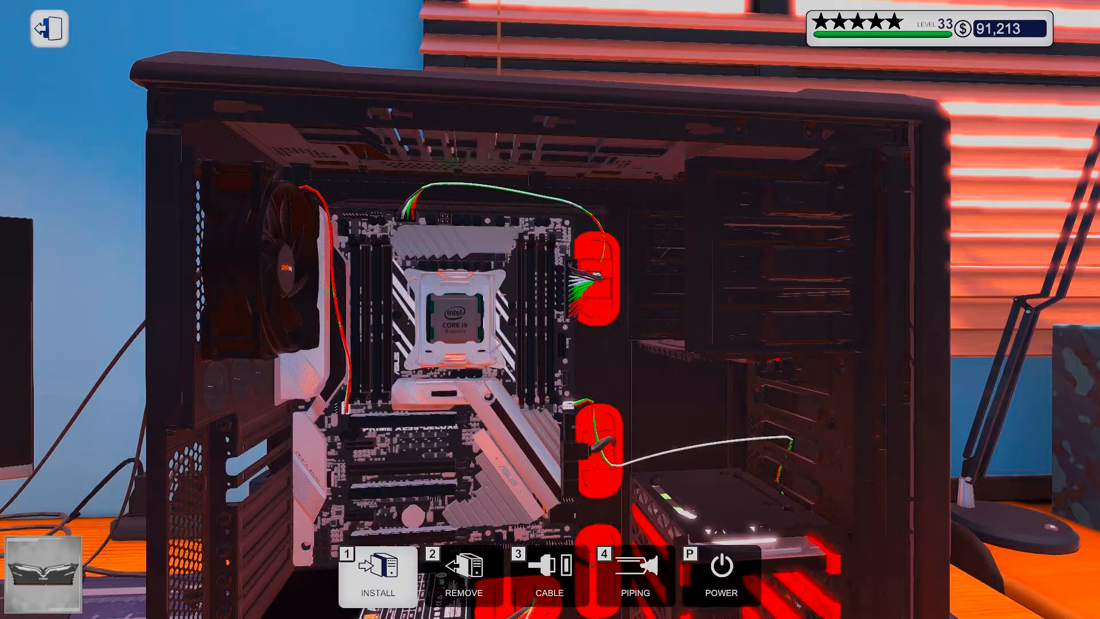
left_click(376, 579)
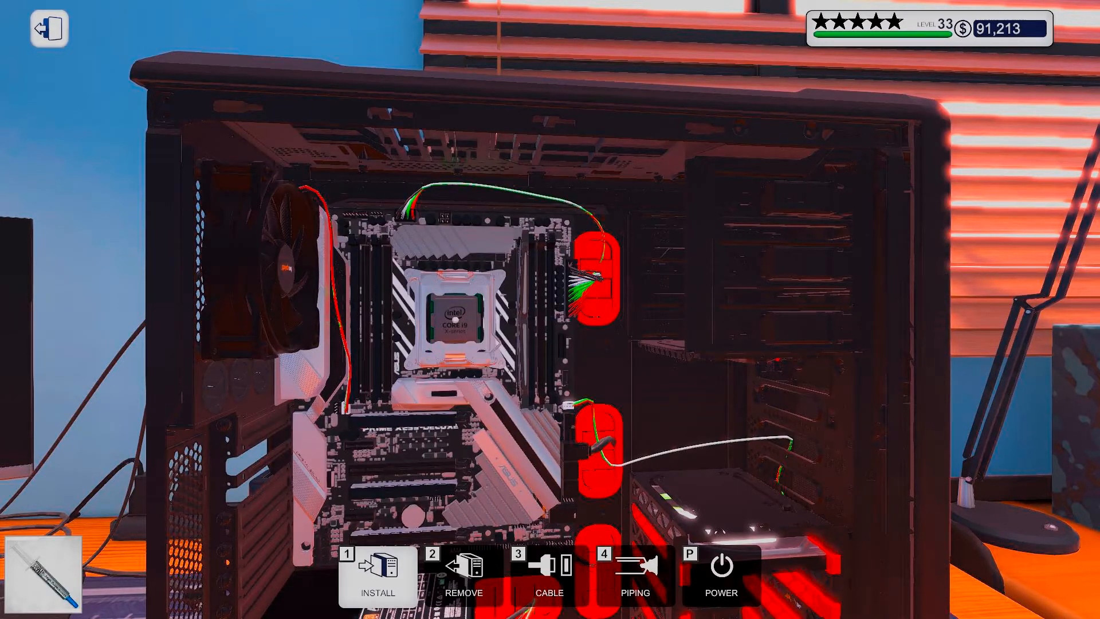
left_click(377, 575)
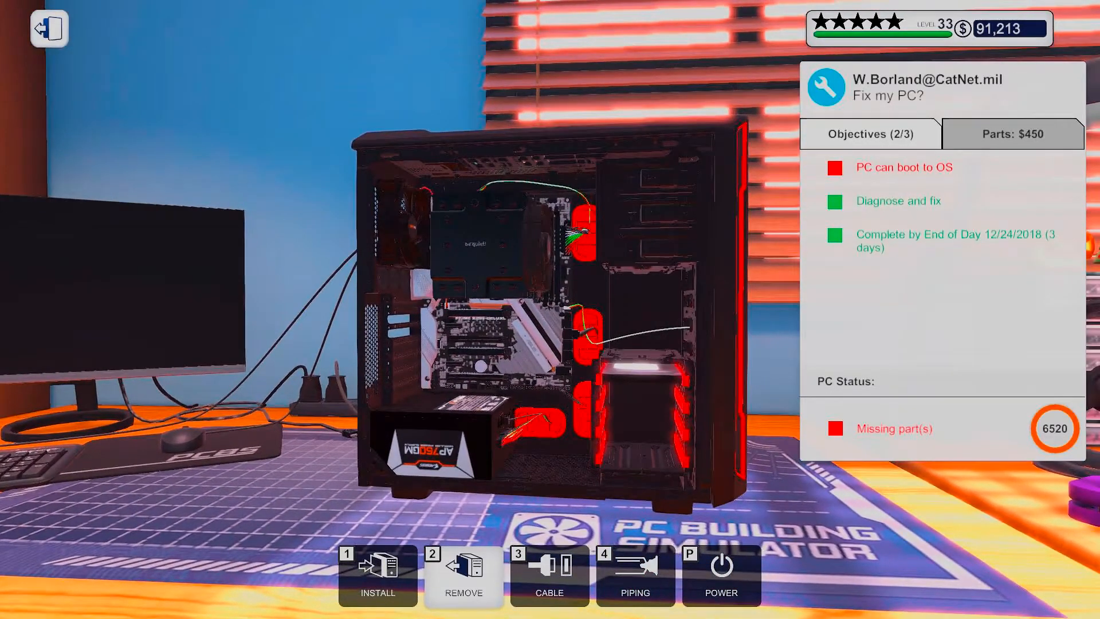
mouse_move(377, 572)
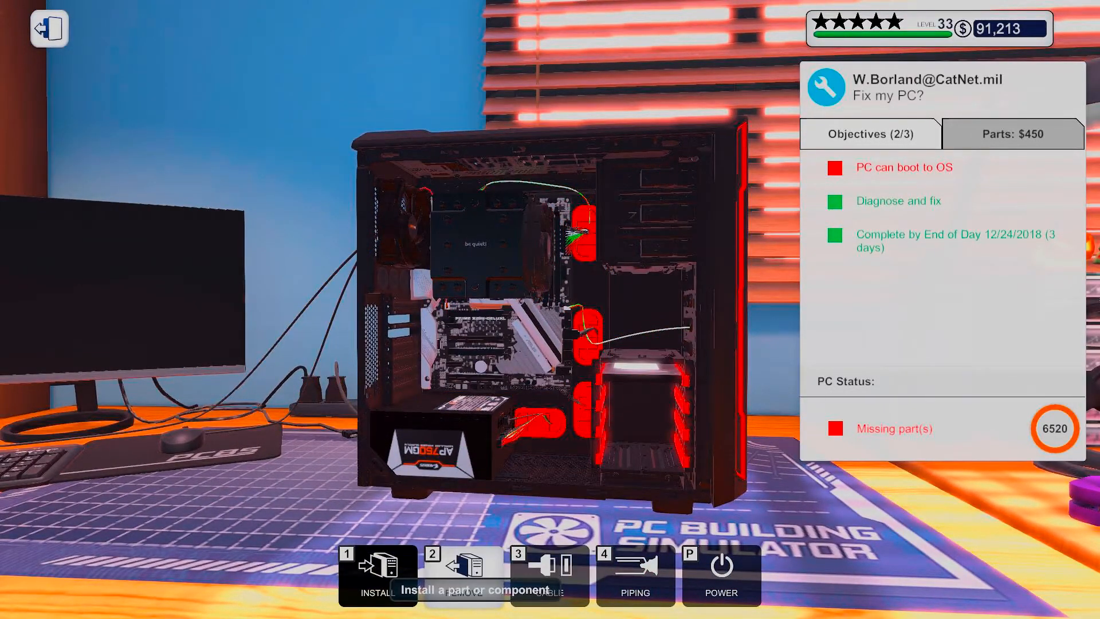
left_click(371, 568)
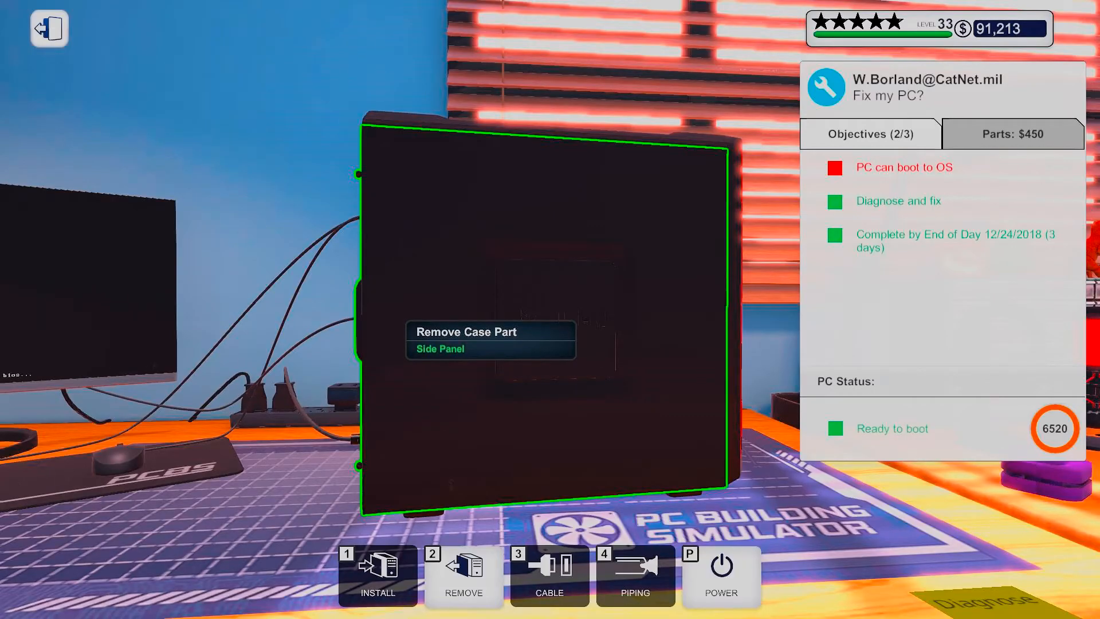
Power on the PC, review the BIOS RAM OC and Settings tabs, then apply changes and restart.
left_click(721, 576)
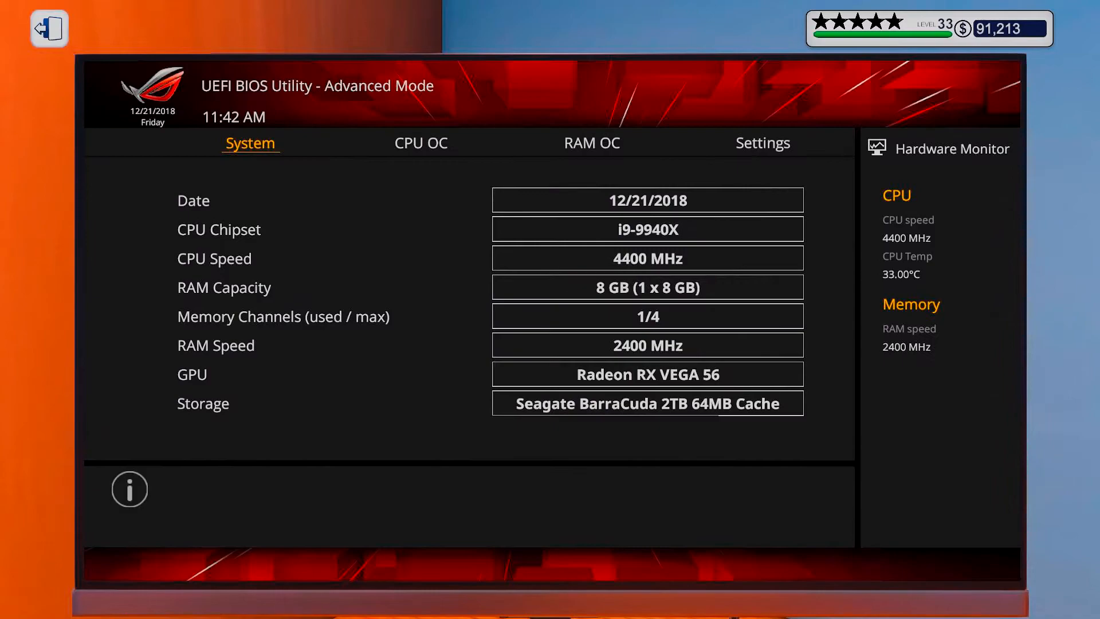
left_click(591, 143)
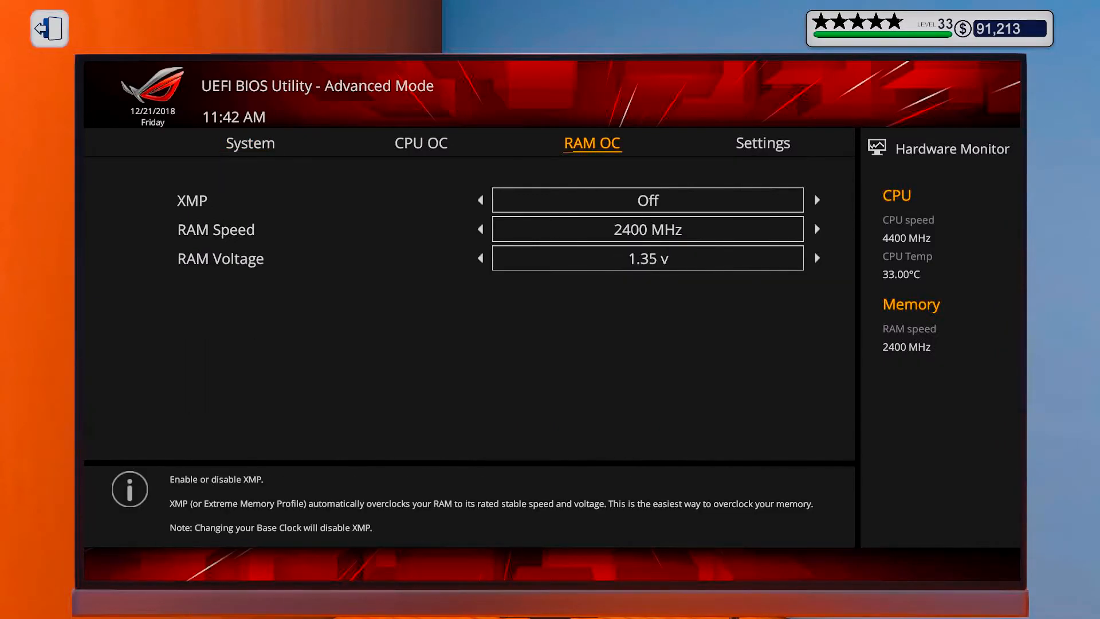
left_click(762, 143)
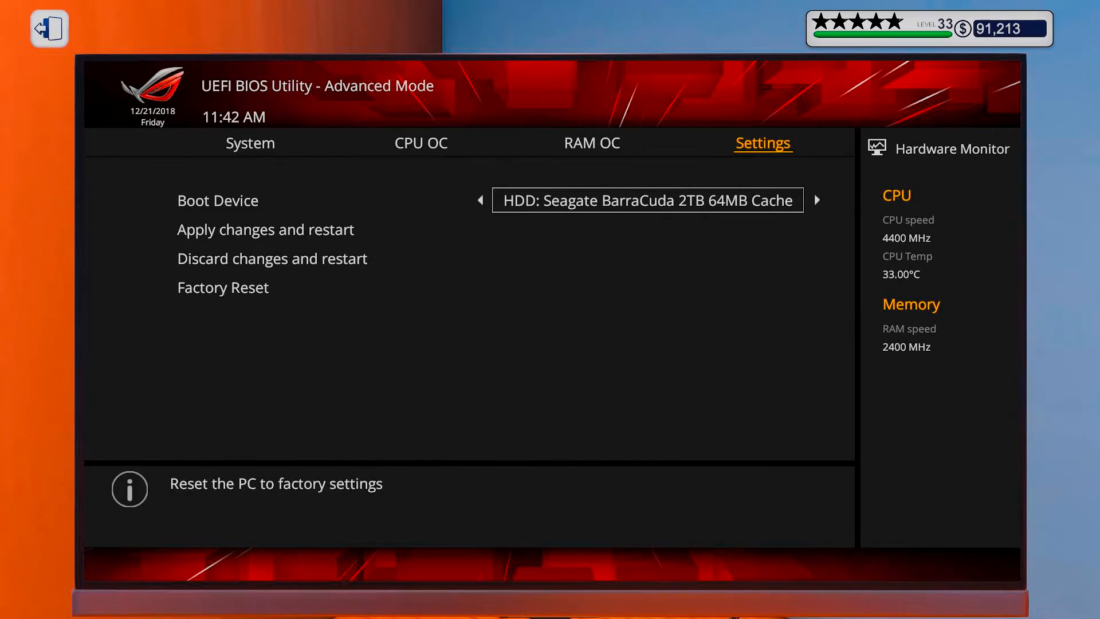
left_click(265, 229)
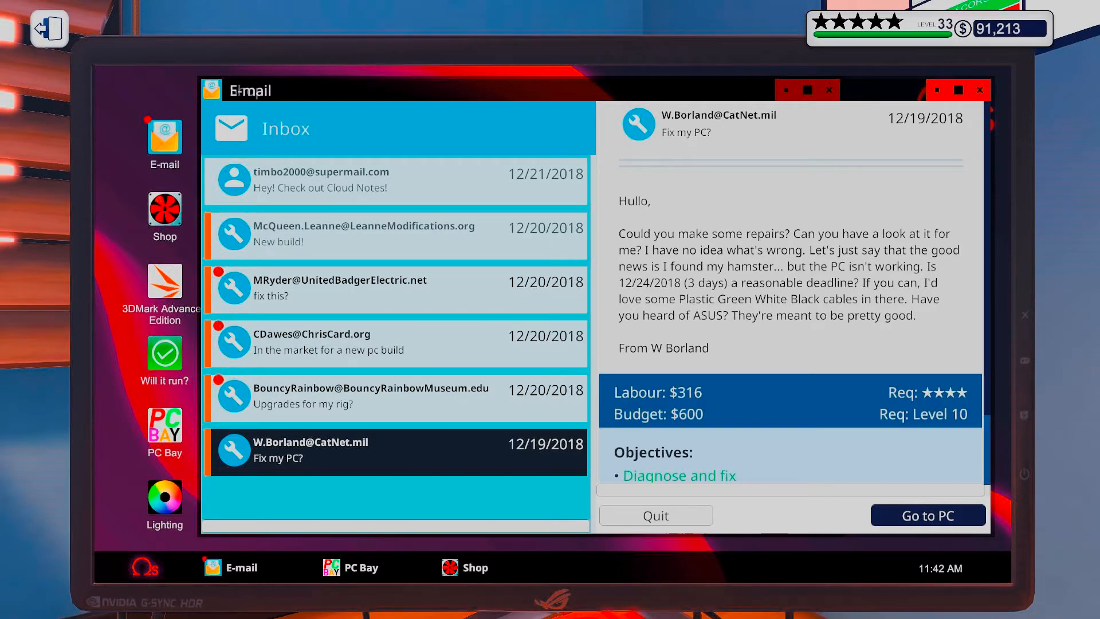
Collect W.Borland's $766 repair payment for a five-star review and dismiss the invoice.
left_click(927, 515)
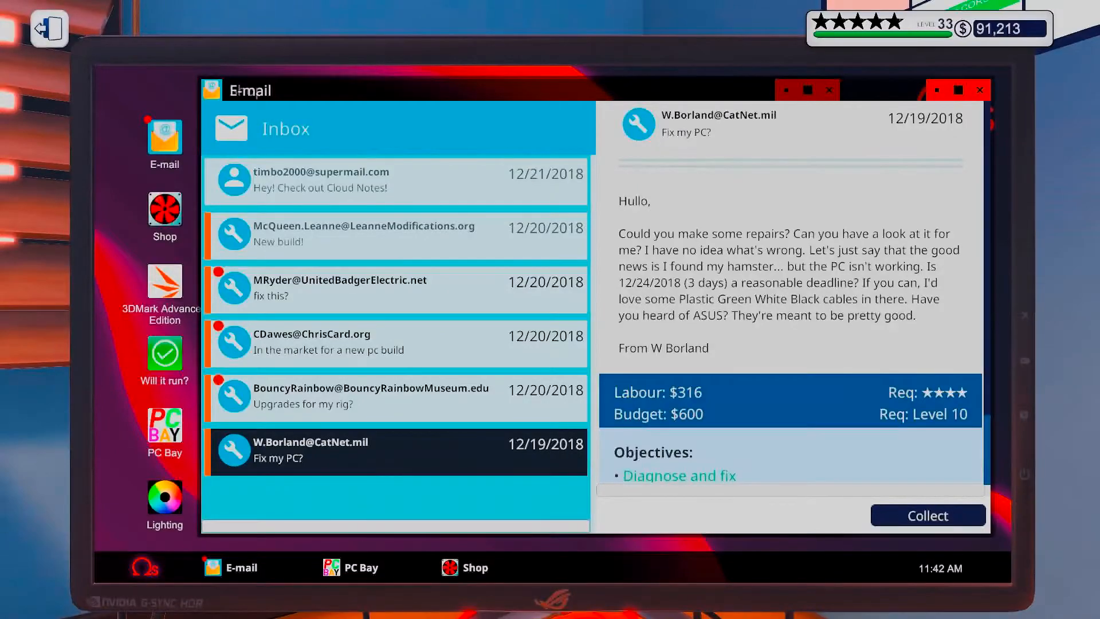
left_click(928, 515)
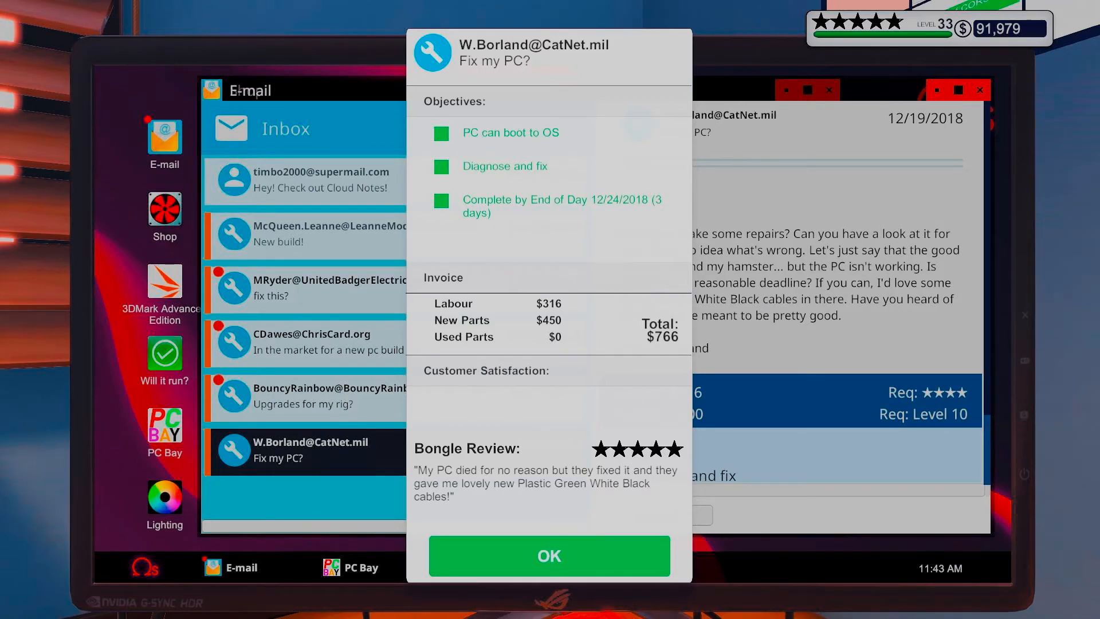
left_click(548, 556)
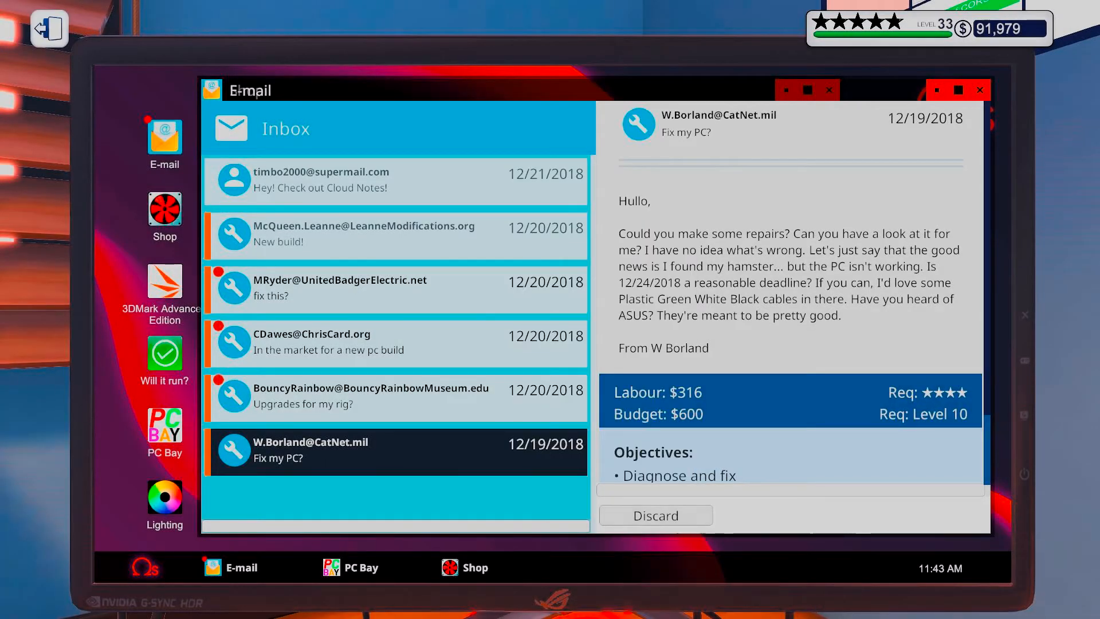